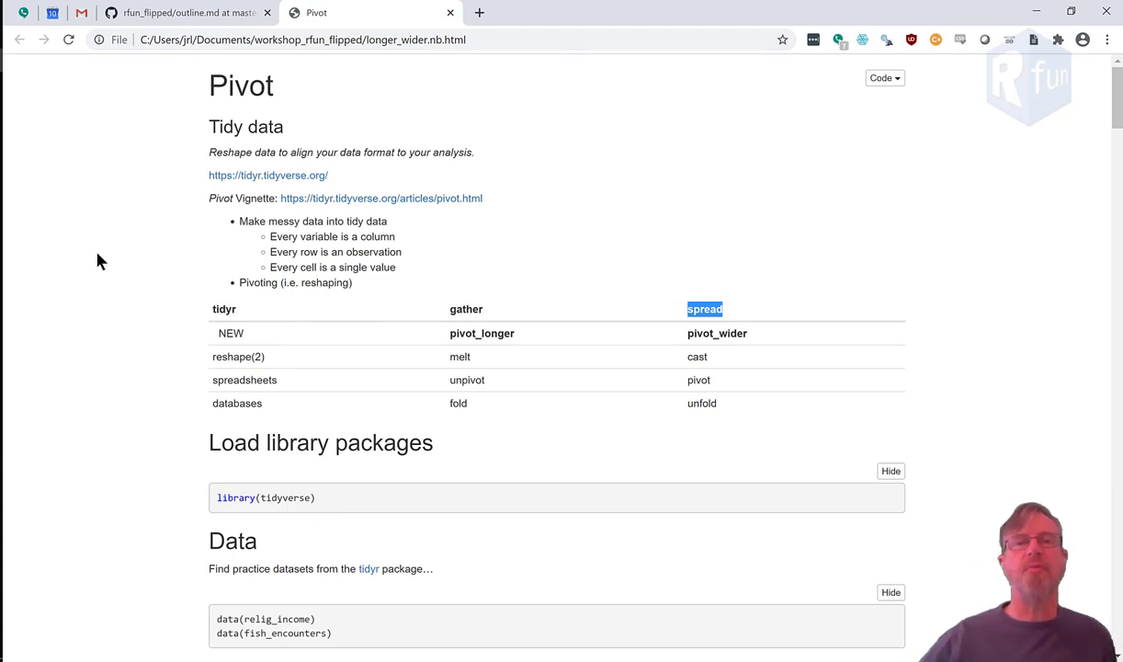
mouse_move(74, 269)
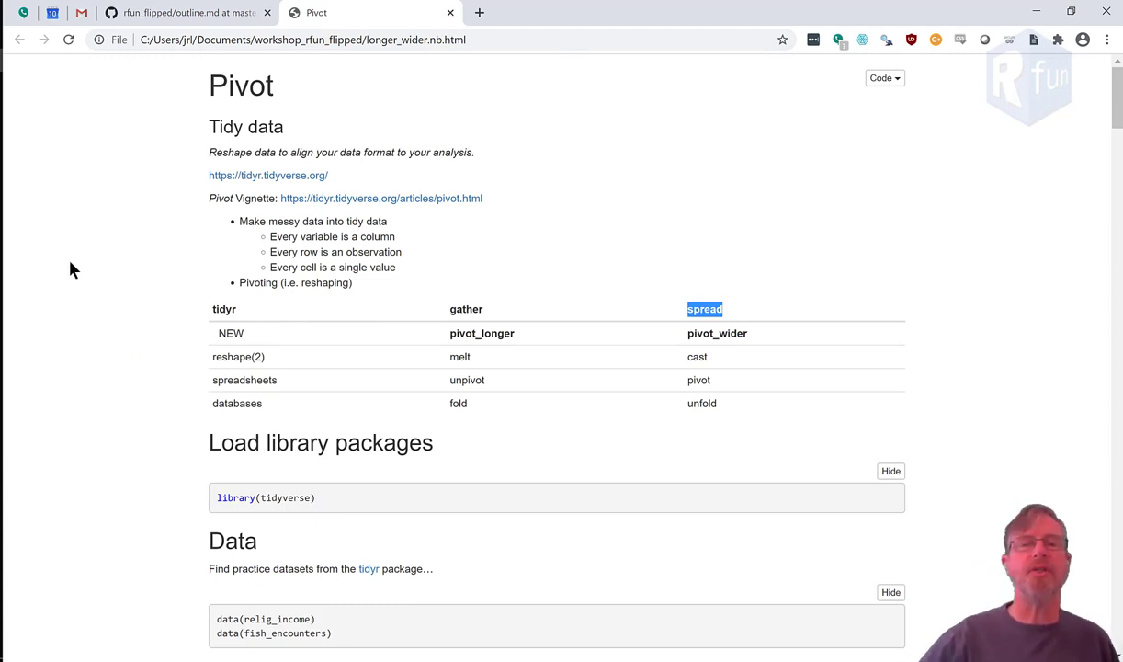
mouse_move(177, 356)
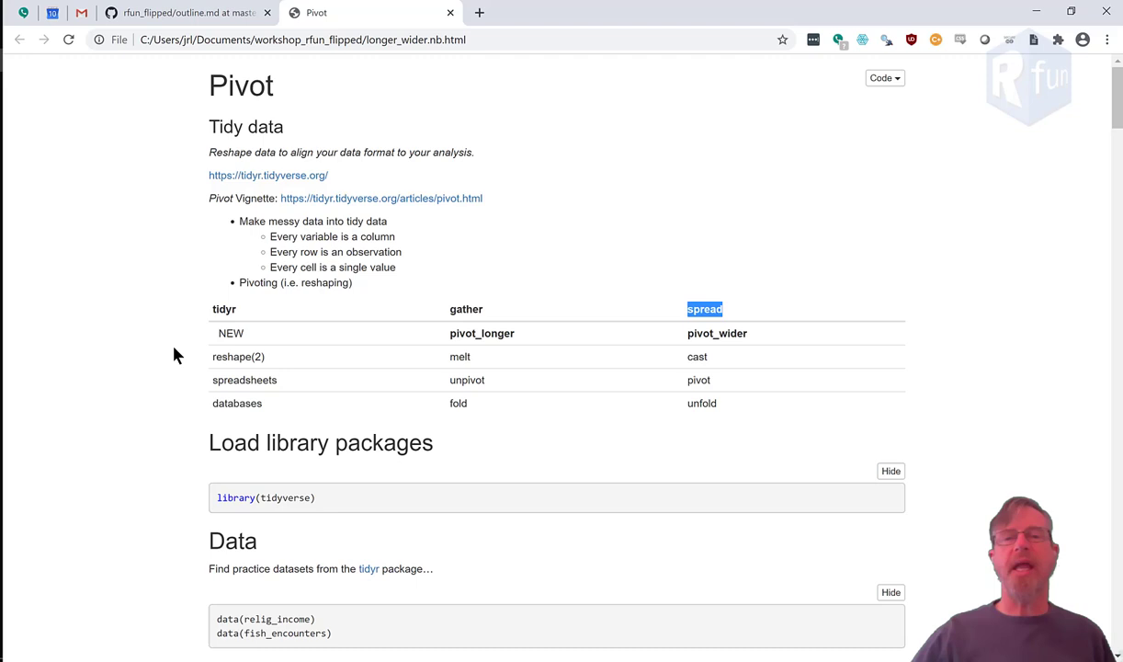
mouse_move(726, 375)
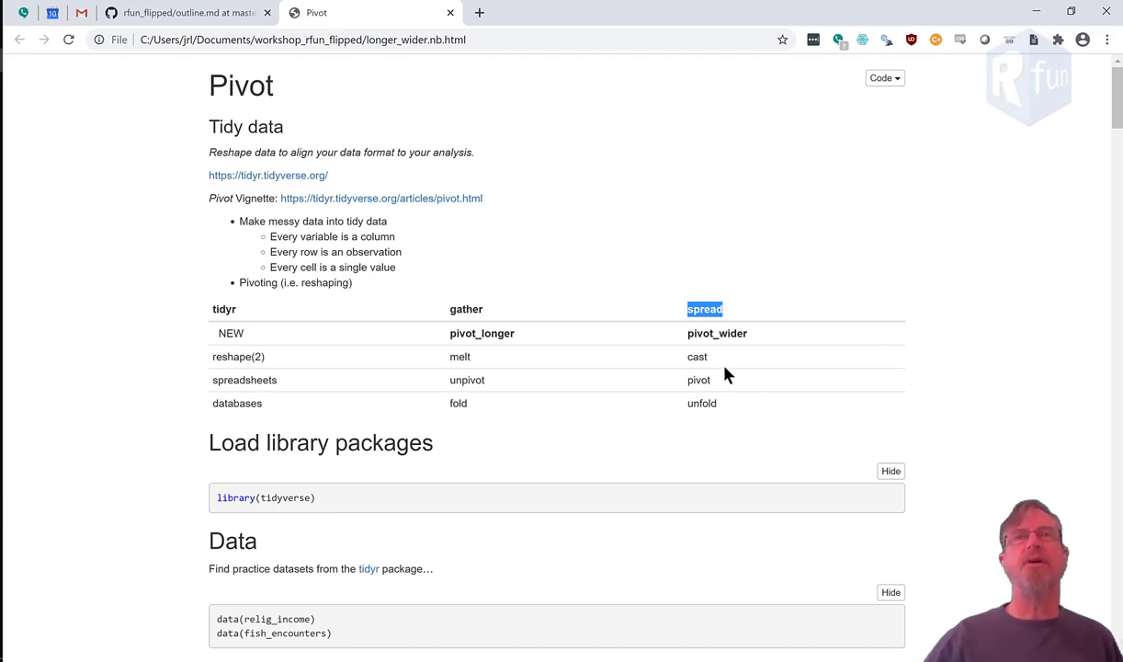
mouse_move(751, 167)
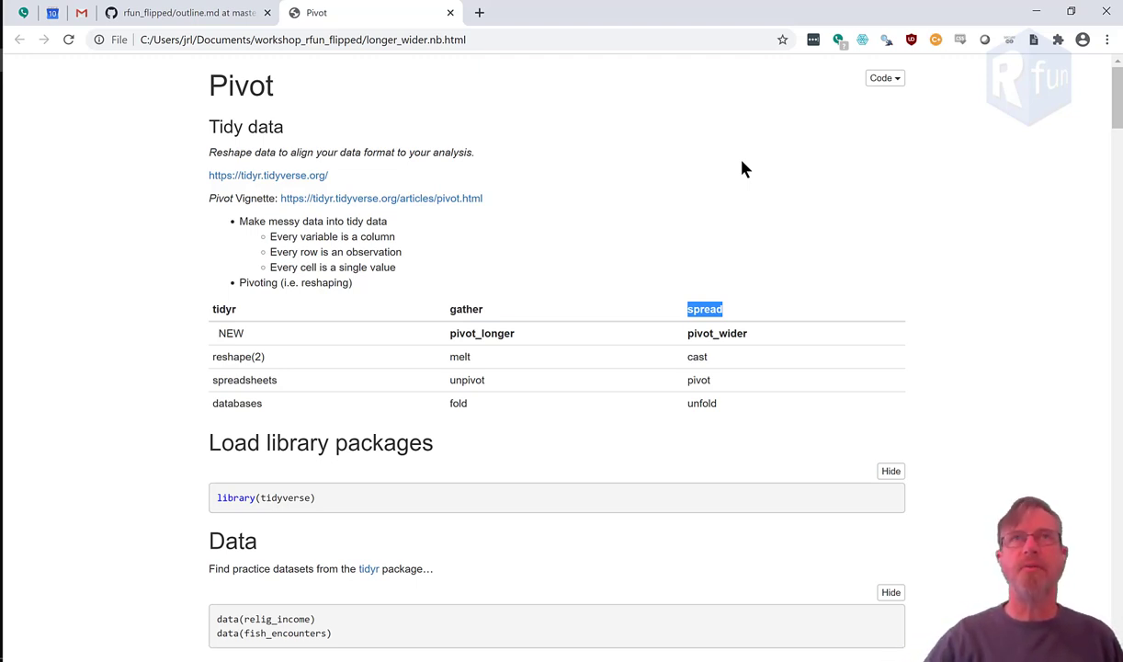
mouse_move(479, 333)
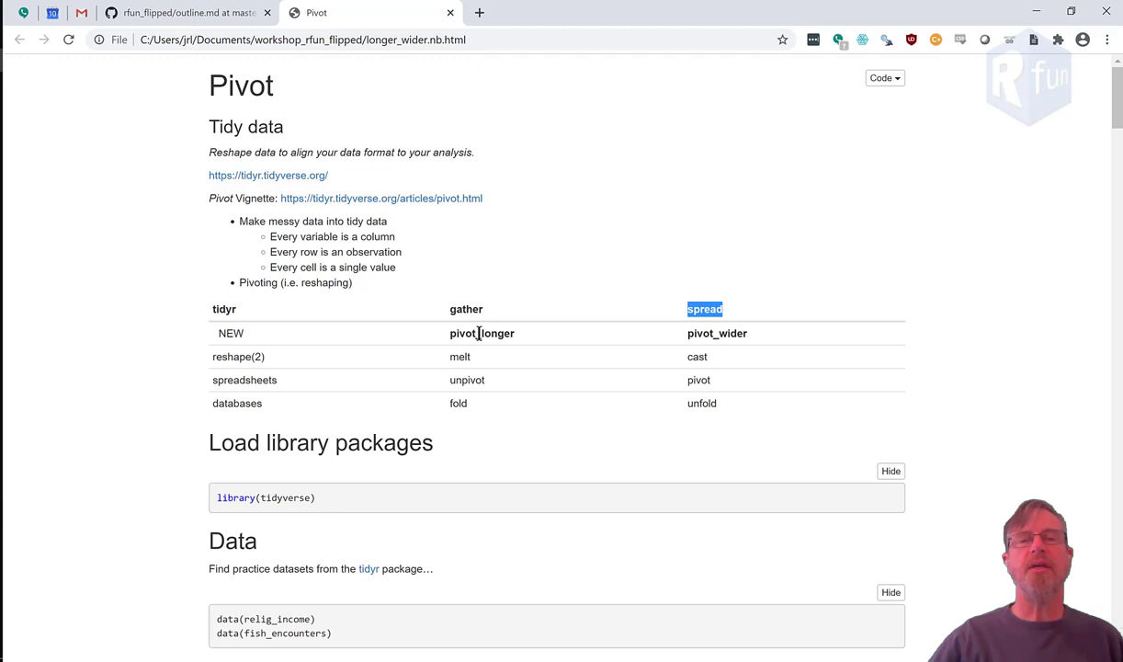
mouse_move(538, 303)
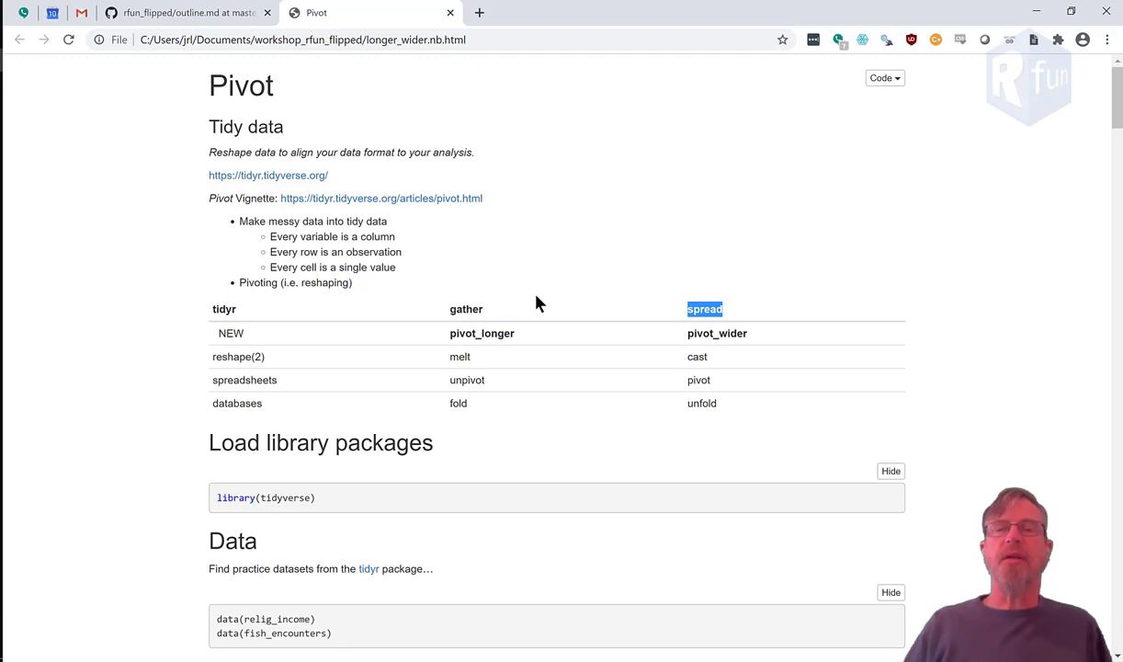
mouse_move(468, 309)
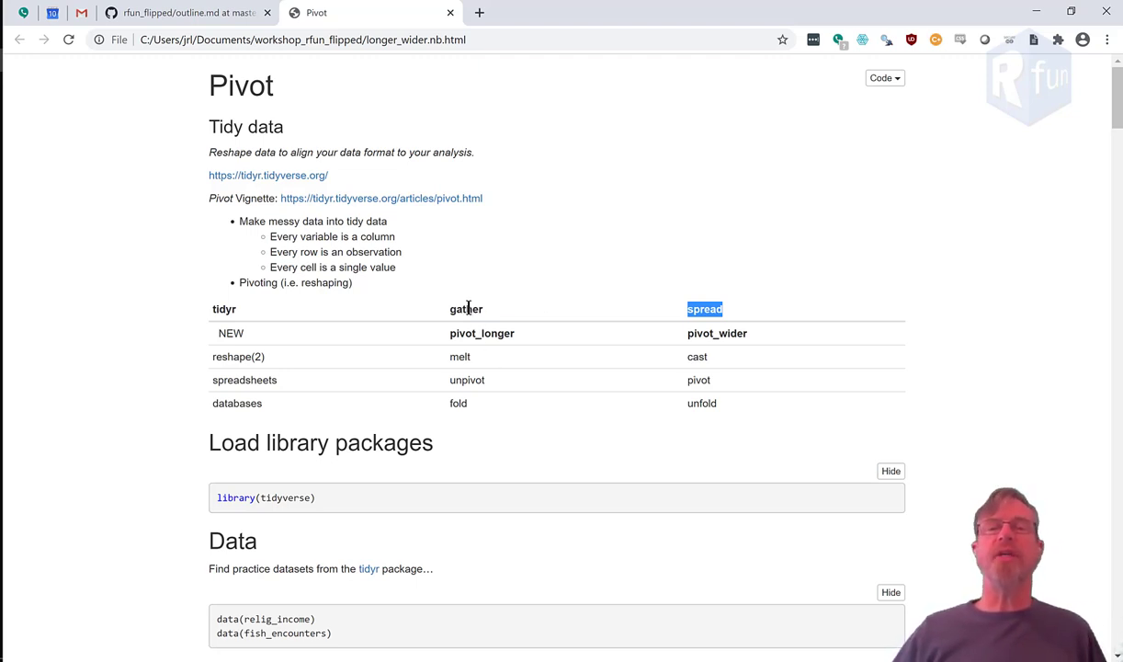
mouse_move(725, 333)
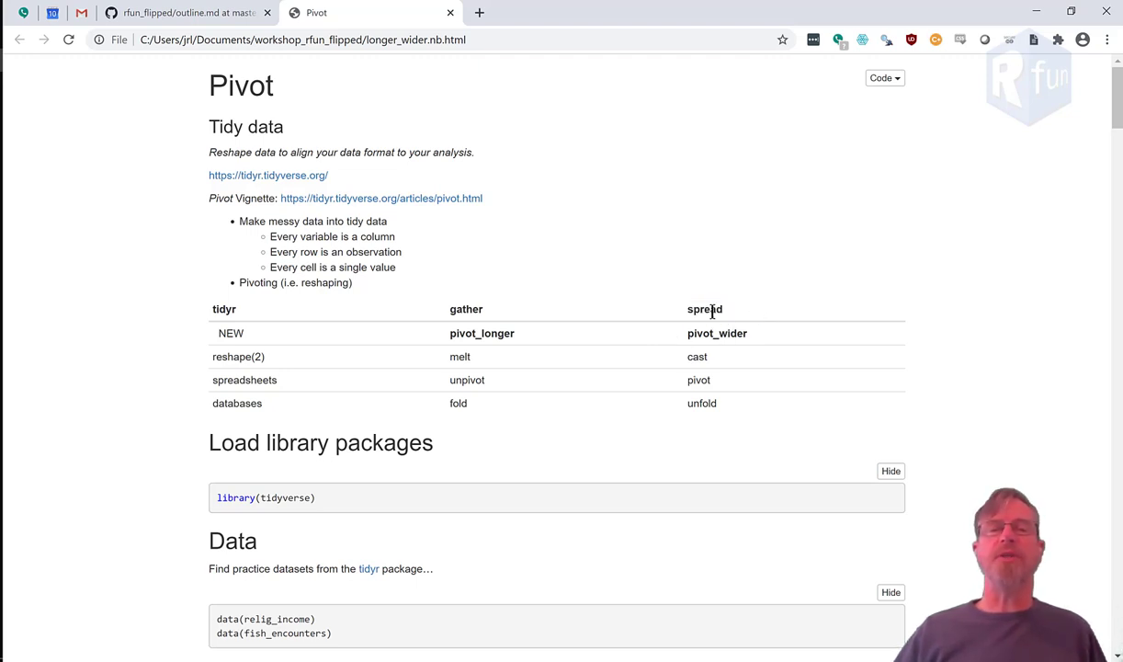
mouse_move(434, 328)
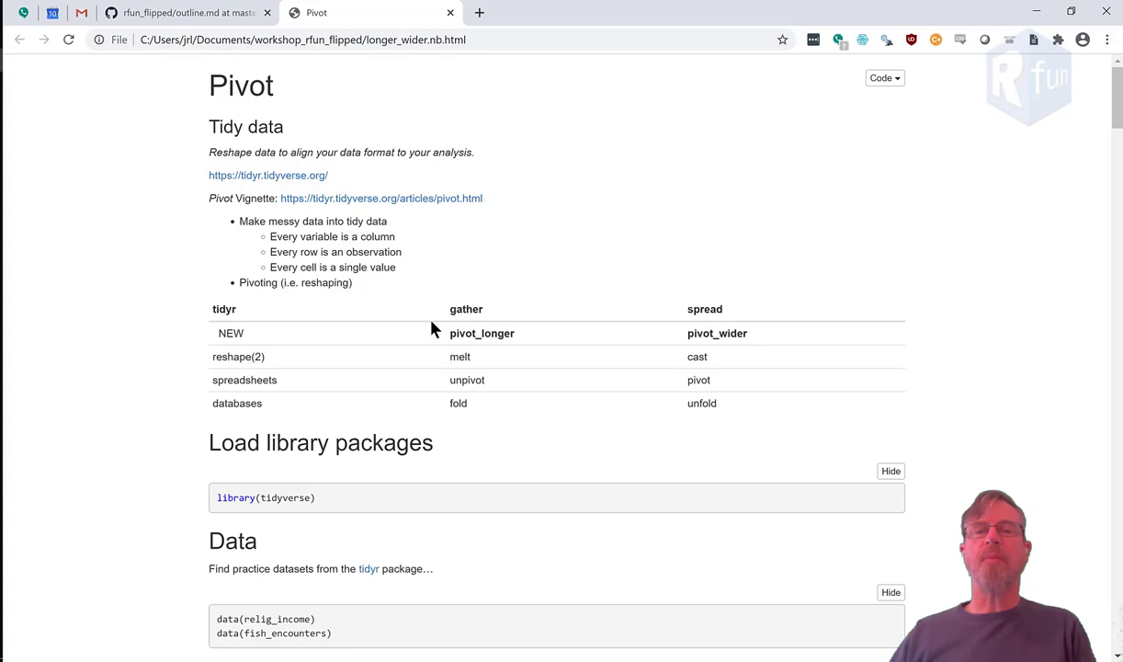
mouse_move(512, 332)
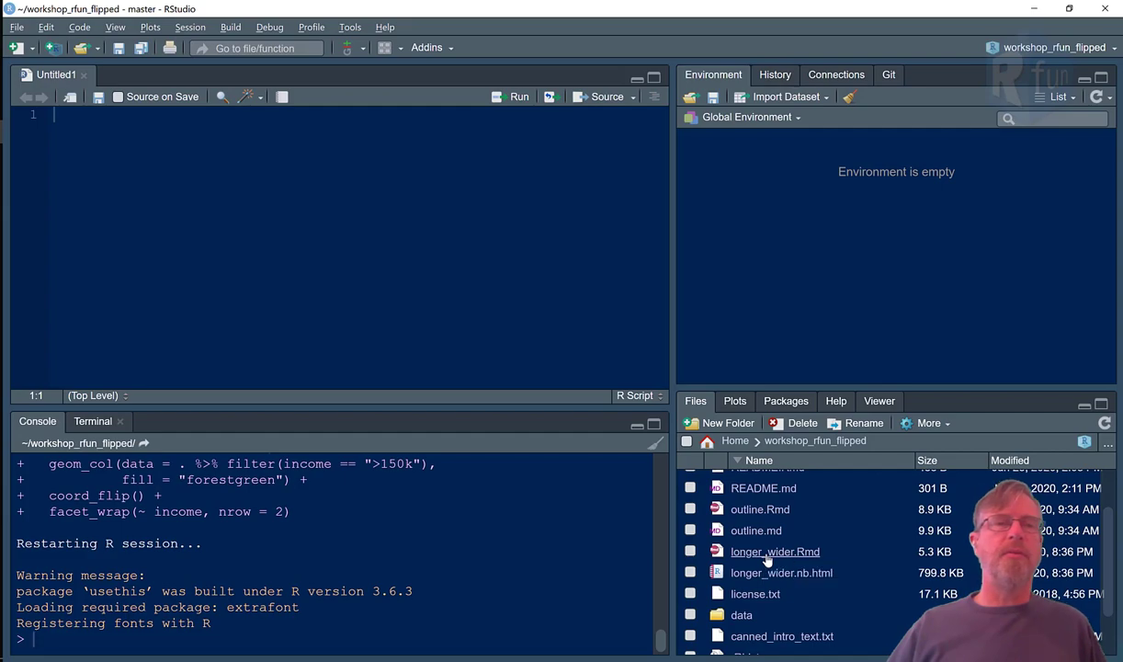
Step: Open longer_wider.Rmd and scroll to its pivot_longer and pivot_wider chunks
left_click(775, 552)
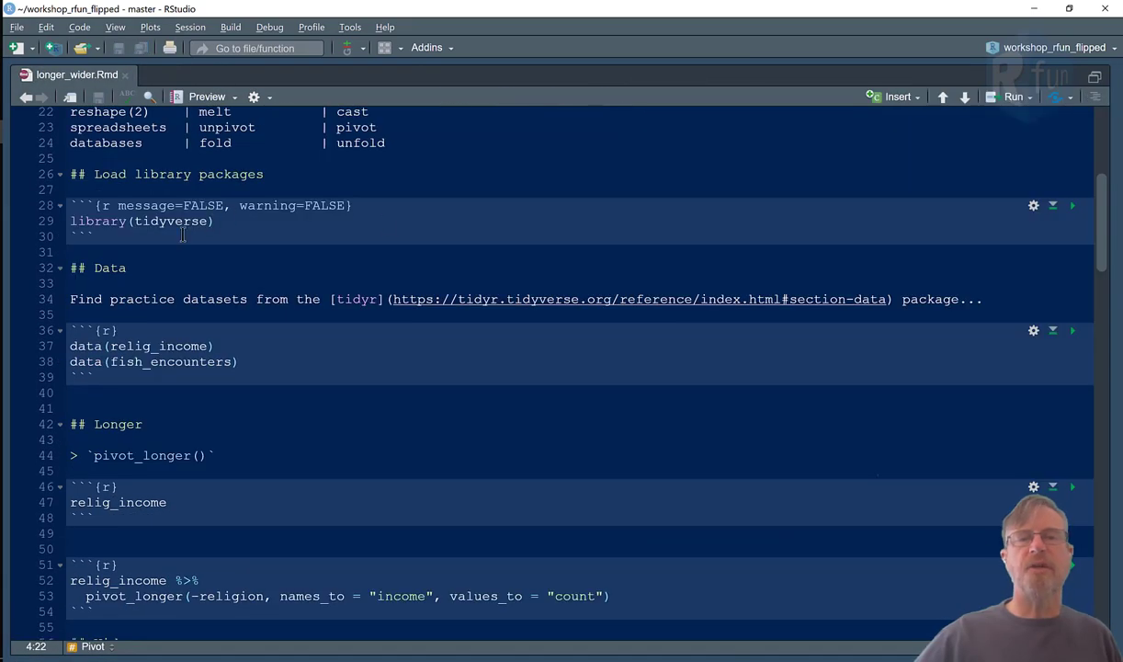
mouse_move(728, 230)
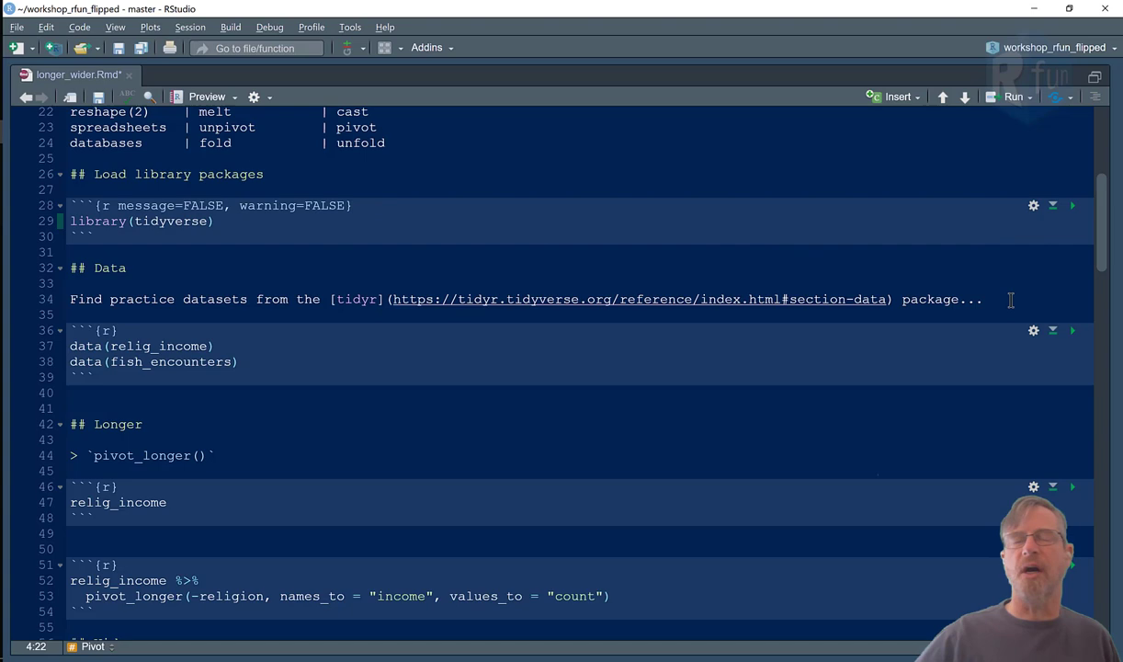
mouse_move(381, 357)
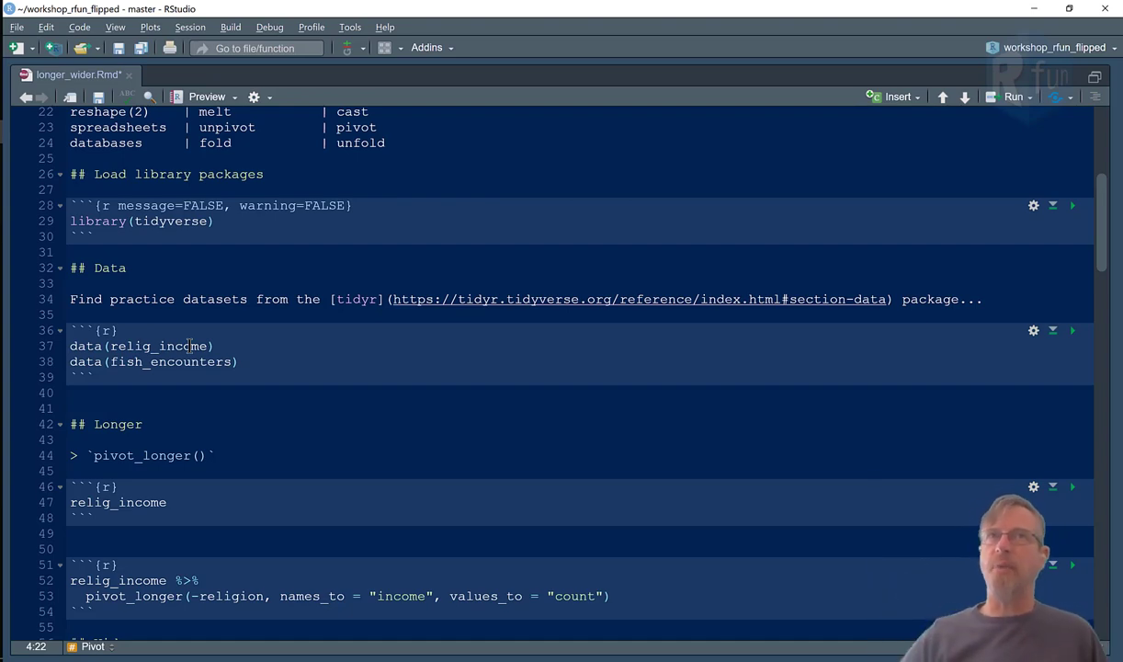
mouse_move(128, 368)
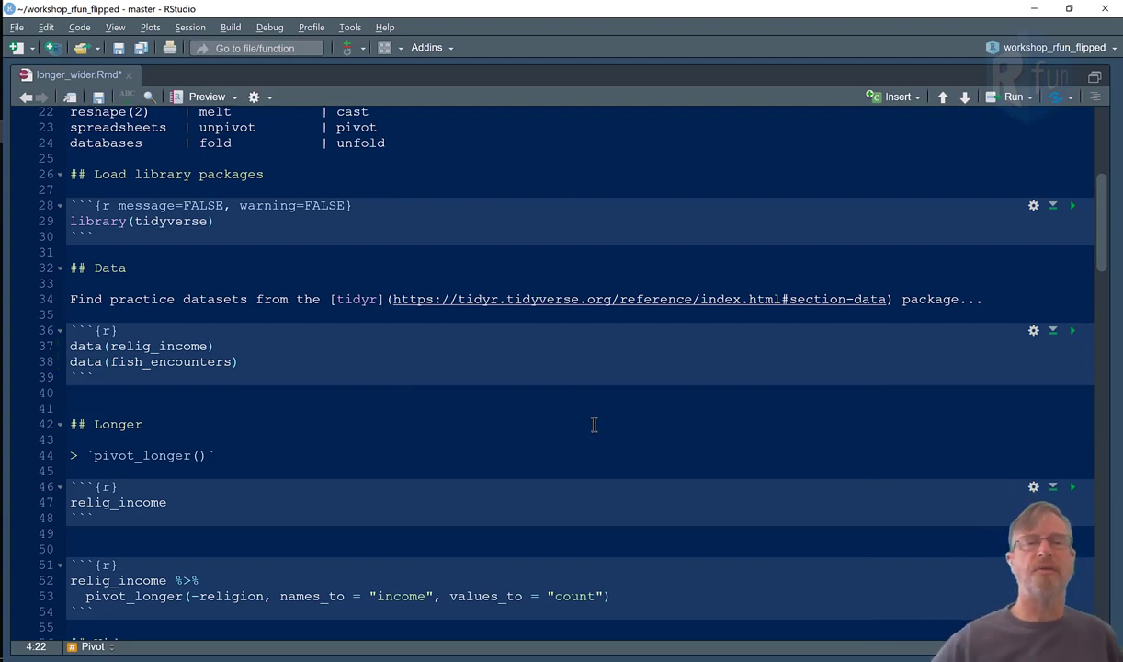
scroll("down", 3)
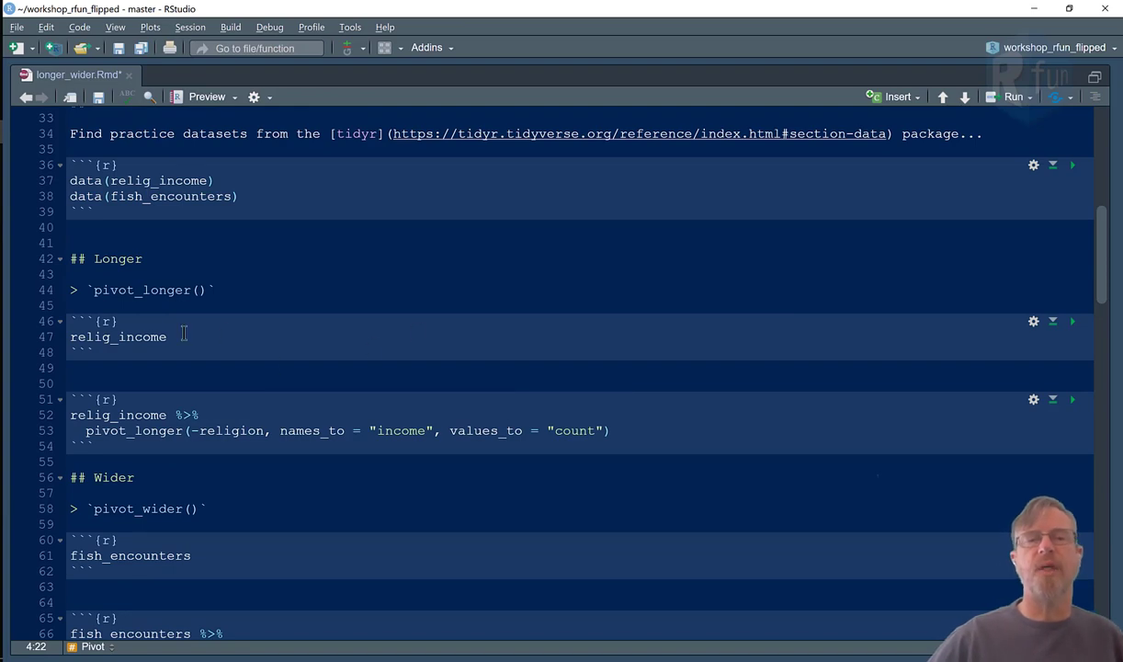
scroll("down", 3)
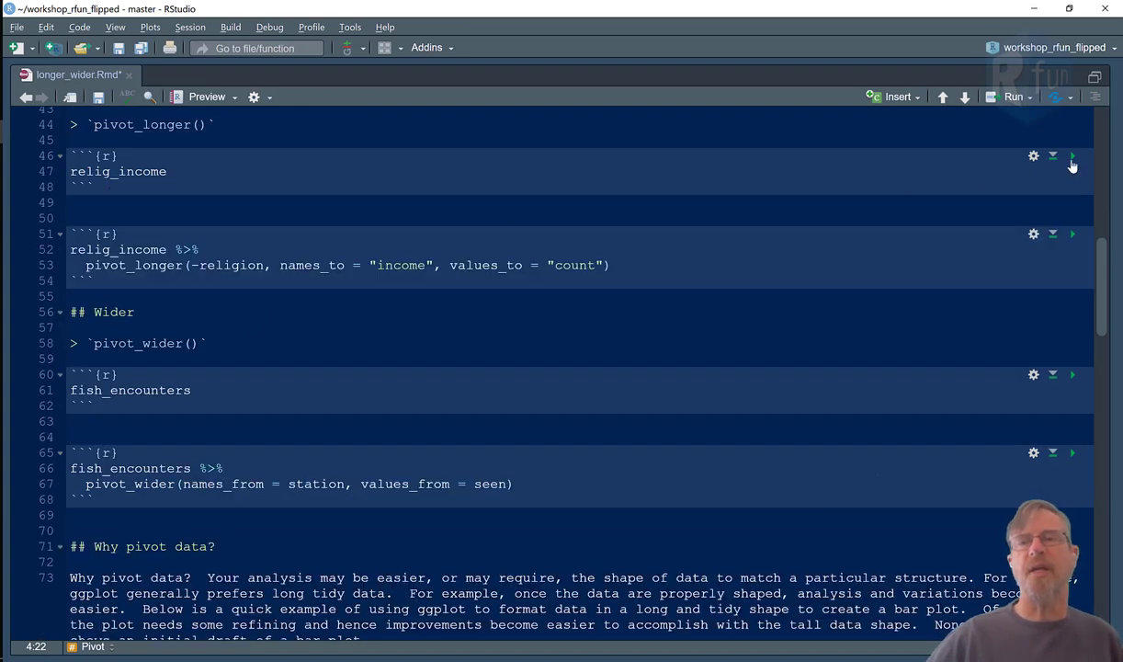
Step: Run the relig_income chunk to show its 18-row, 11-column wide table
left_click(1071, 155)
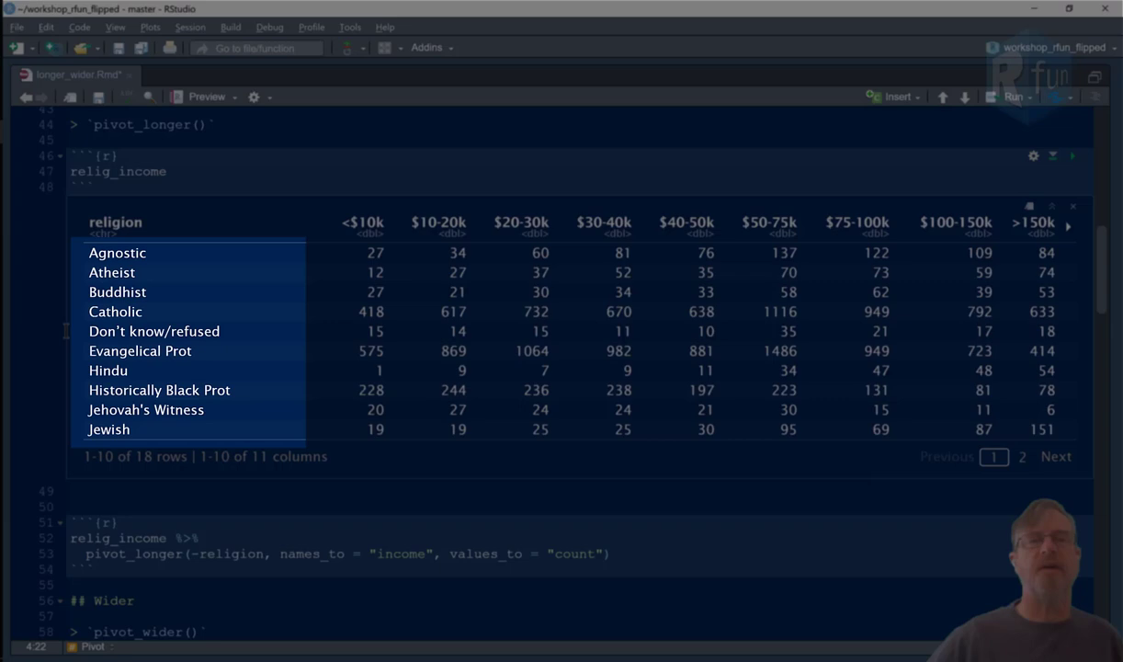
mouse_move(176, 445)
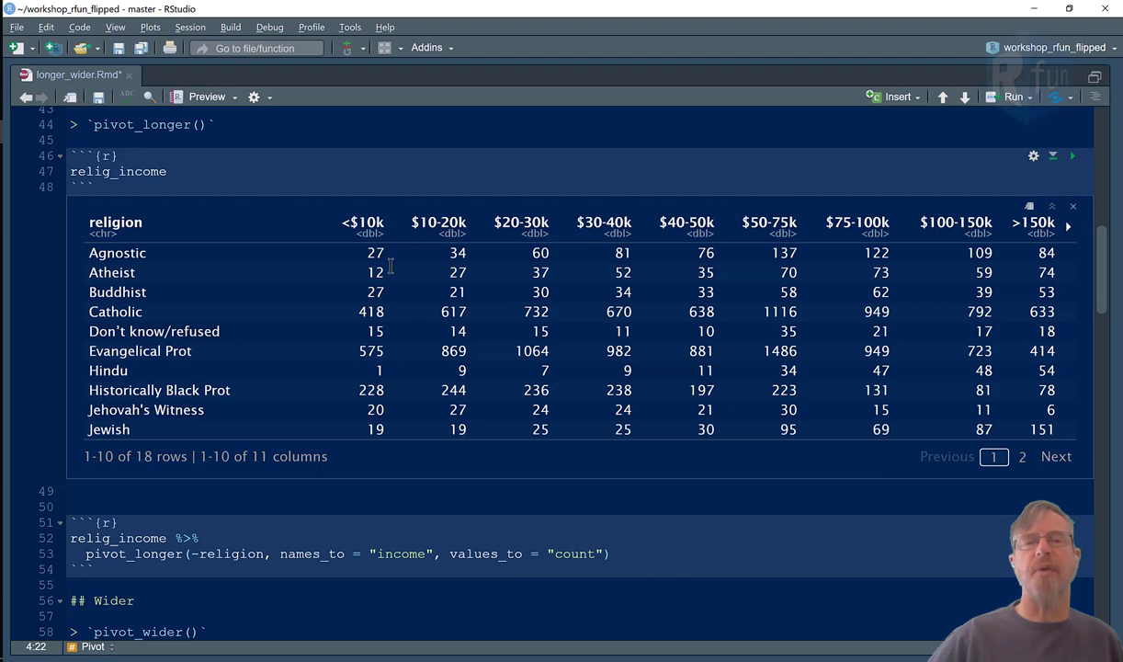
mouse_move(484, 260)
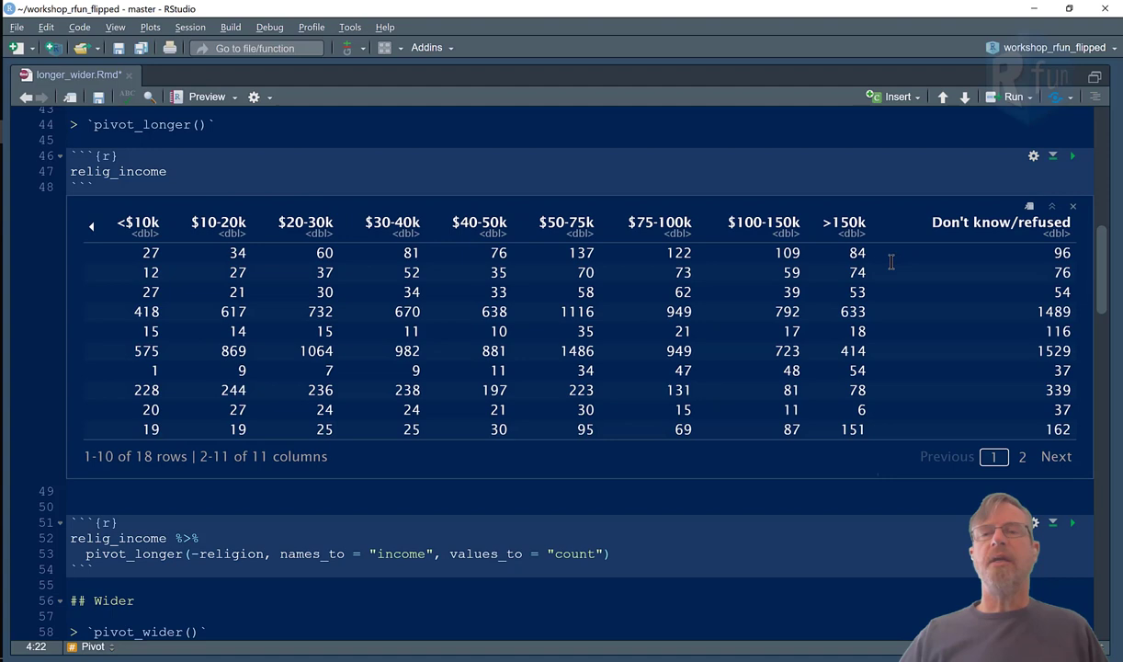
mouse_move(415, 239)
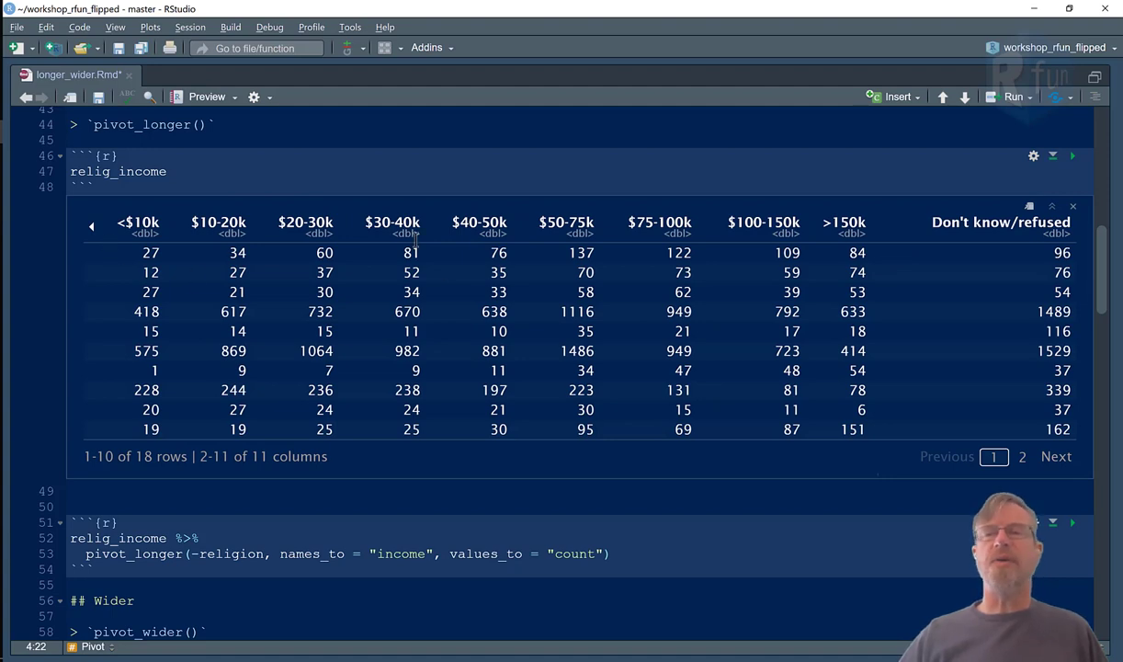
mouse_move(97, 228)
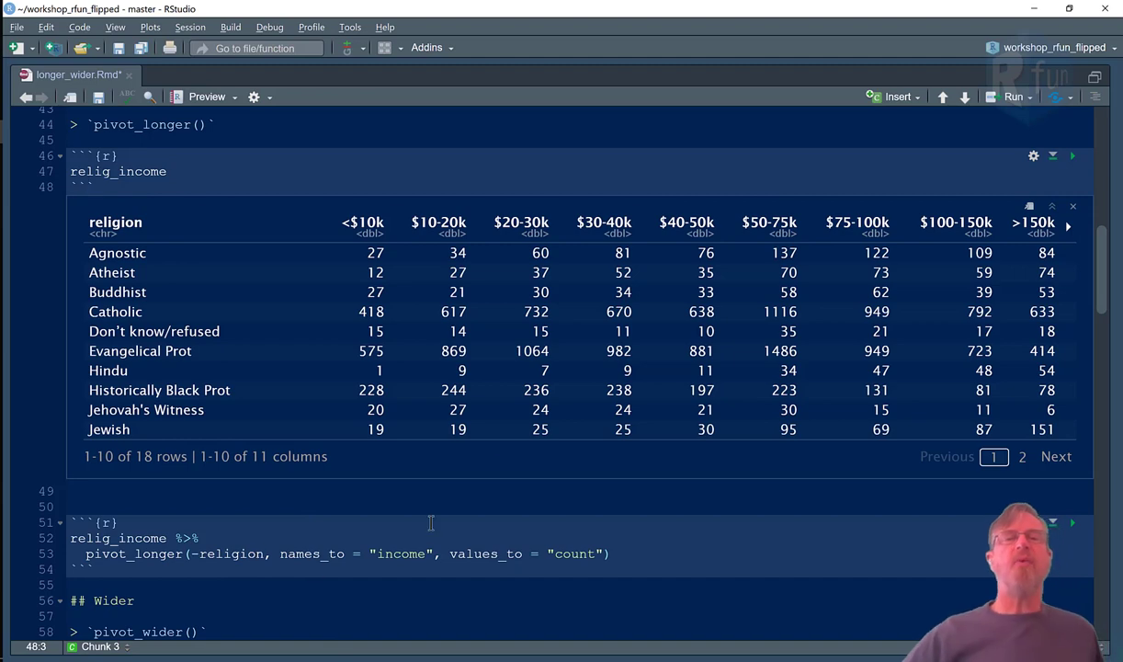
mouse_move(334, 219)
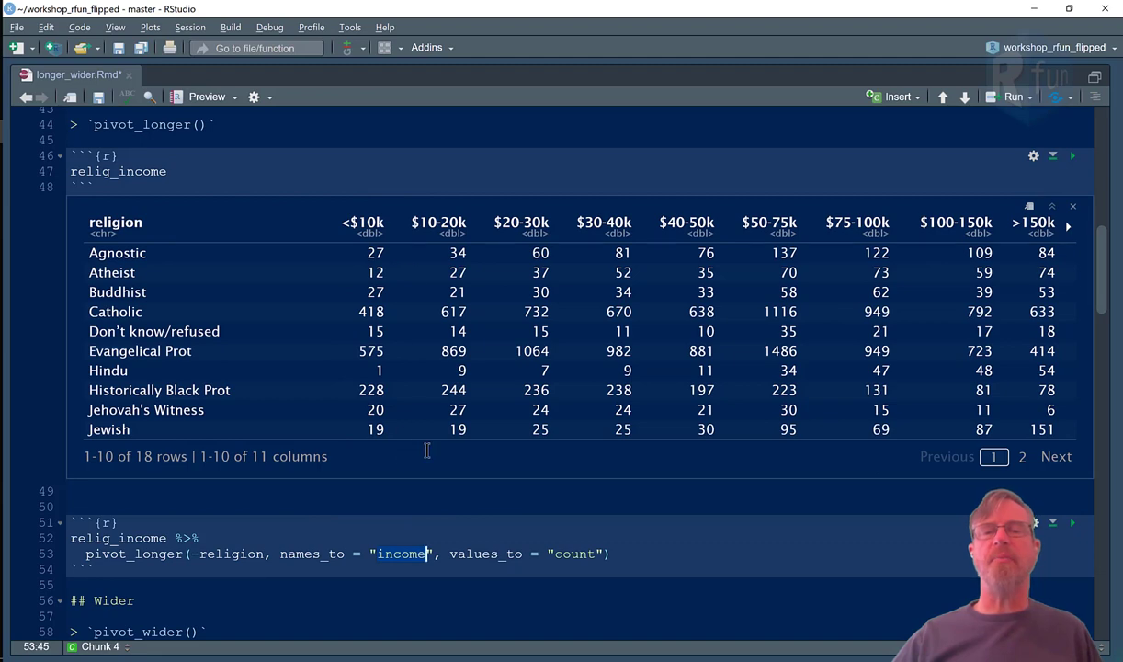
mouse_move(642, 294)
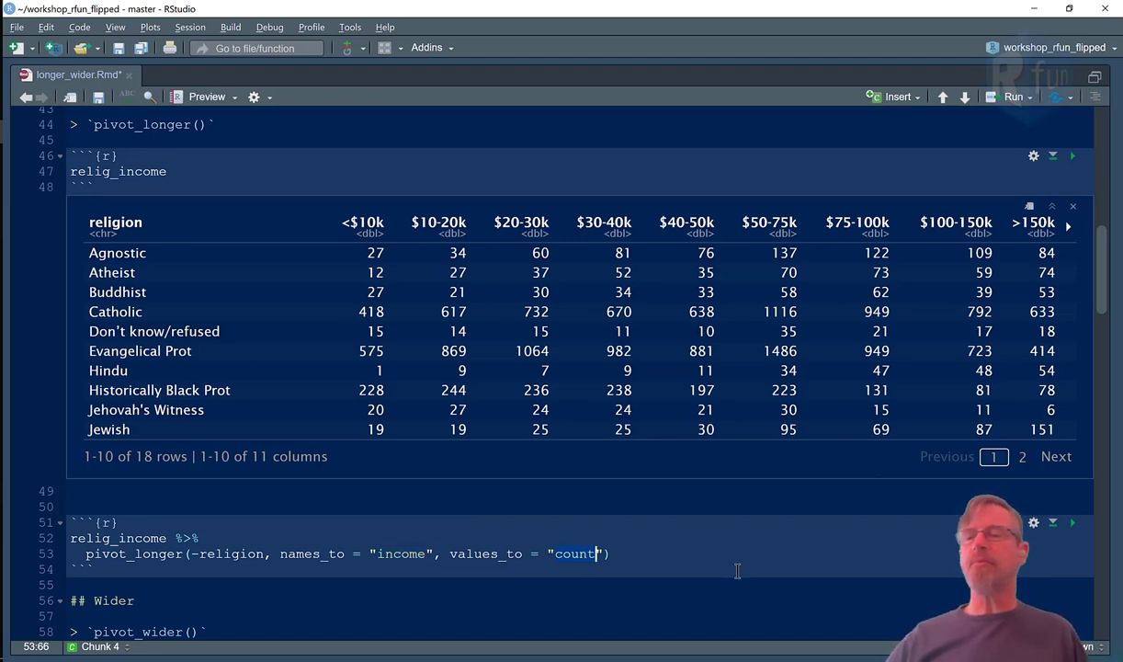
Step: Run the pivot_longer chunk to produce the 180-row religion–income–count long table
left_click(1072, 522)
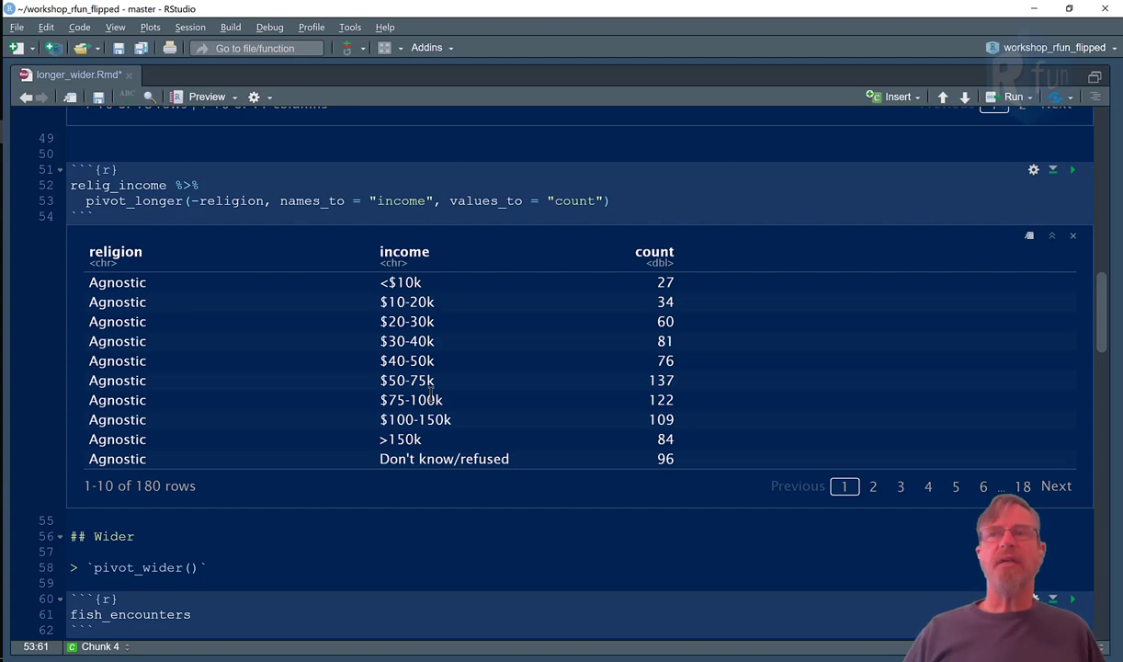
mouse_move(143, 286)
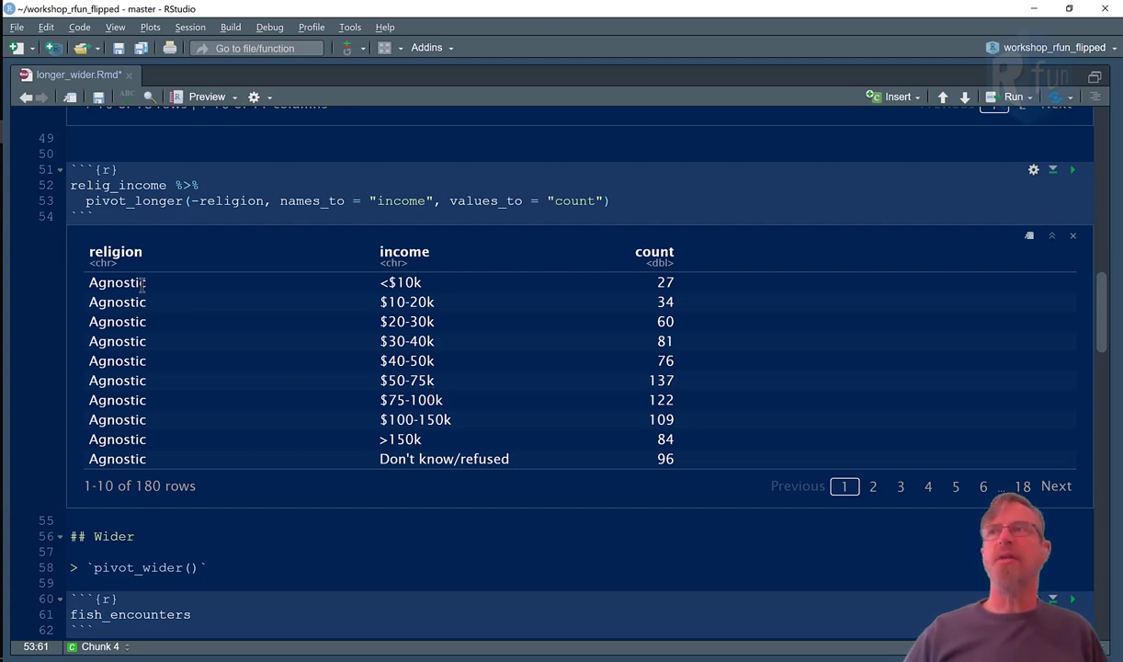
mouse_move(299, 274)
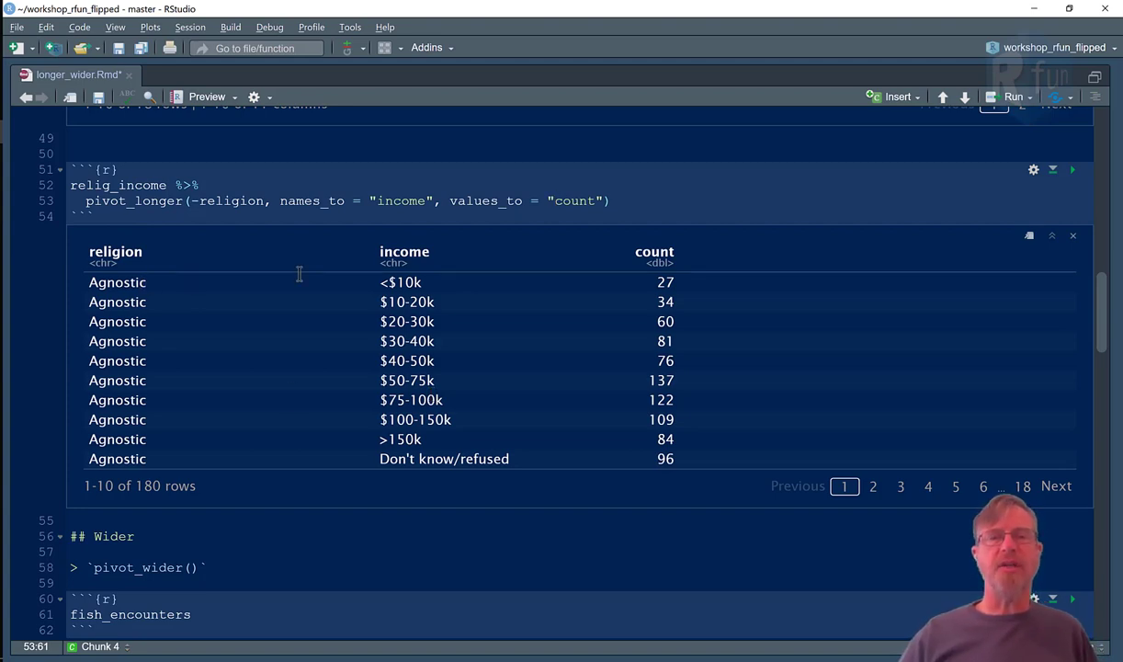
scroll("down", 3)
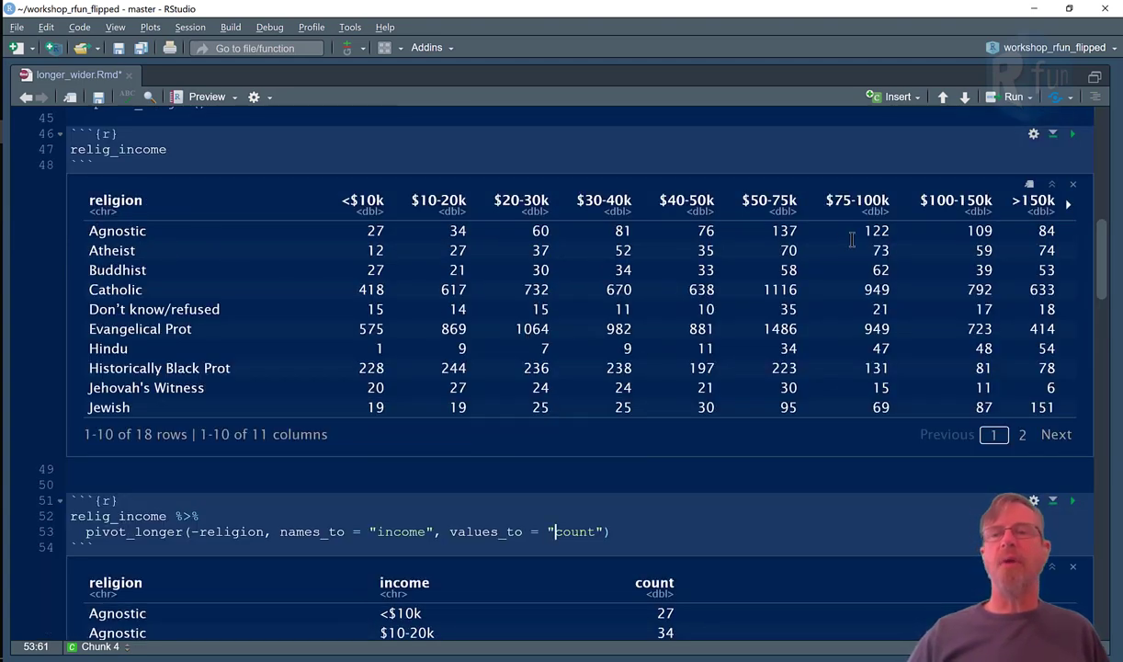
mouse_move(668, 230)
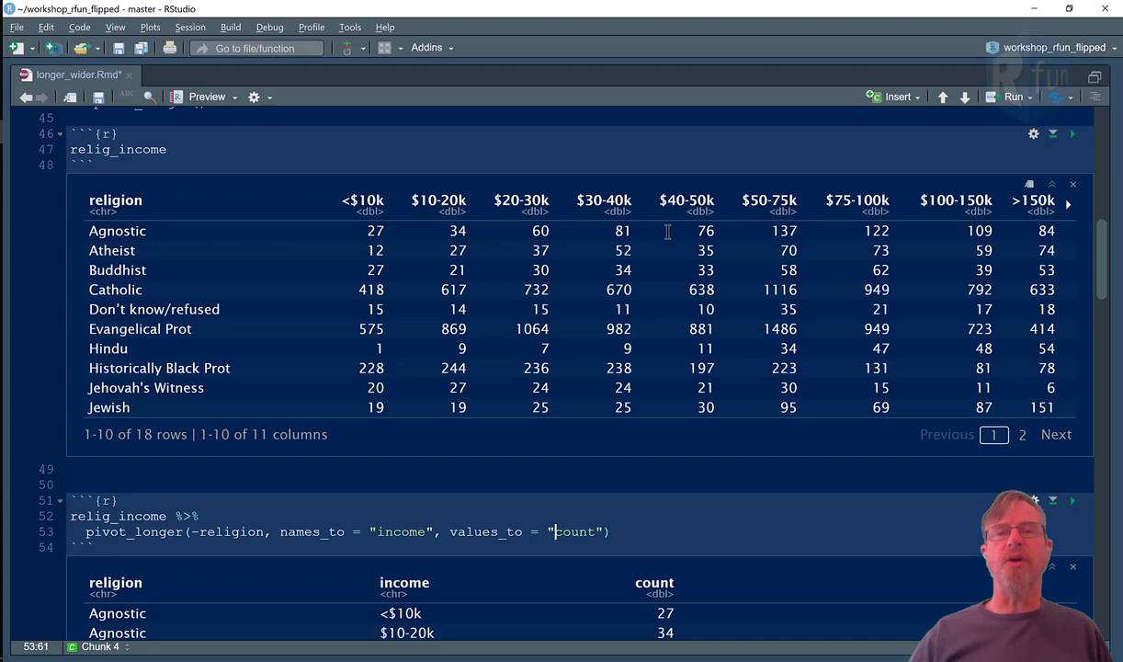
mouse_move(220, 226)
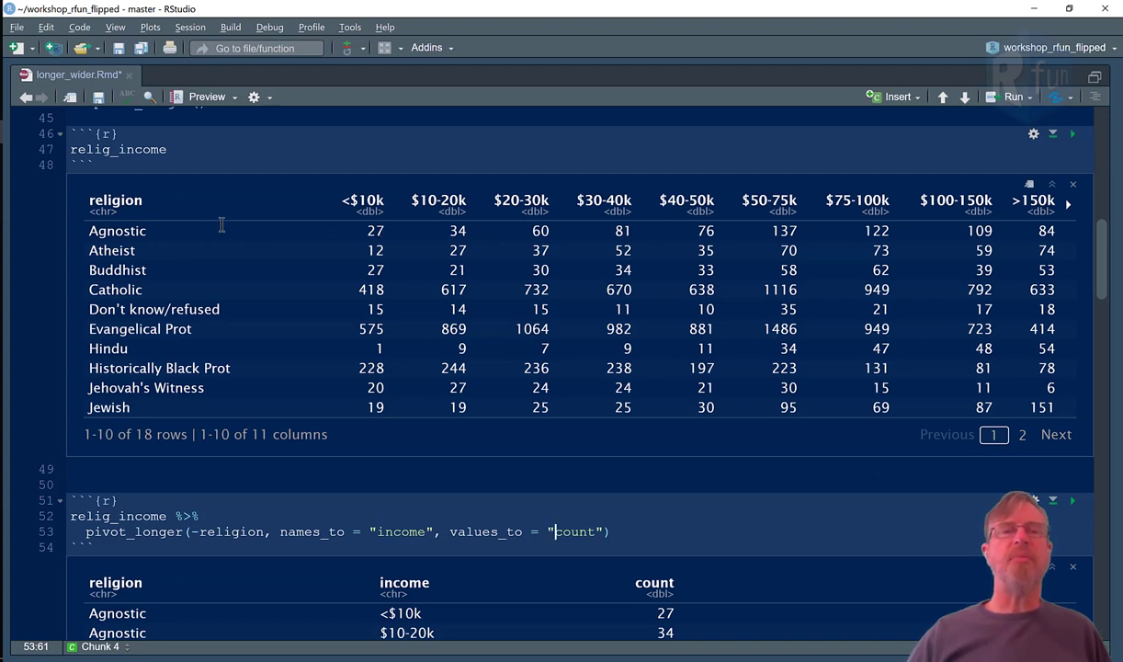
mouse_move(387, 203)
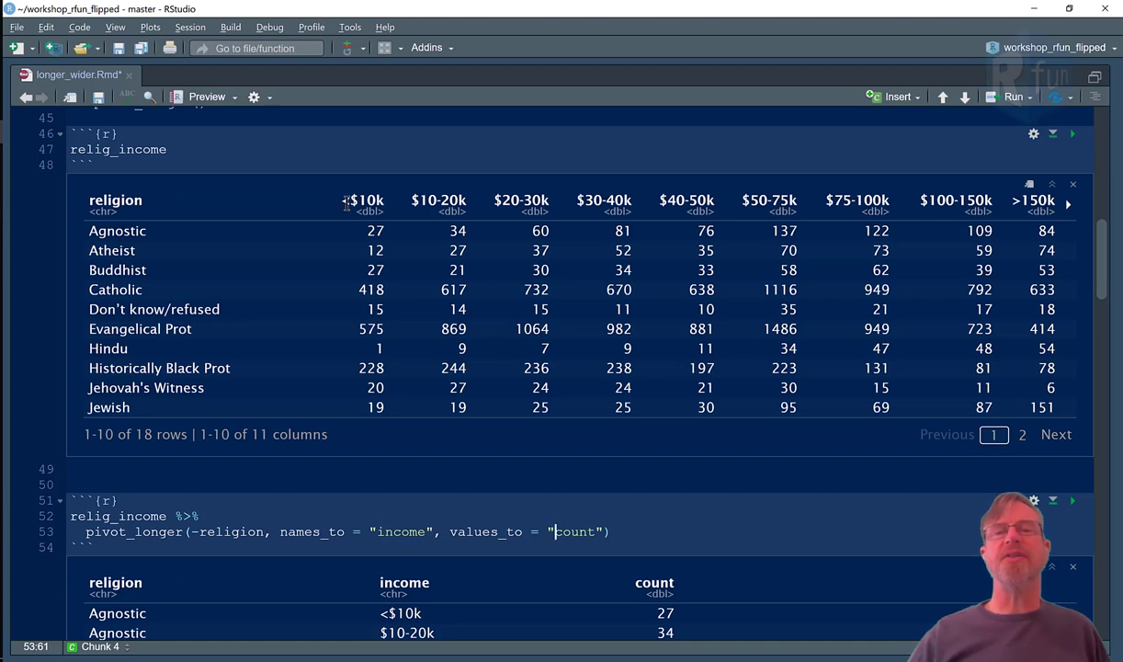
mouse_move(1057, 228)
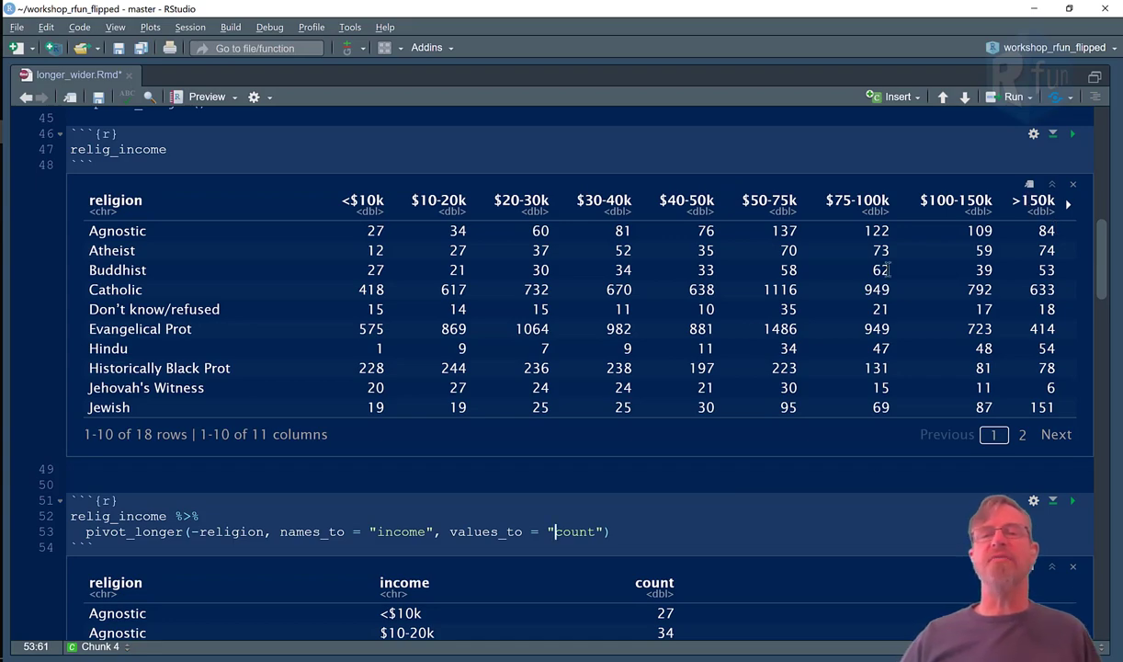
scroll("down", 3)
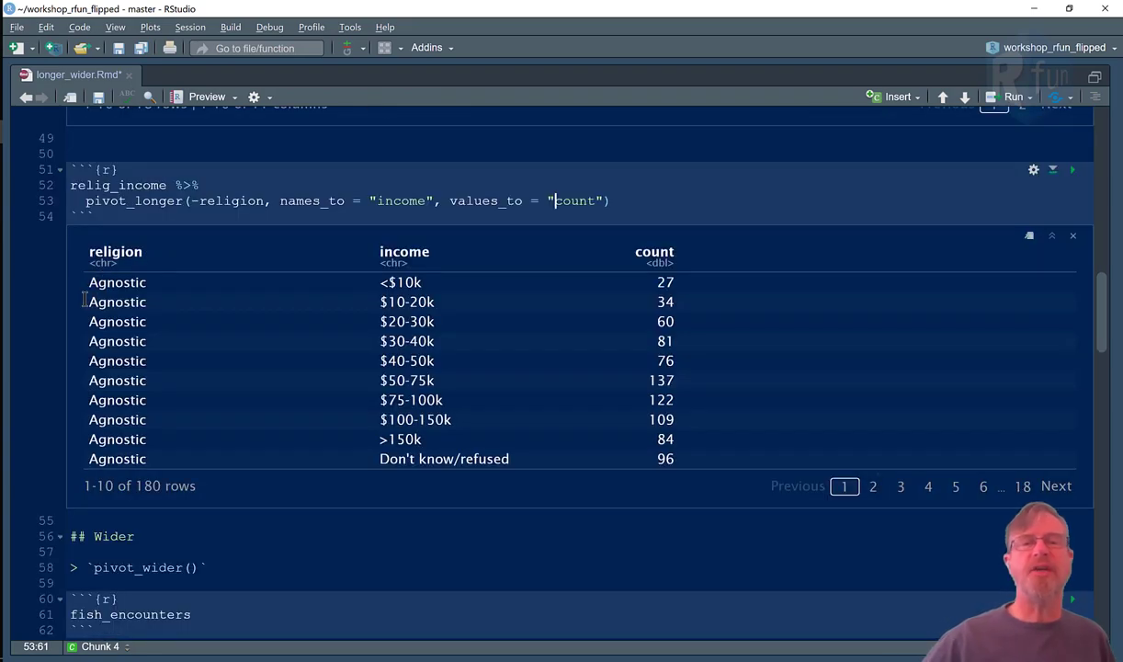
mouse_move(251, 416)
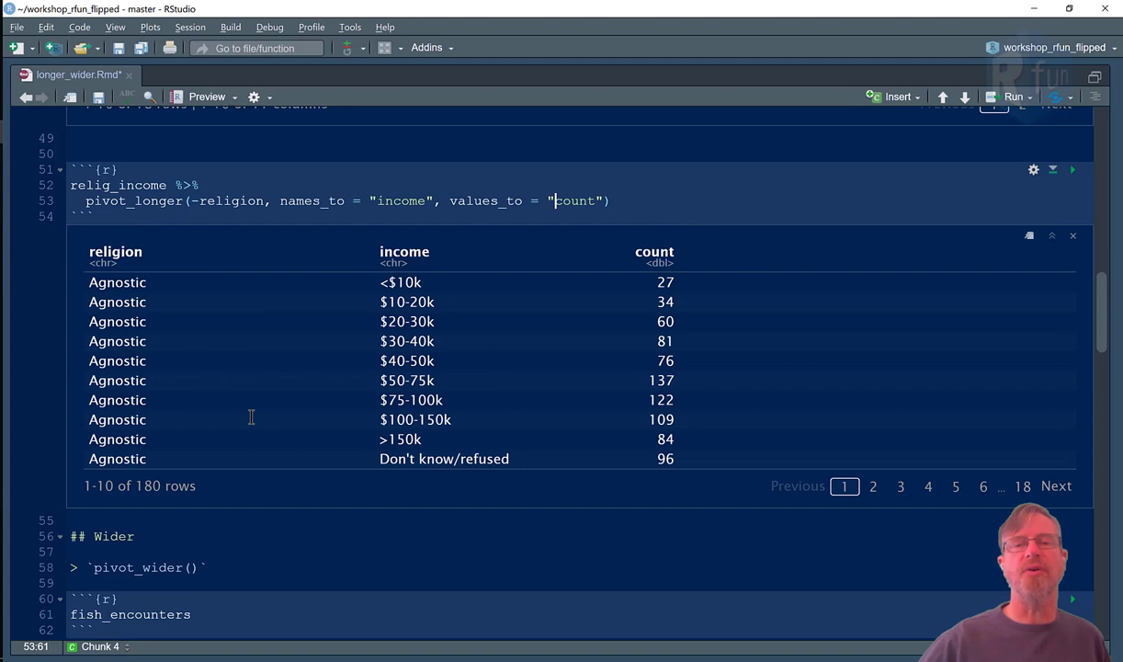
mouse_move(694, 311)
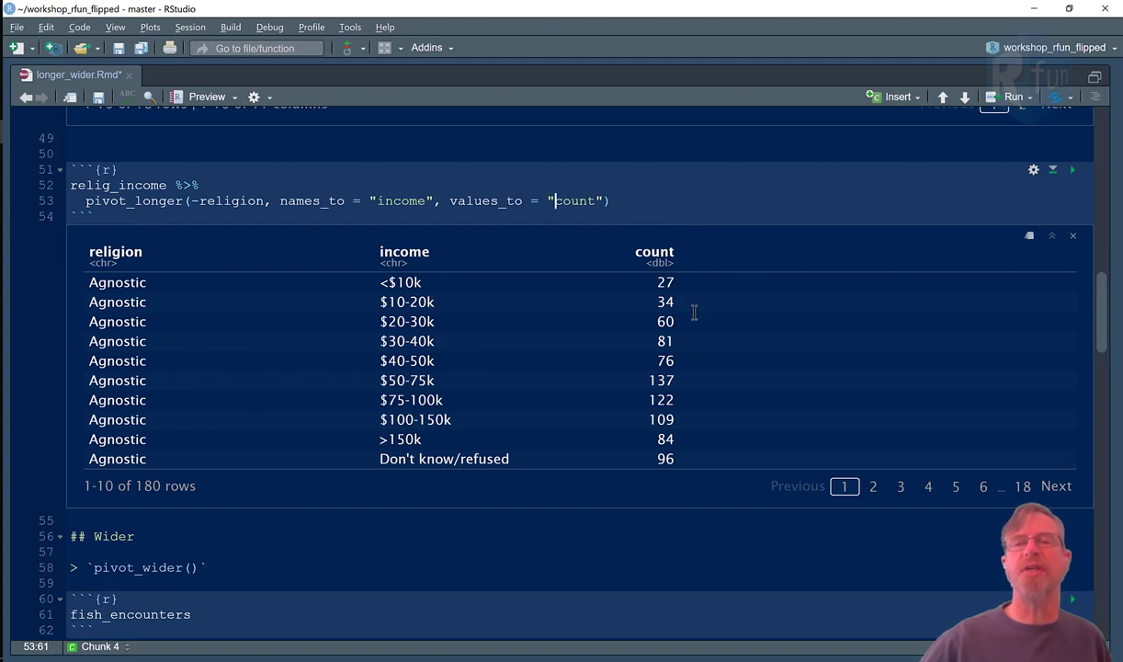
mouse_move(207, 338)
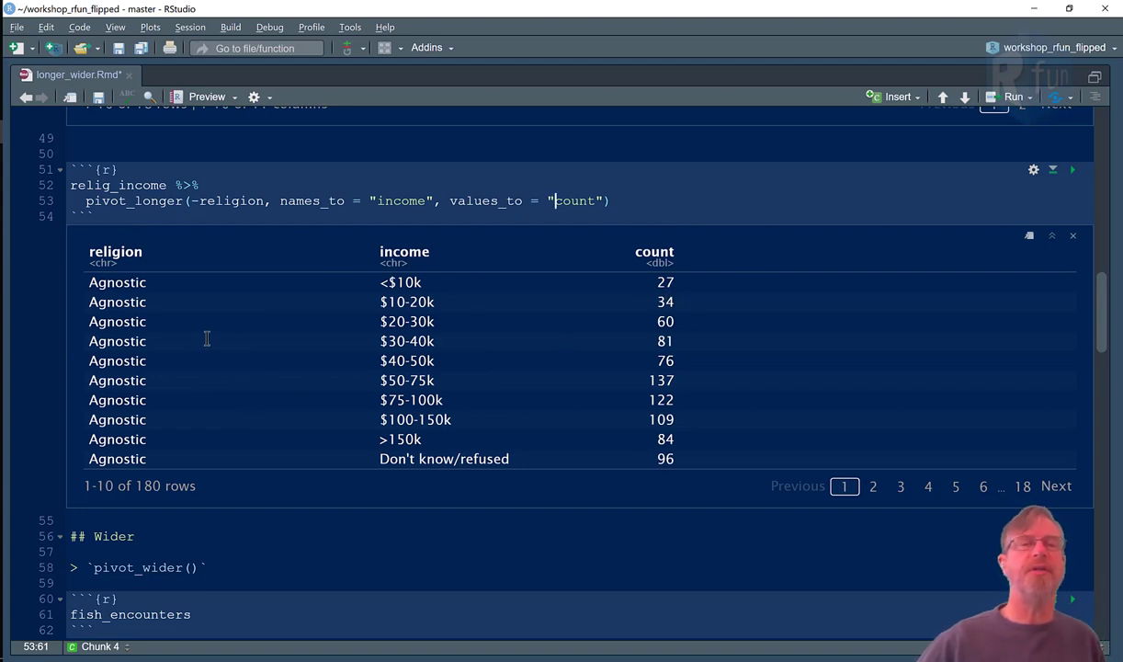
mouse_move(158, 332)
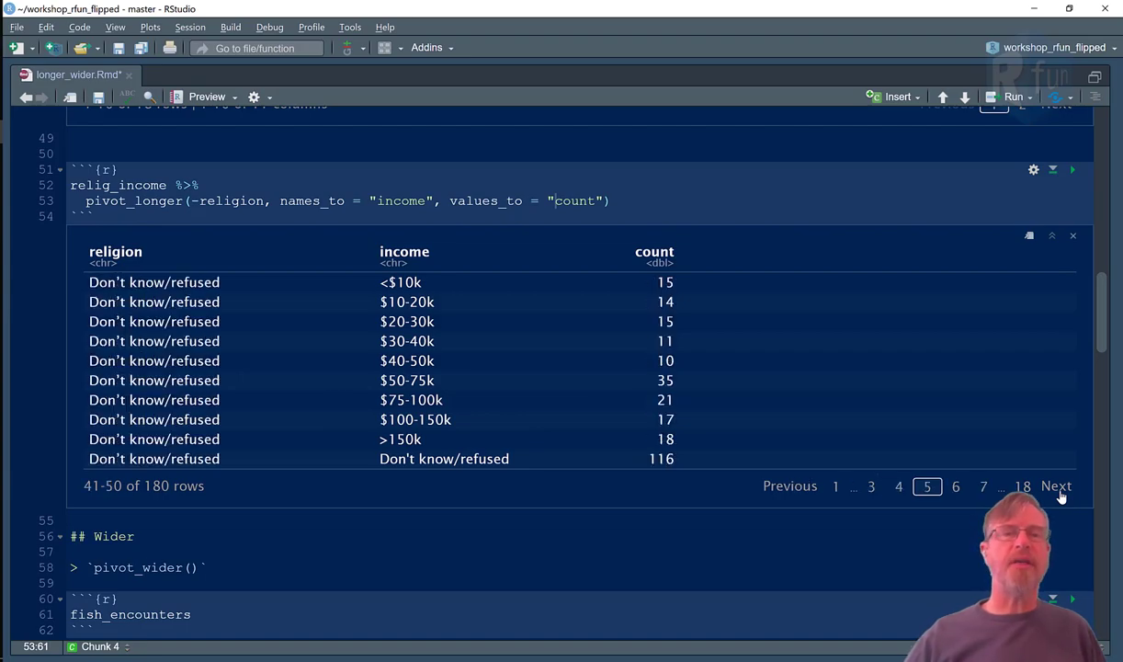
mouse_move(464, 325)
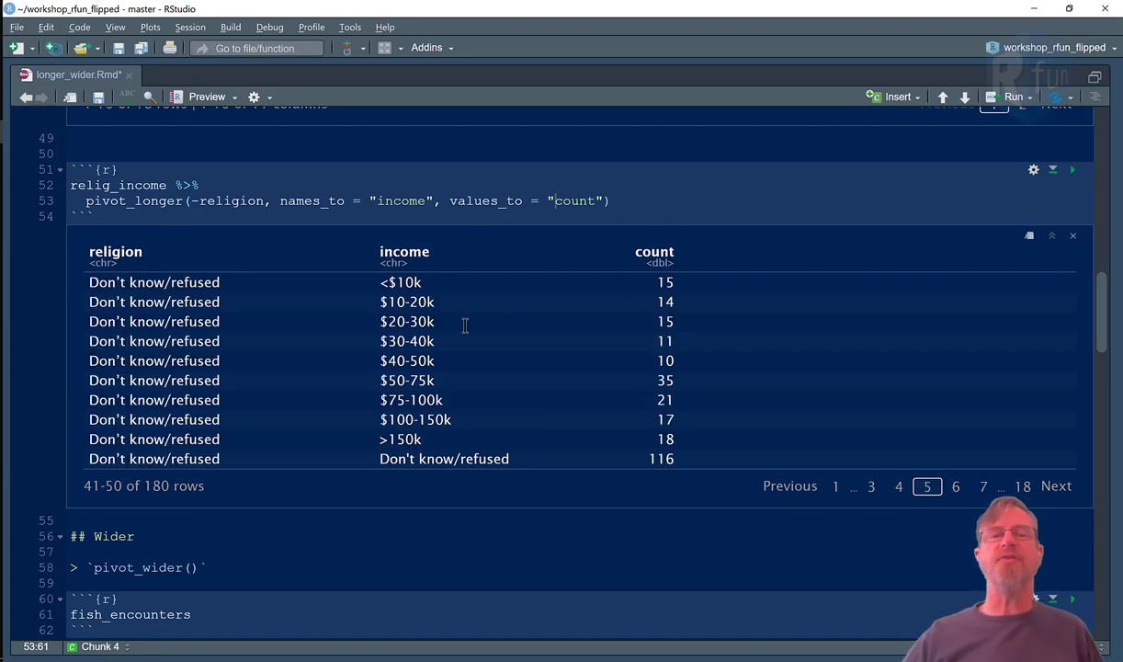
scroll("down", 3)
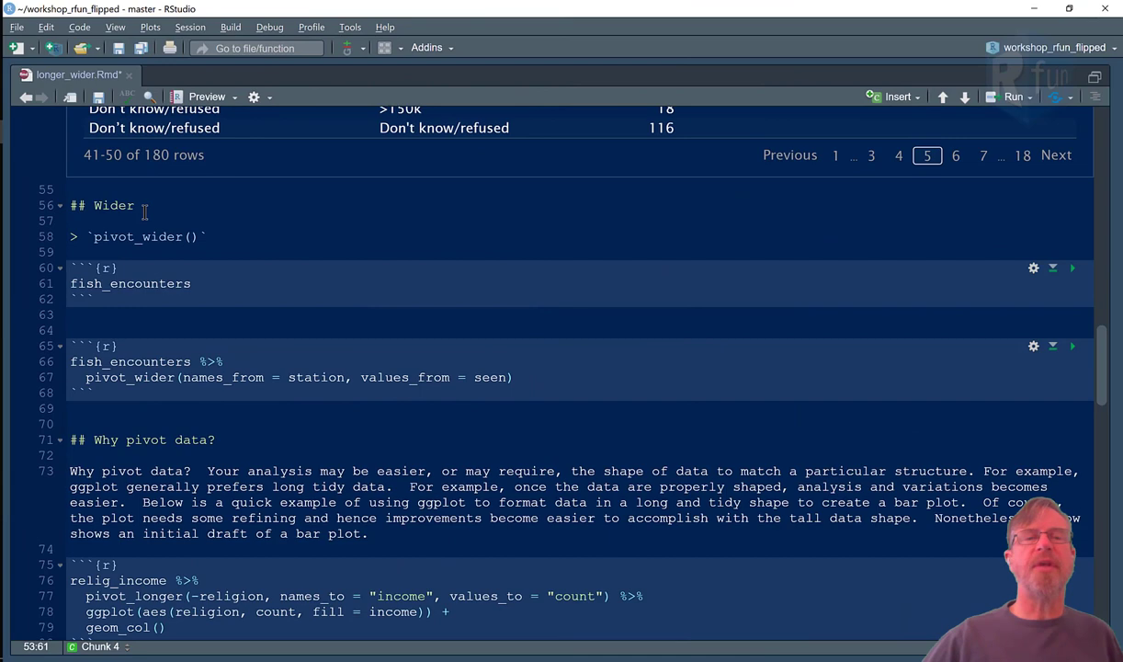
mouse_move(143, 267)
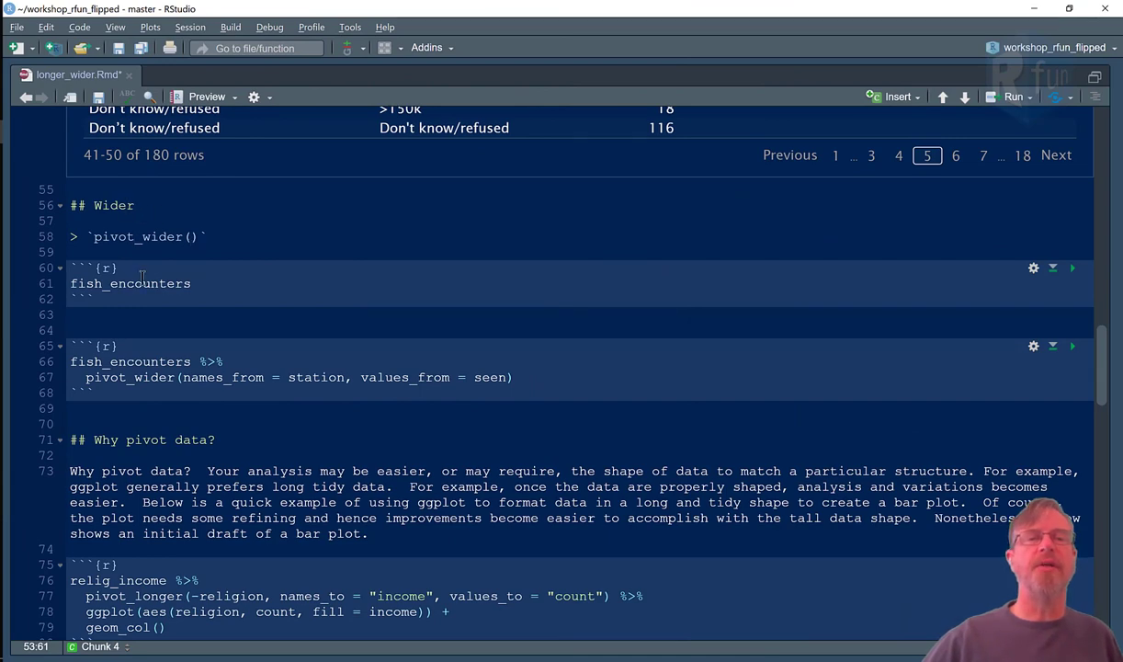
mouse_move(1077, 275)
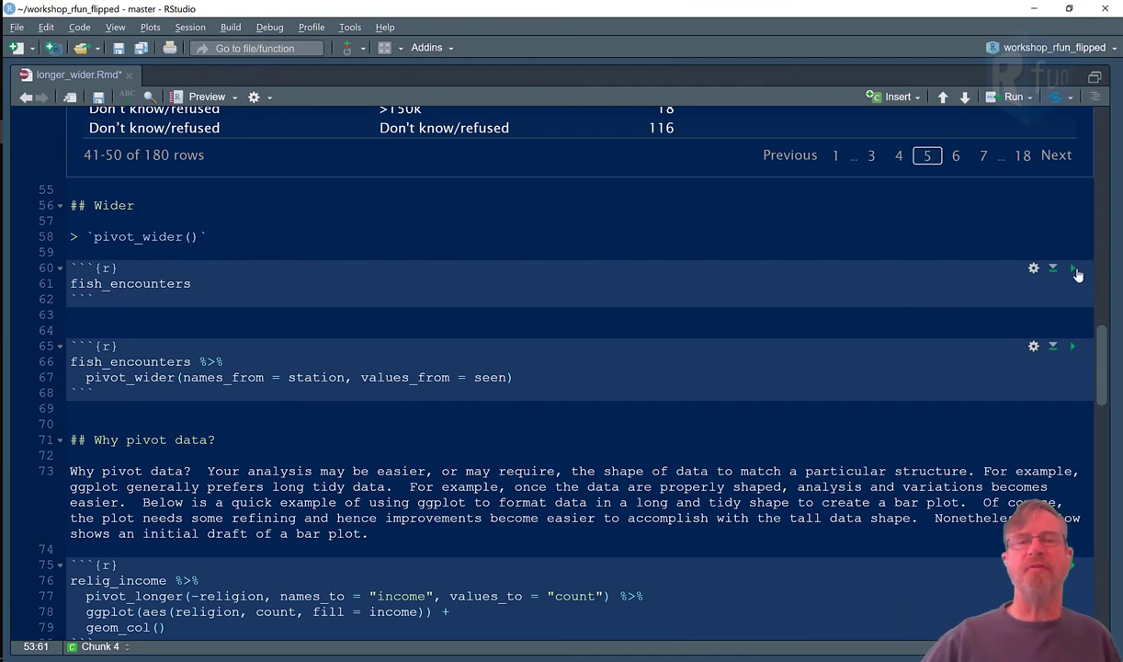
Step: Run the fish_encounters chunk, showing its 114-row fish–station–seen table
left_click(1072, 268)
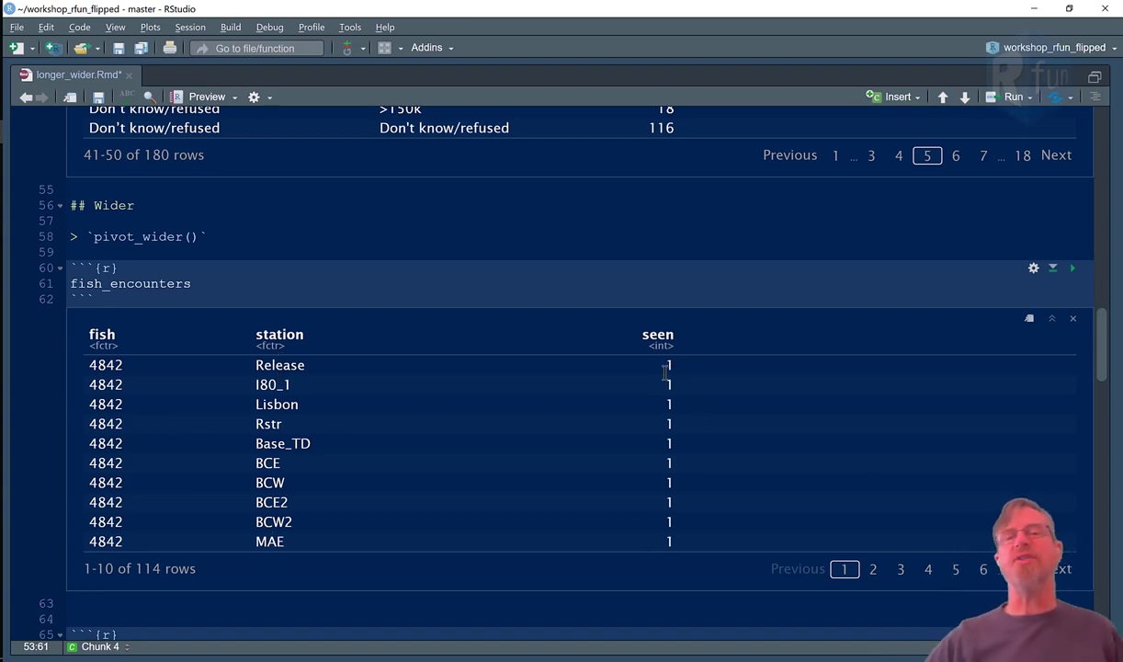
mouse_move(327, 460)
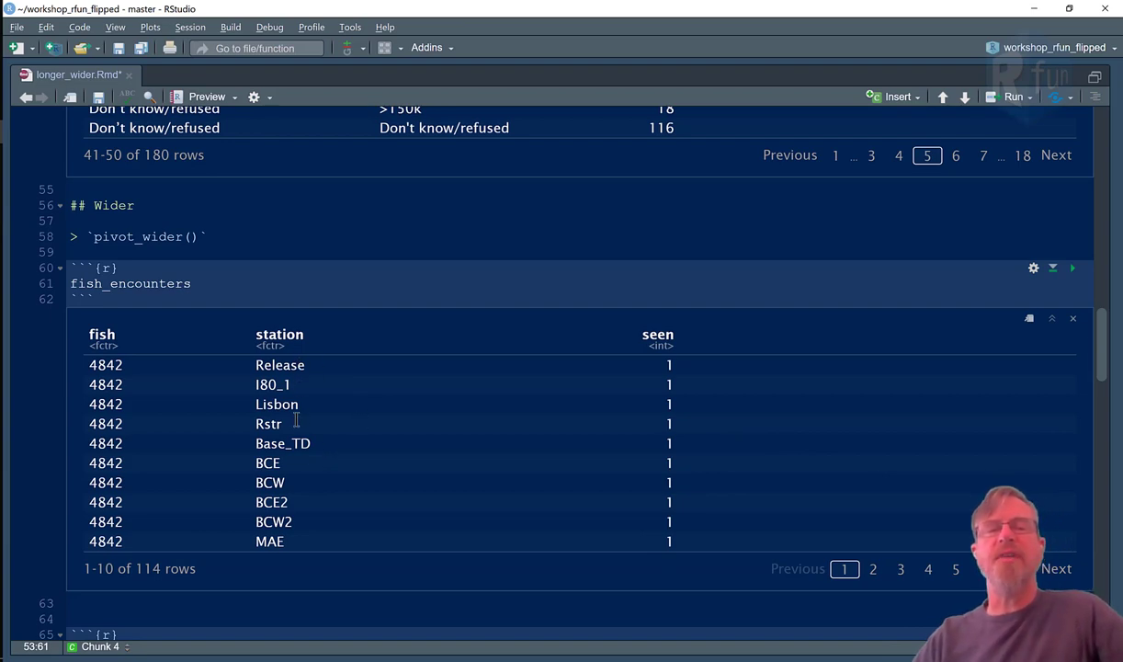
mouse_move(589, 408)
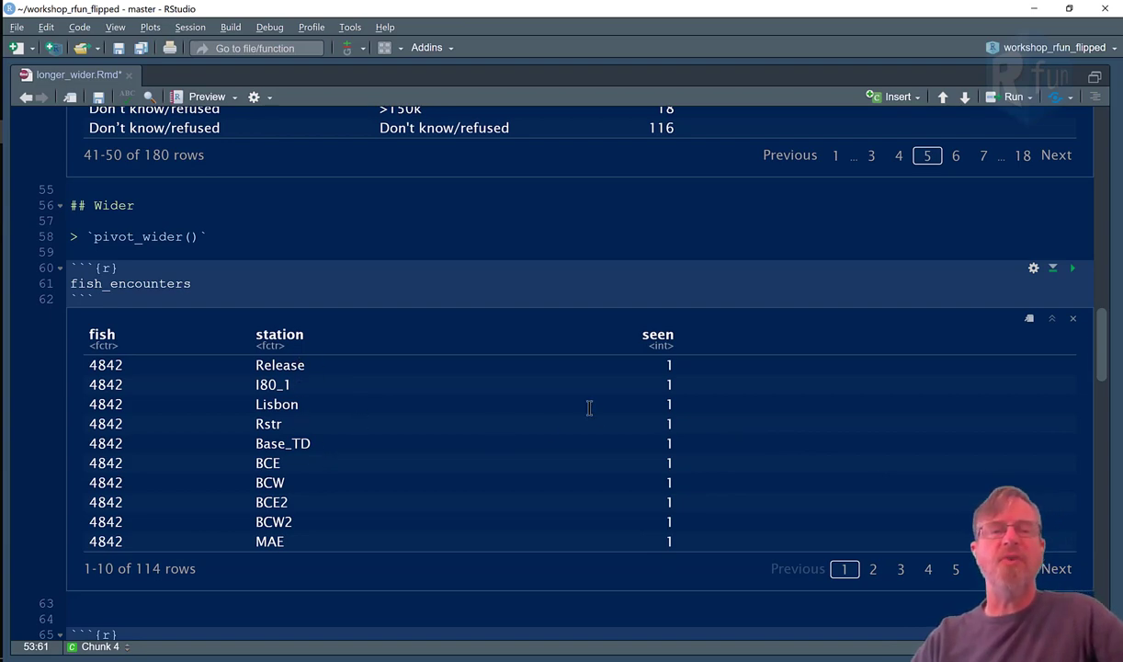
scroll("down", 3)
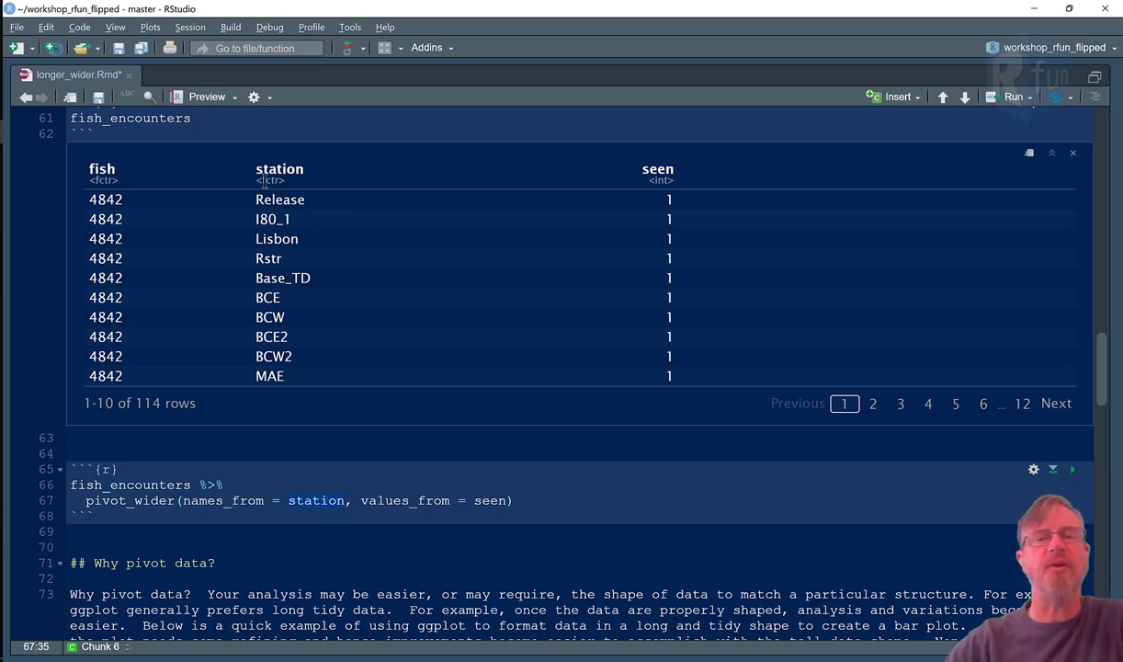
mouse_move(693, 200)
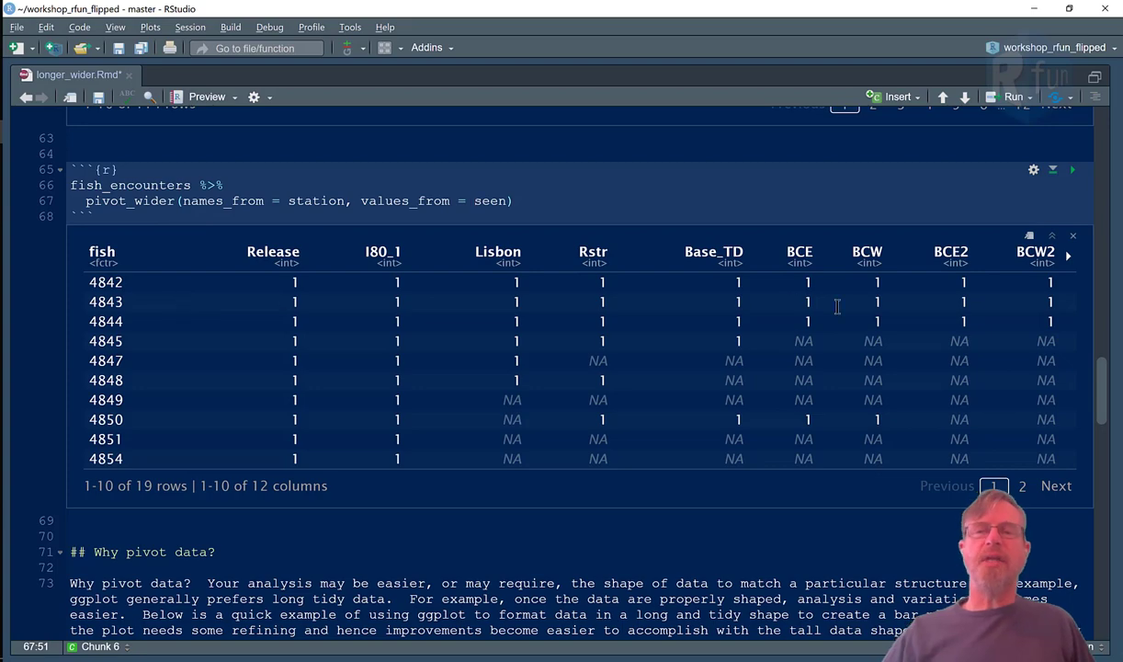
mouse_move(855, 316)
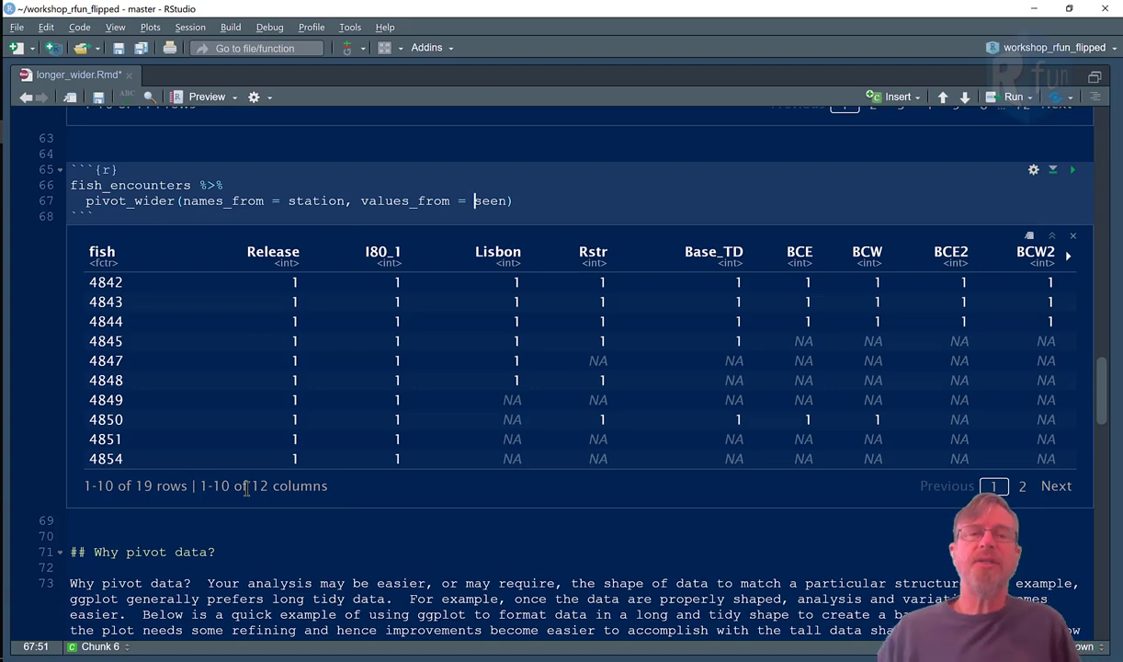
Step: Scroll to view the 19-row, 12-column pivot_wider result with NA gaps
scroll("down", 3)
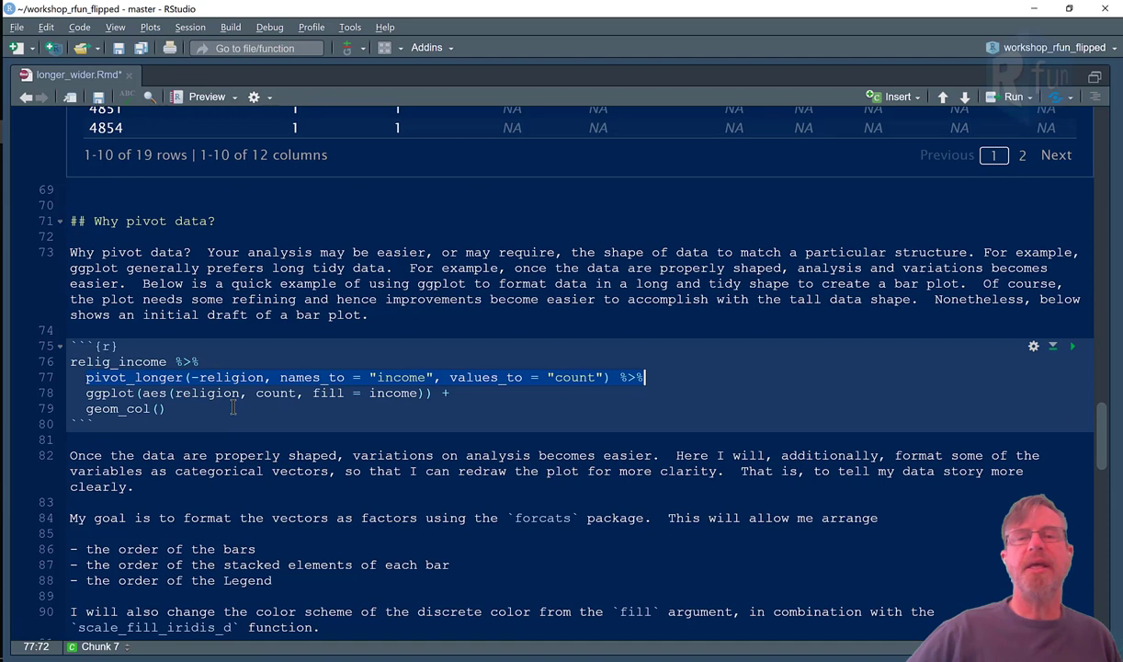
Step: Preview the pivoted long data, then draw the stacked bar plot of counts by religion
left_click(206, 393)
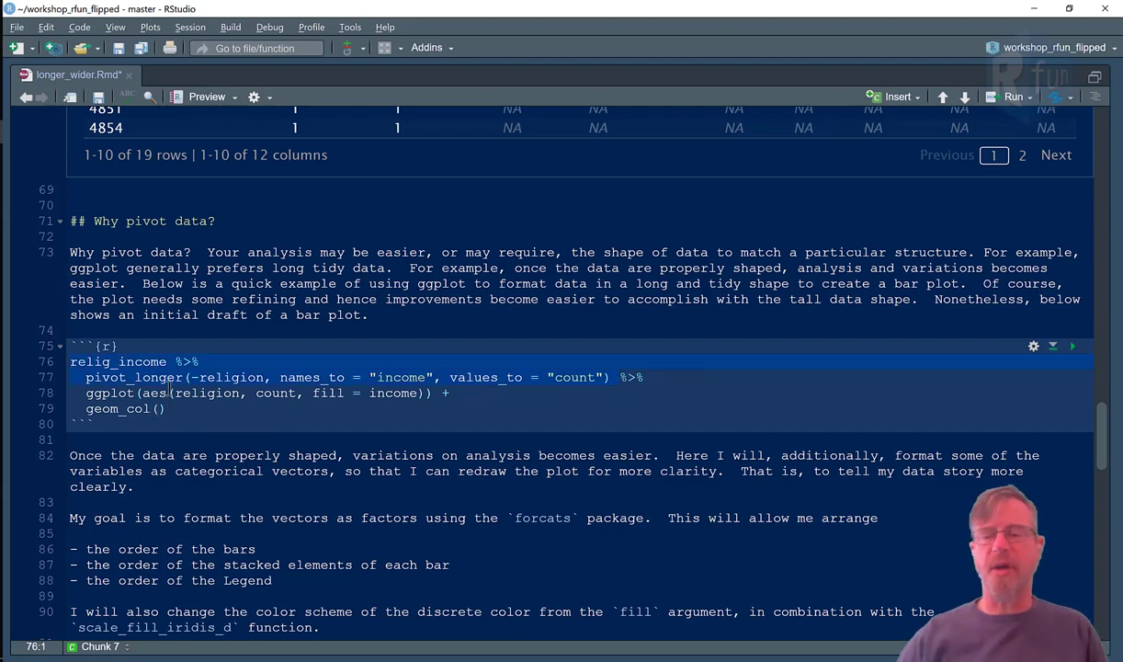
key("ctrl+enter")
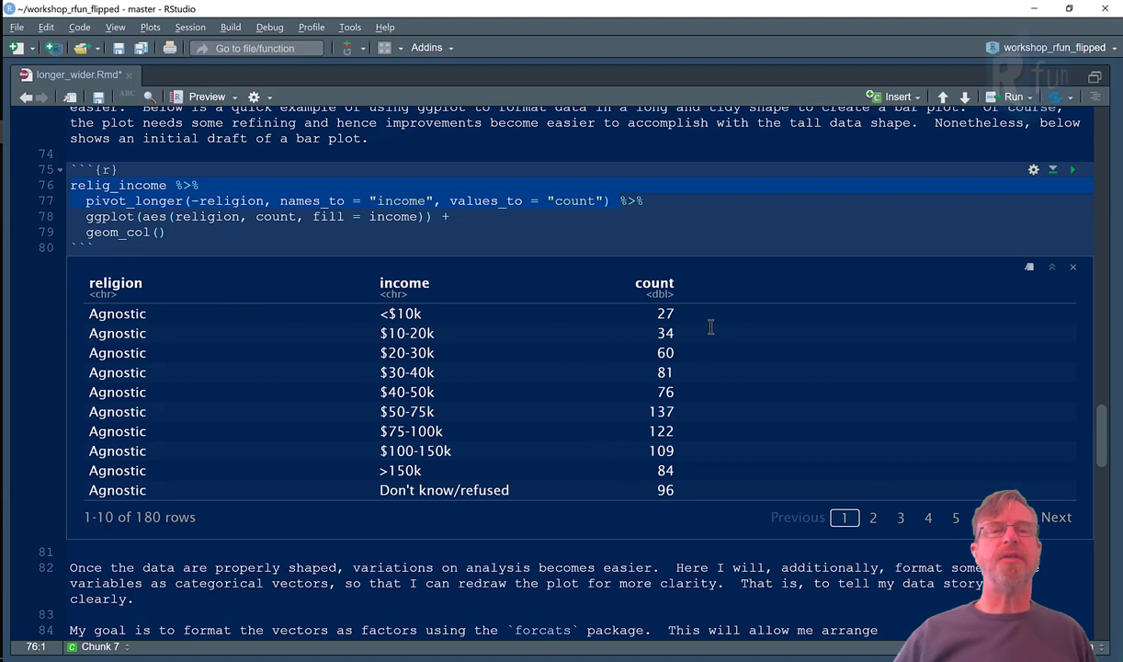
left_click(209, 216)
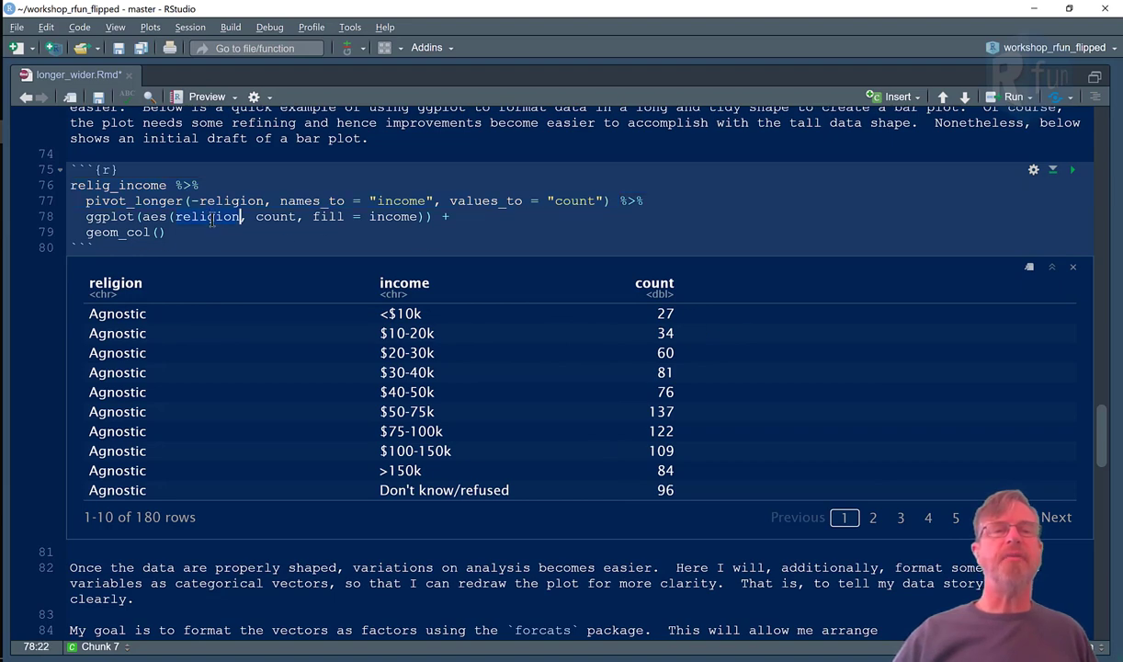
double_click(115, 282)
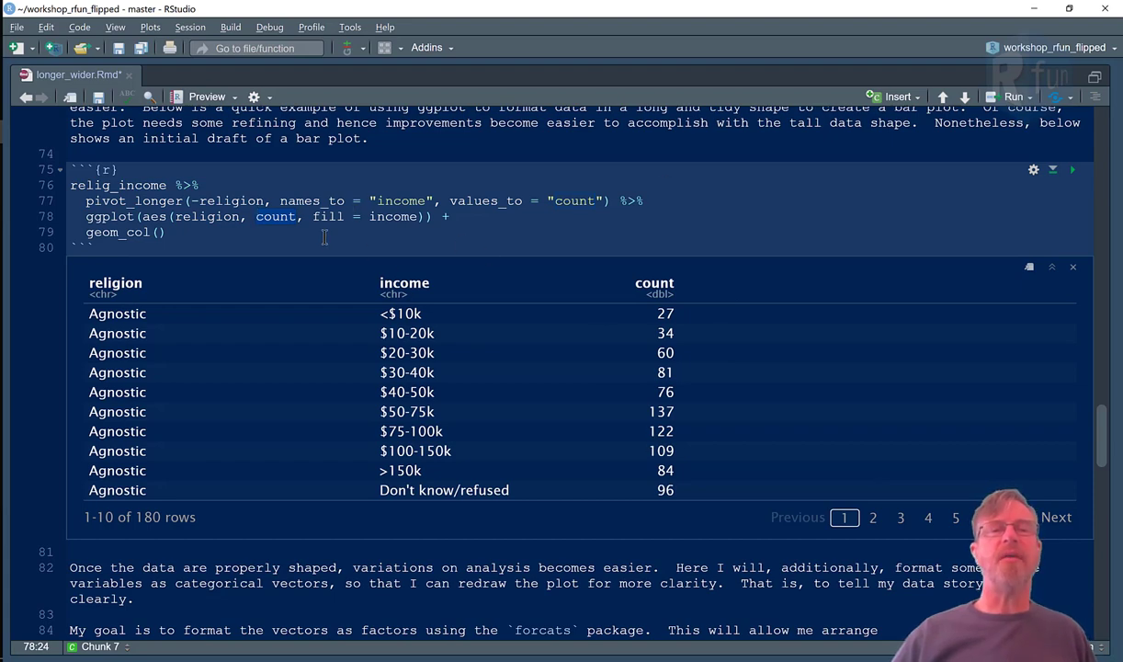
mouse_move(396, 267)
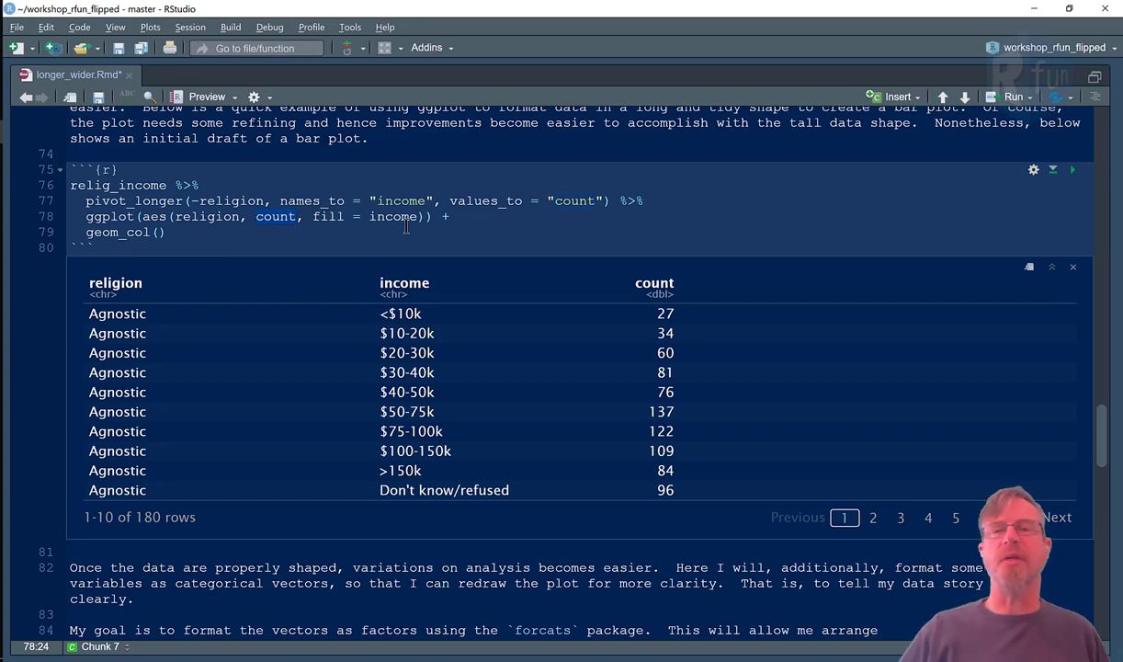
left_click(1072, 169)
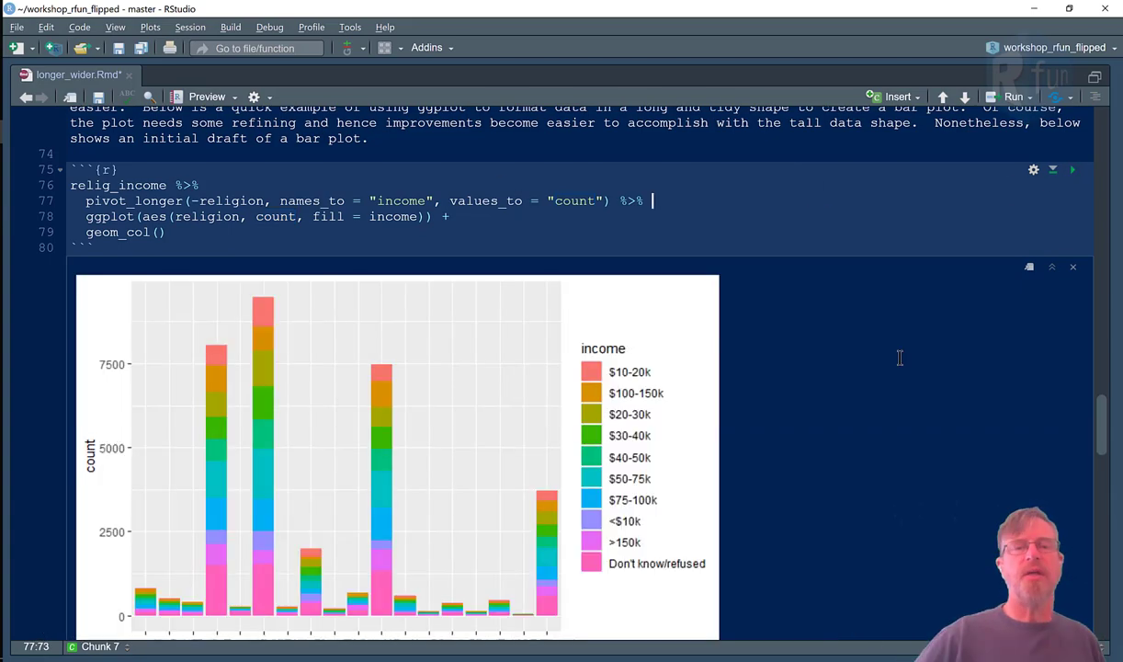
scroll("down", 3)
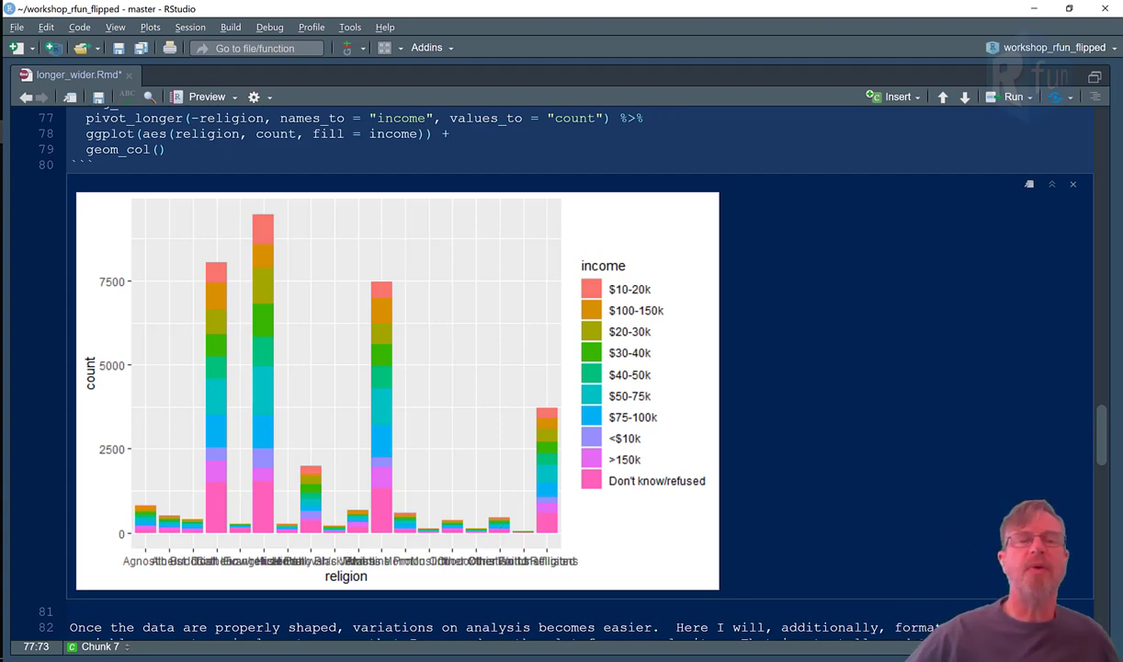
mouse_move(381, 463)
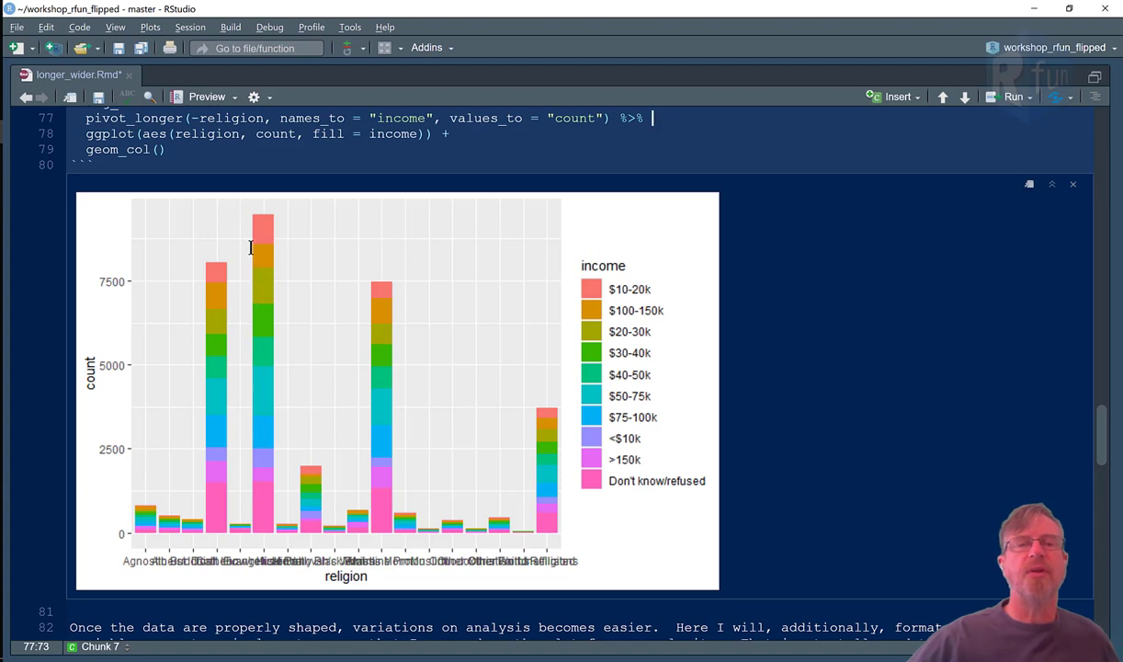
mouse_move(529, 533)
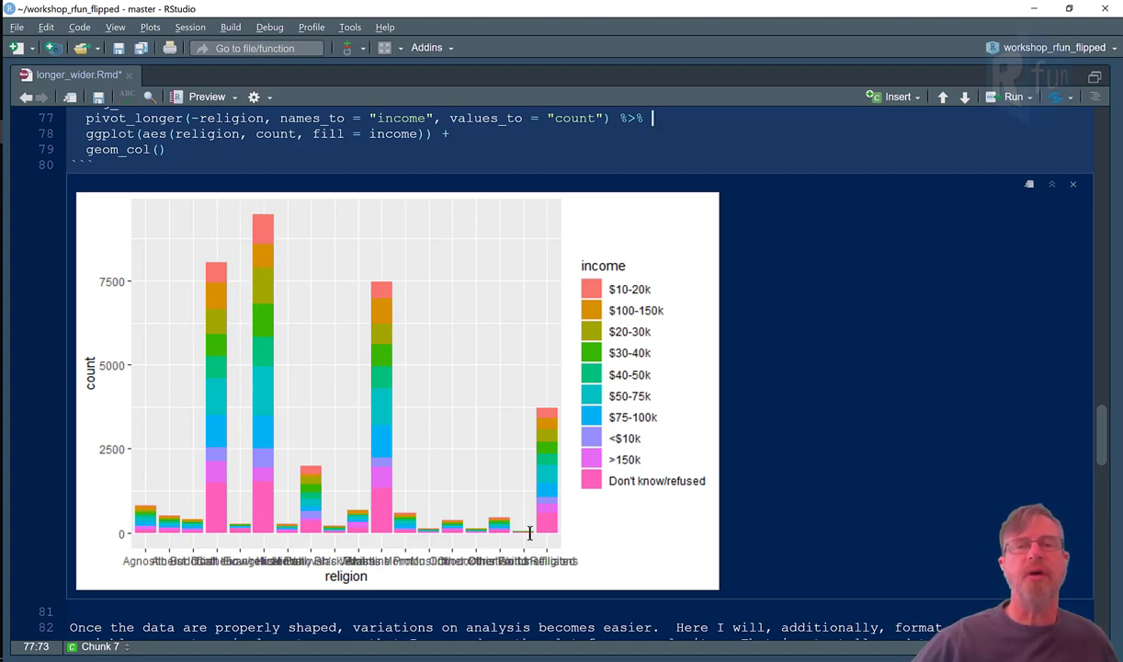
mouse_move(625, 320)
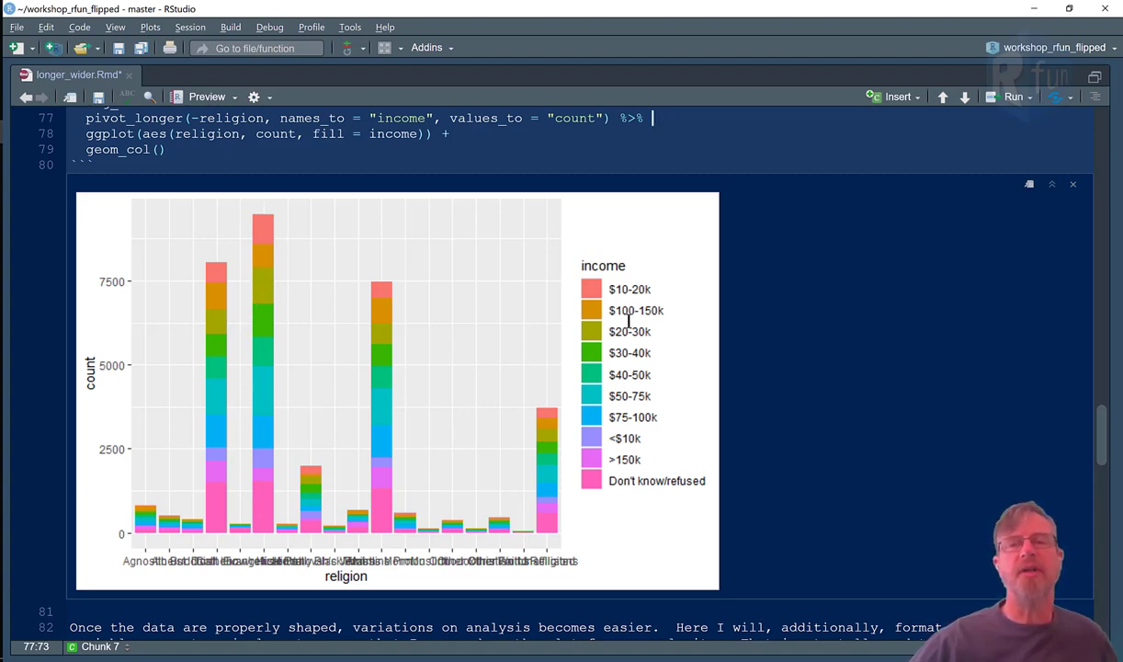
mouse_move(638, 348)
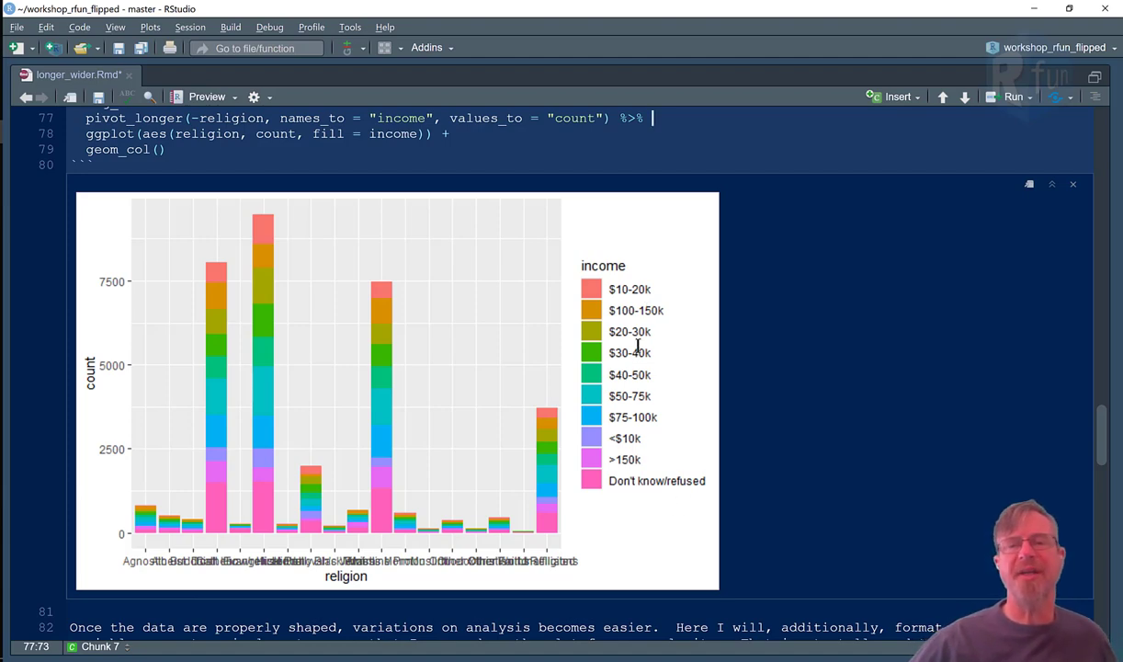
mouse_move(616, 289)
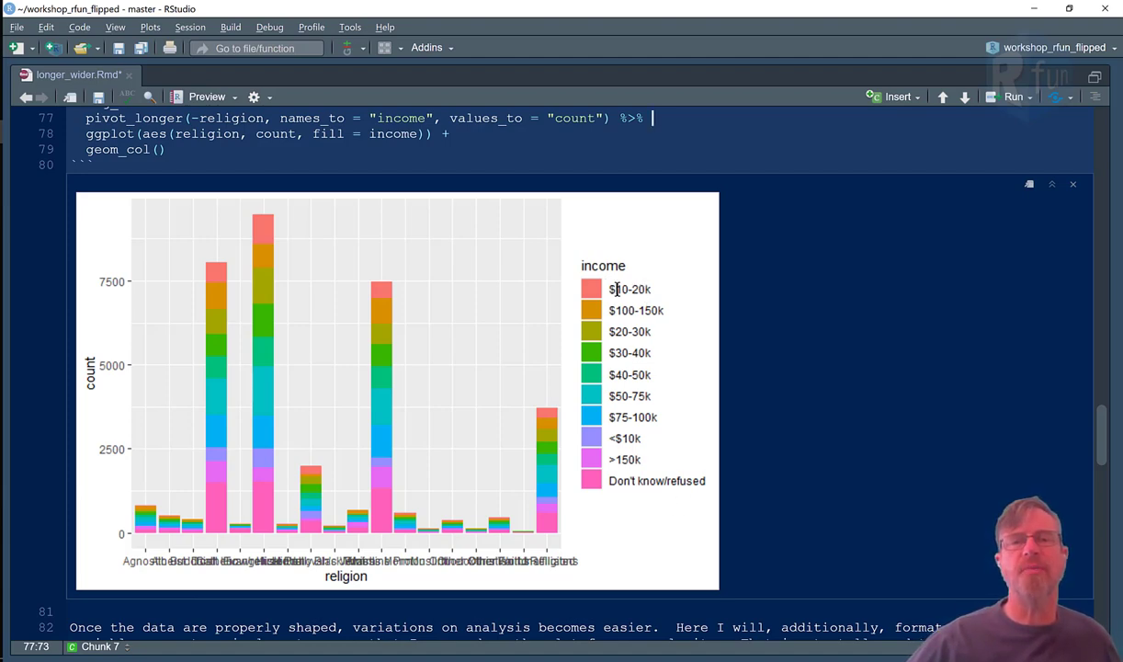
mouse_move(657, 310)
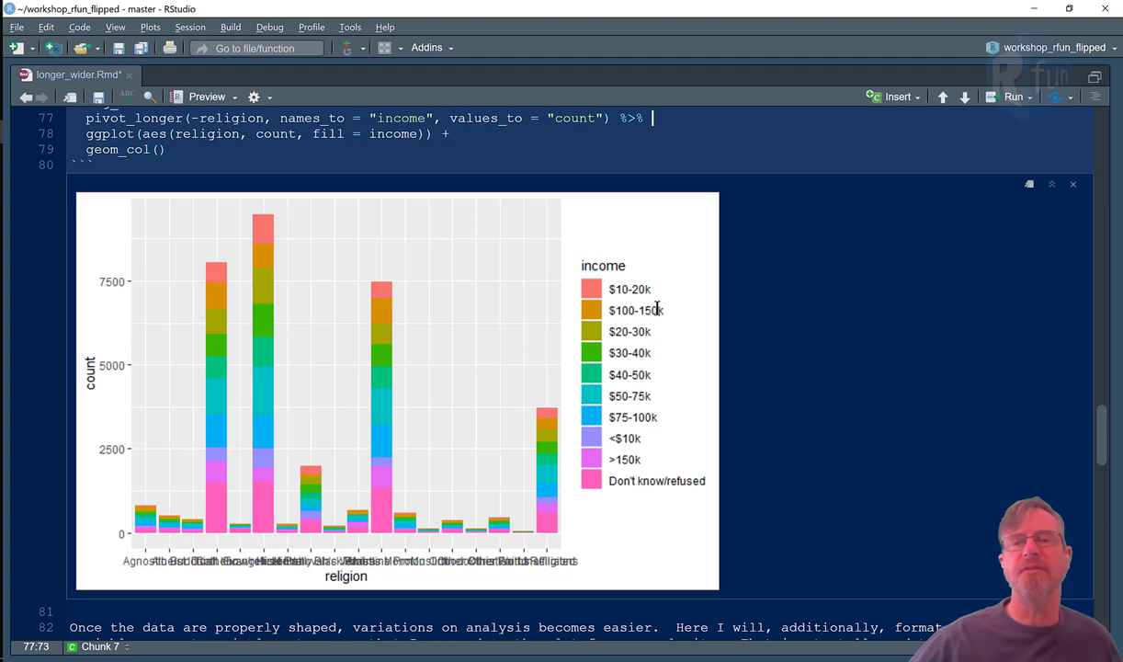
mouse_move(653, 332)
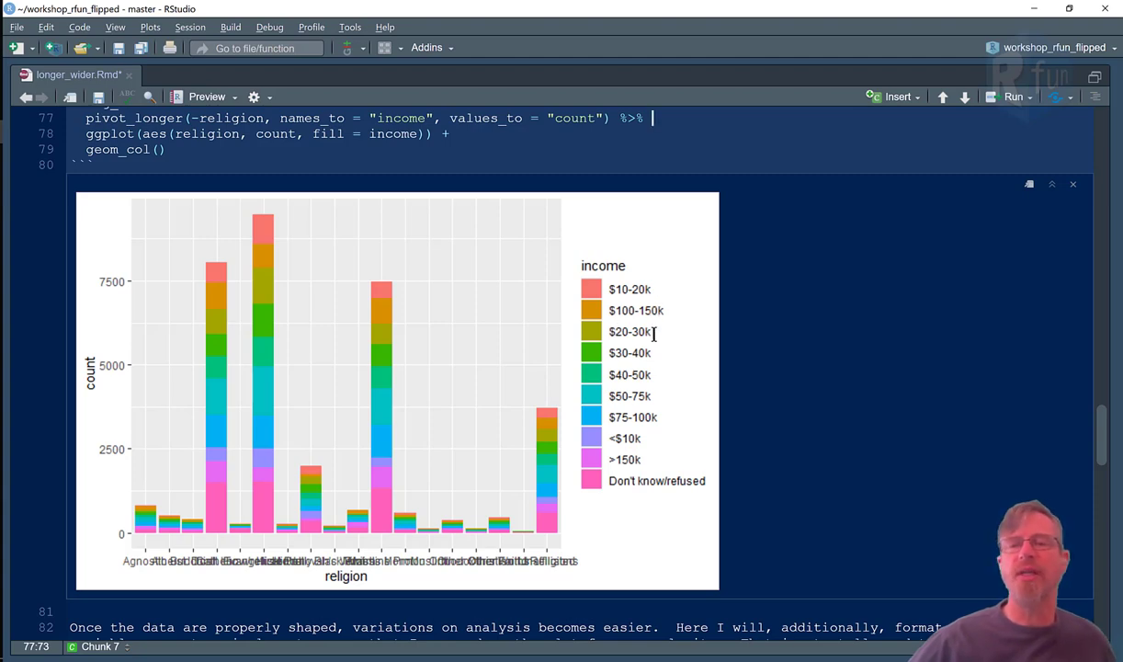
mouse_move(153, 556)
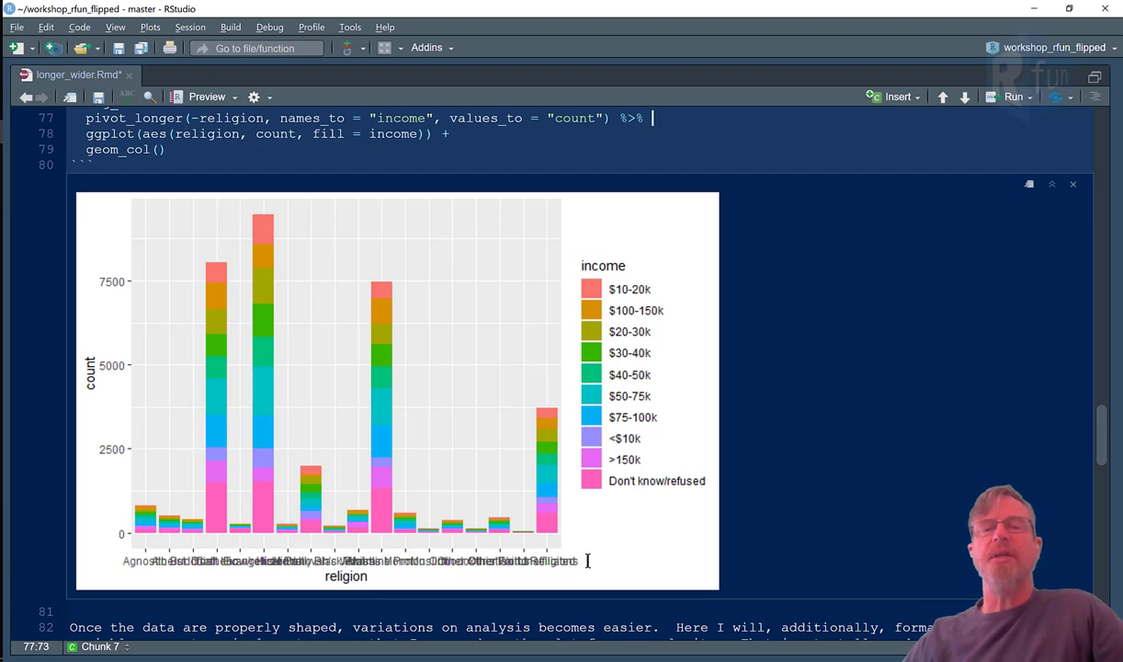
mouse_move(581, 557)
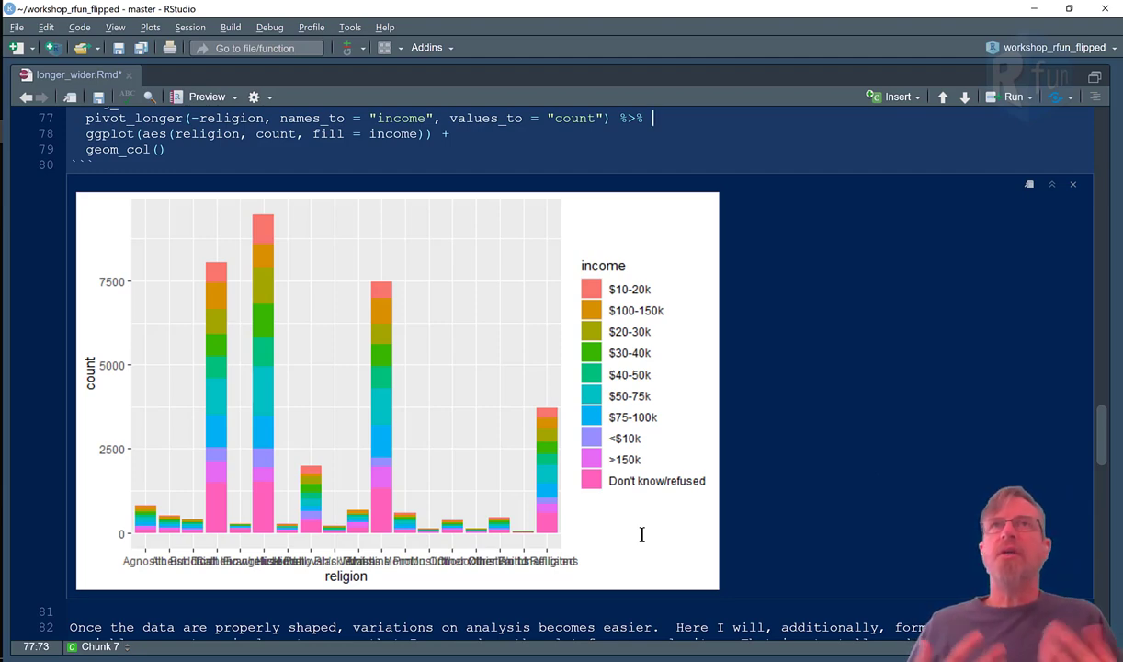
mouse_move(923, 449)
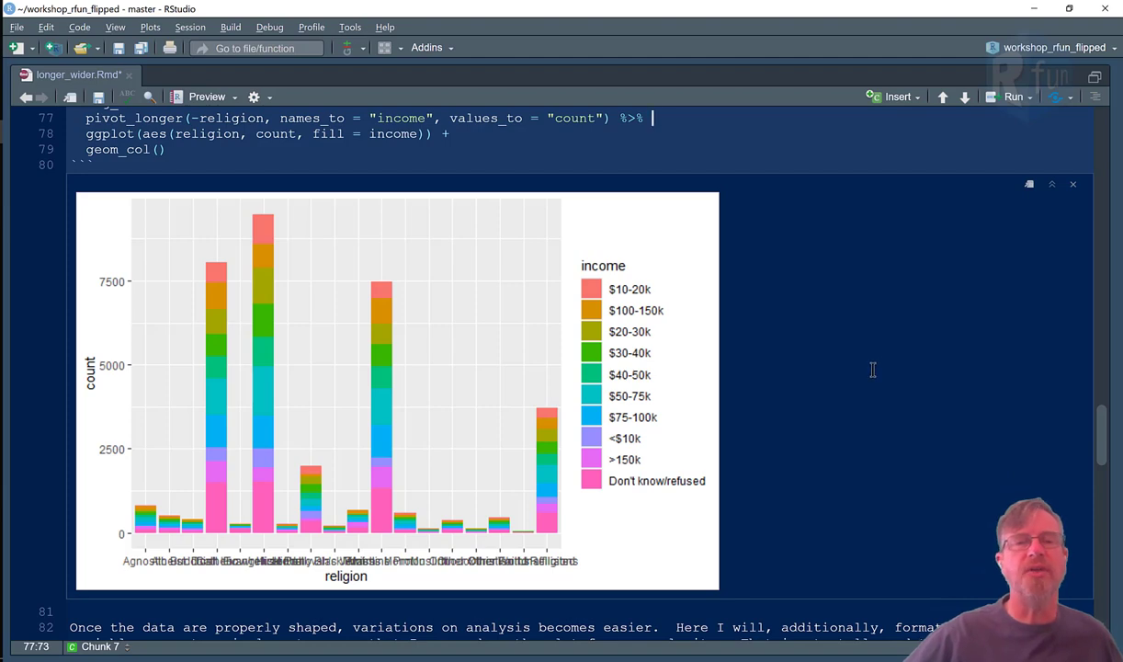
Step: Scroll down to the forcats explanation and the inc_levels code chunk
scroll("down", 3)
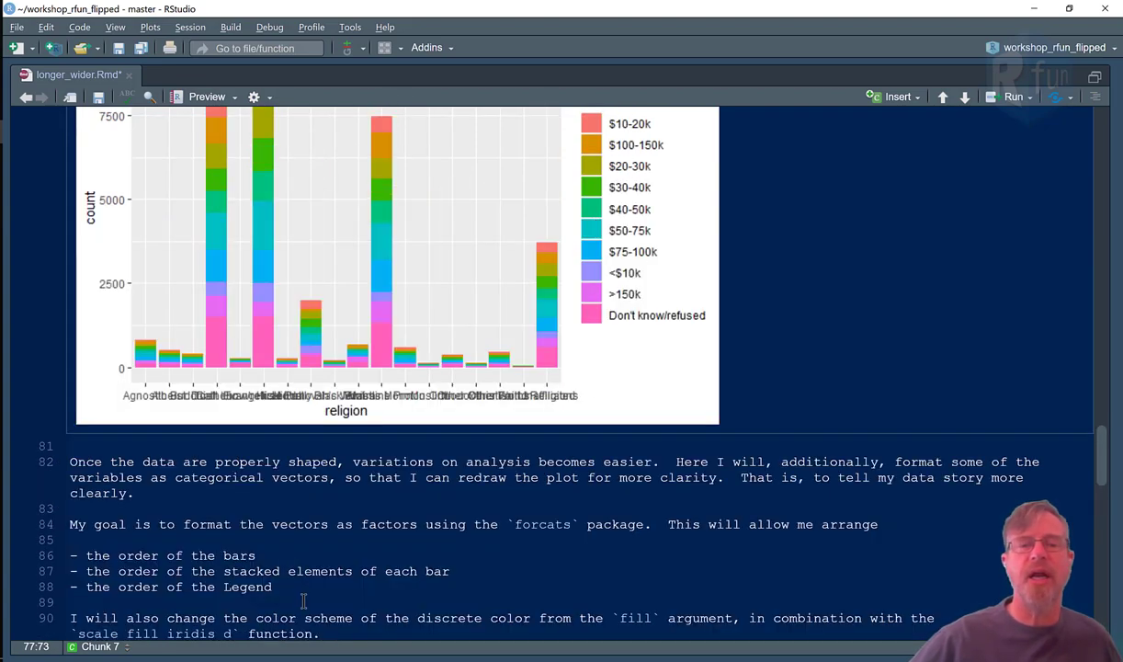
scroll("down", 3)
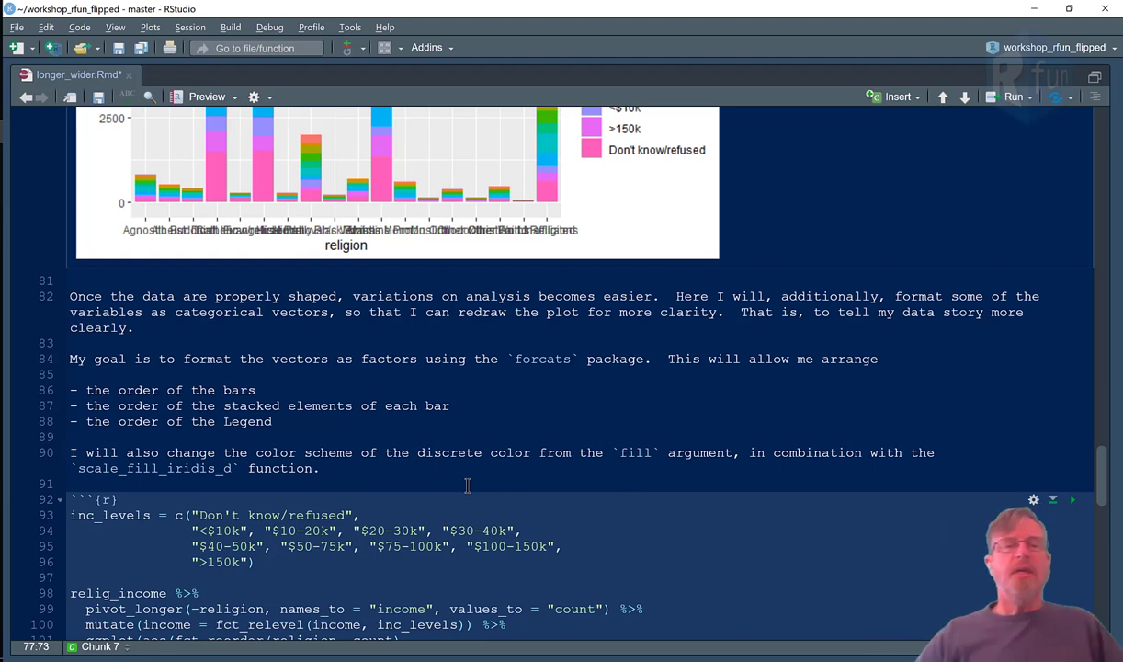
mouse_move(614, 608)
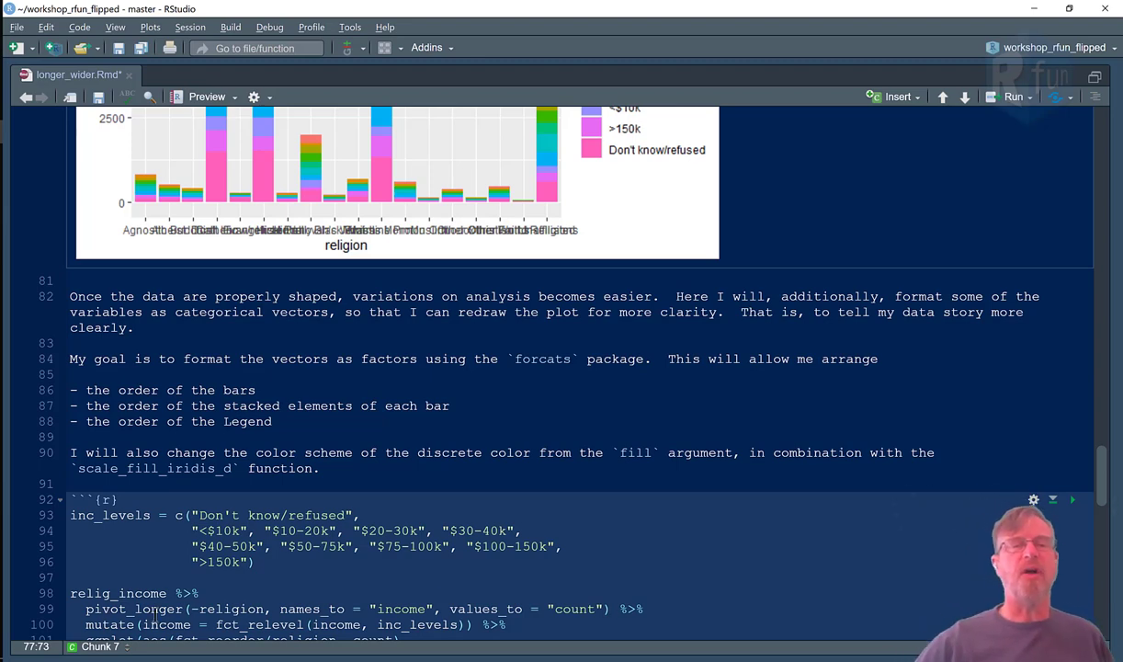
mouse_move(443, 461)
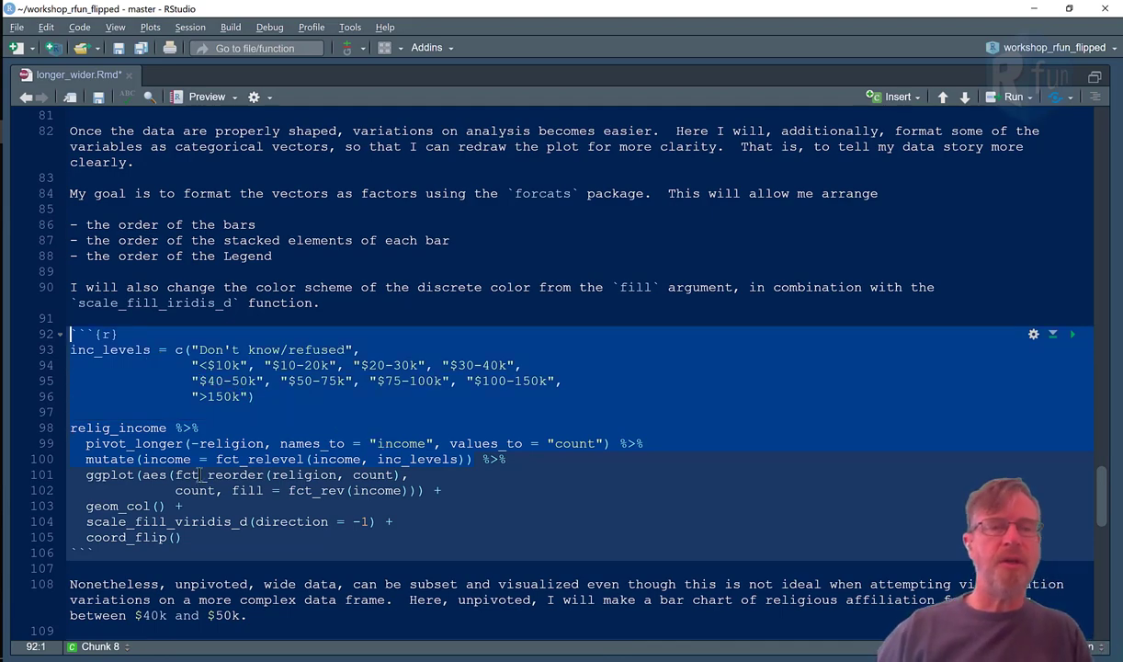
left_click(1071, 169)
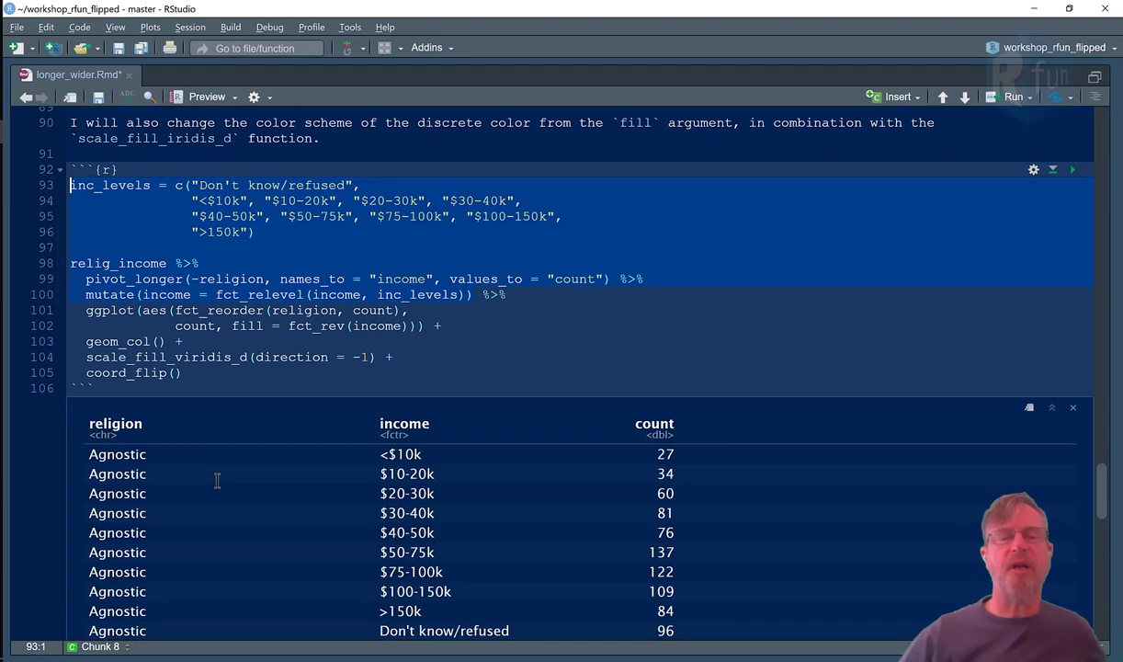
mouse_move(420, 518)
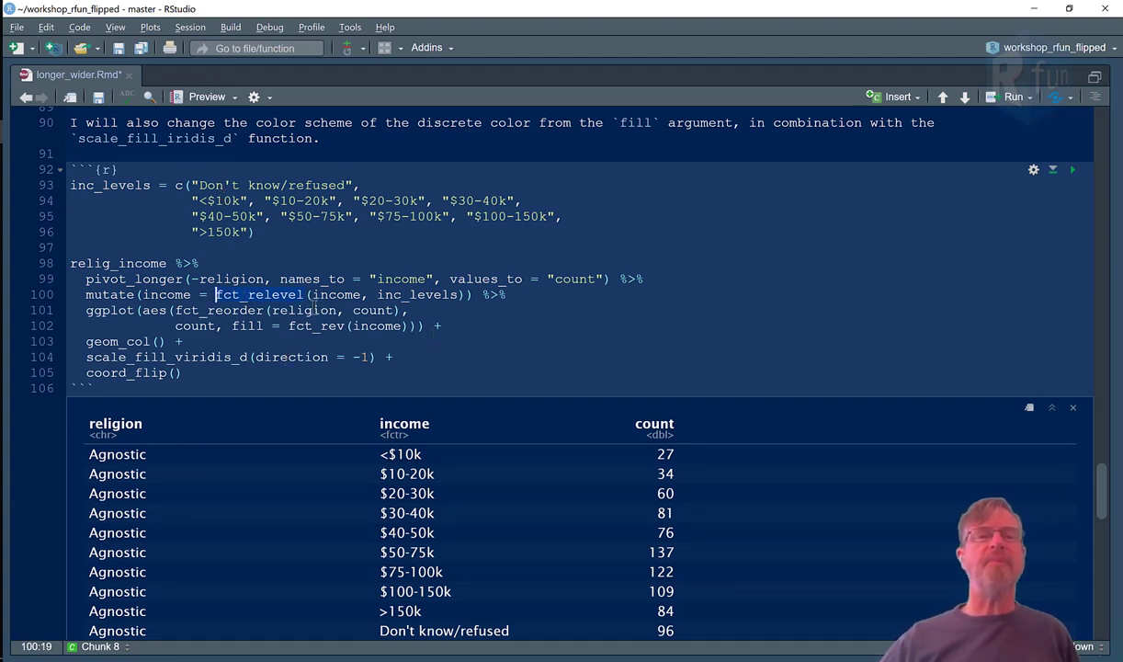
mouse_move(773, 383)
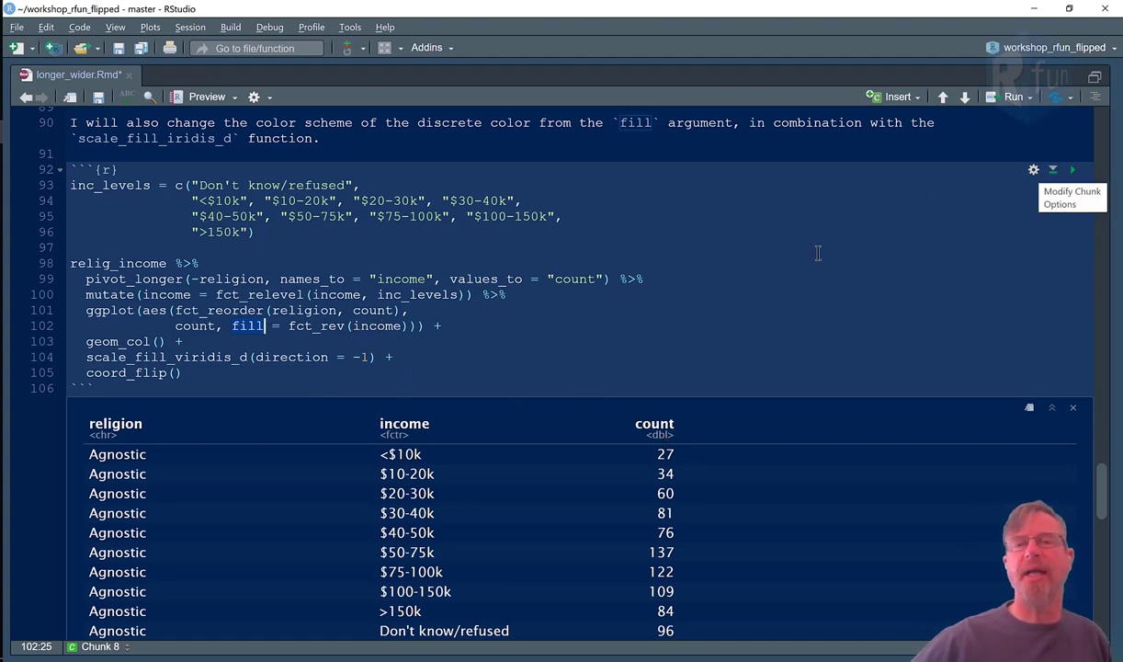
left_click(1072, 170)
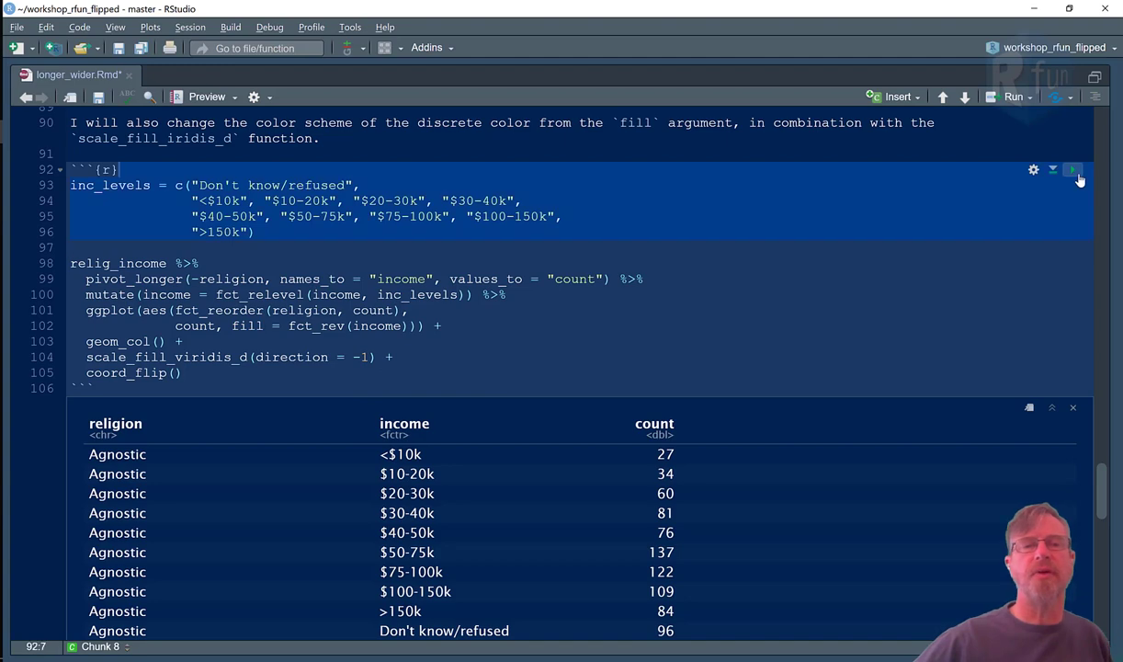
Step: Run chunk 8 to draw horizontal bars sorted by religion count, stacked by income
left_click(1073, 170)
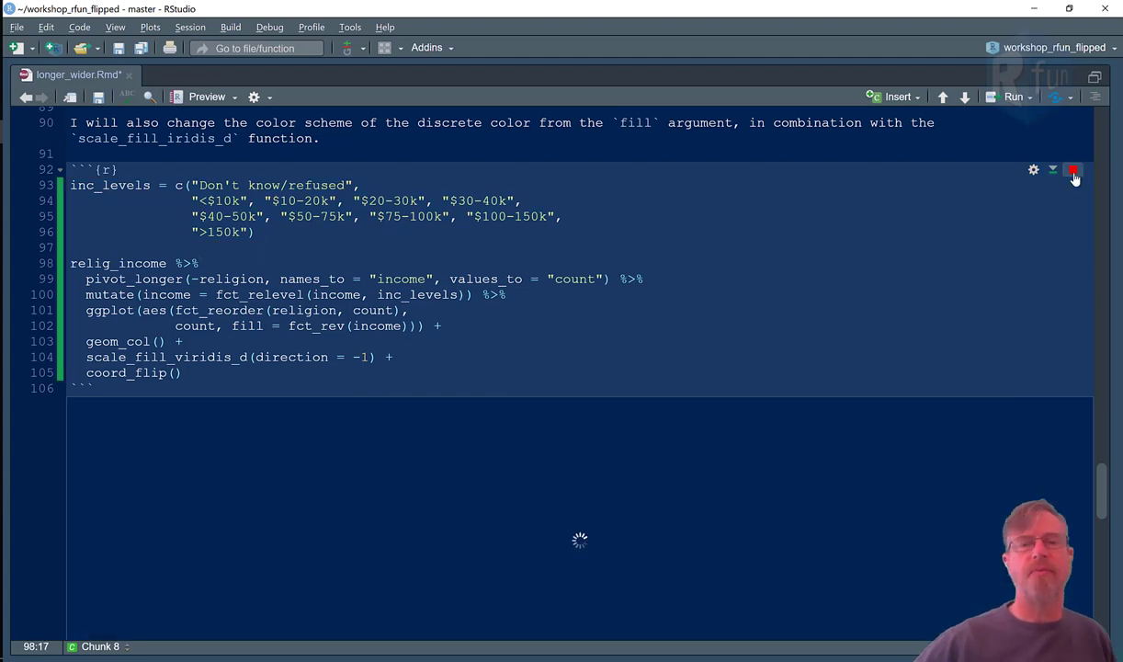
left_click(1073, 170)
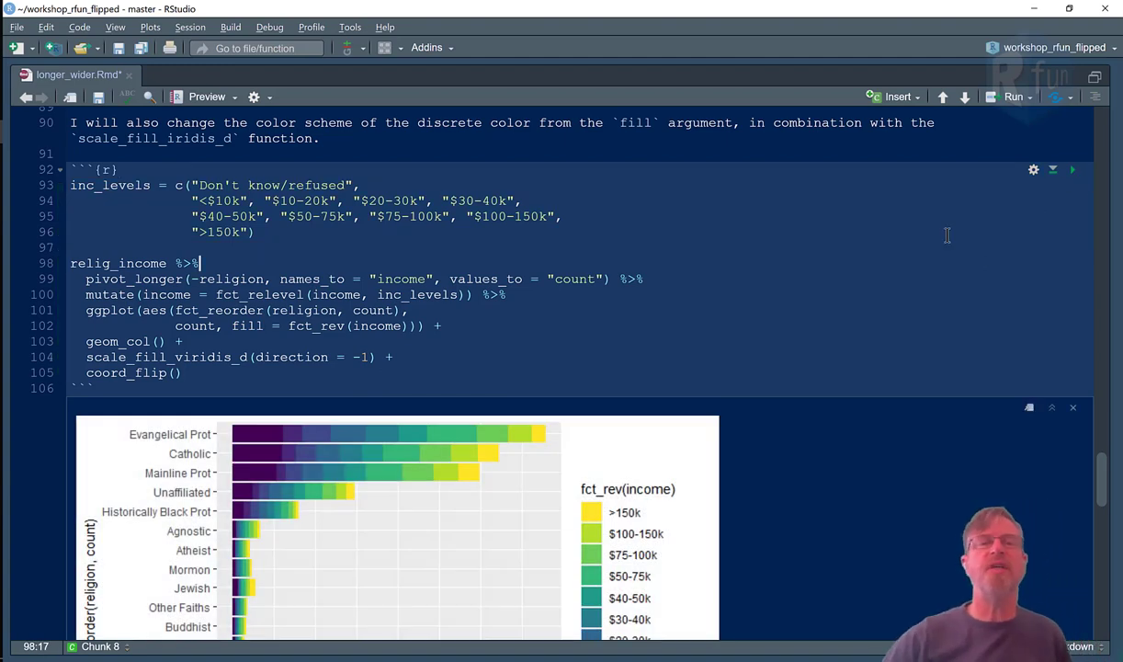
scroll("down", 3)
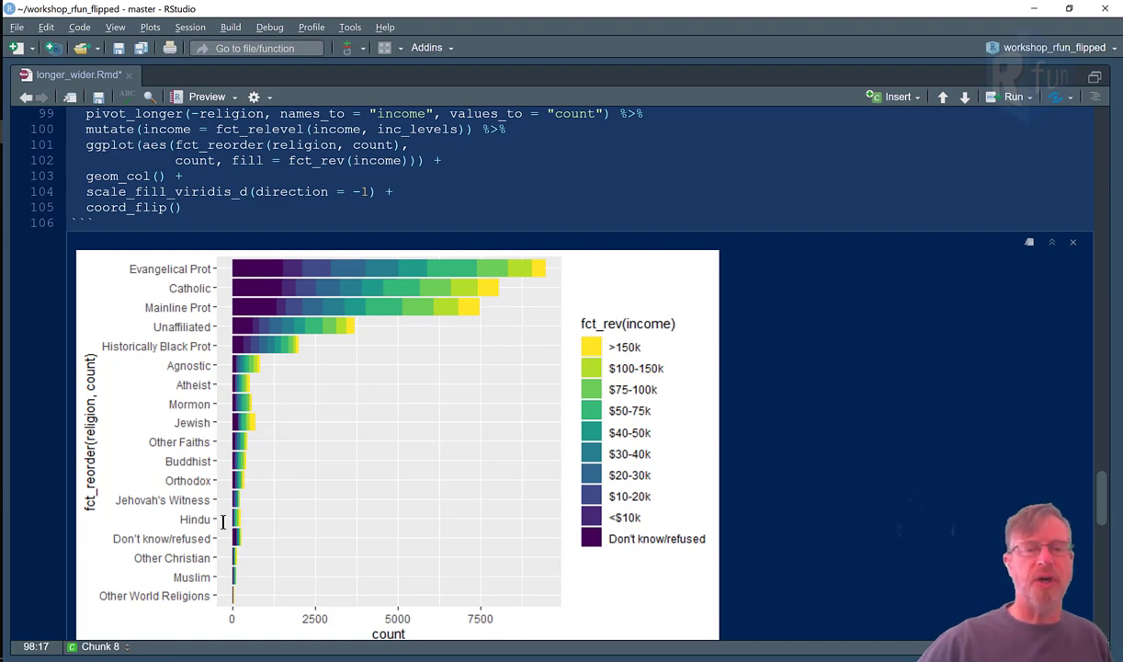
mouse_move(374, 315)
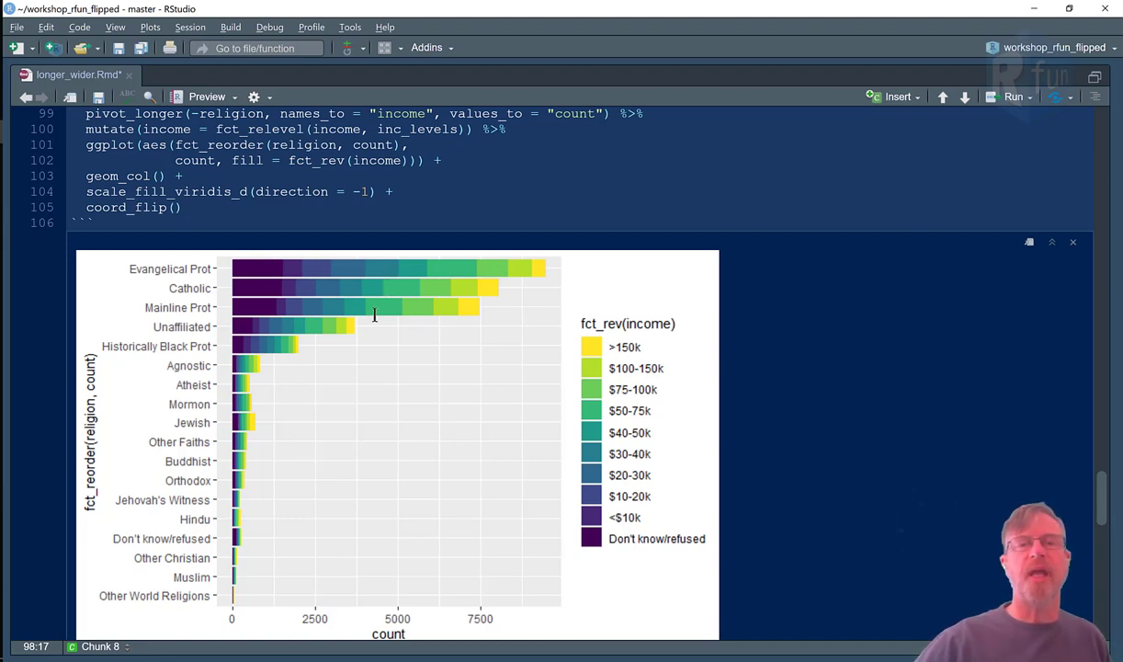
mouse_move(344, 268)
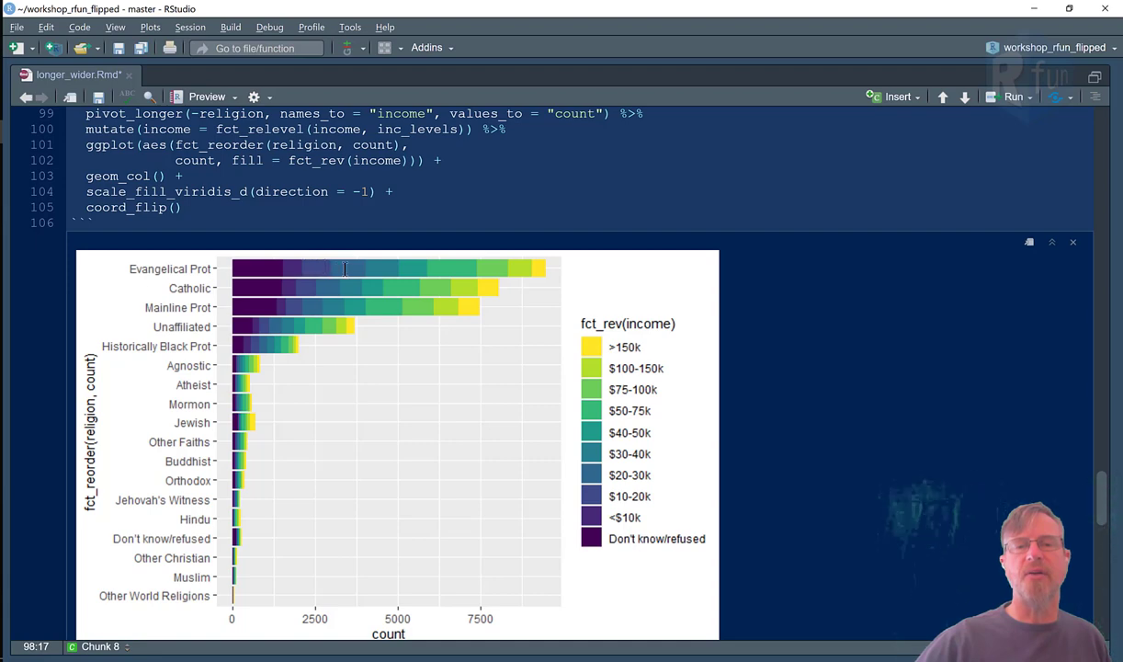
mouse_move(603, 333)
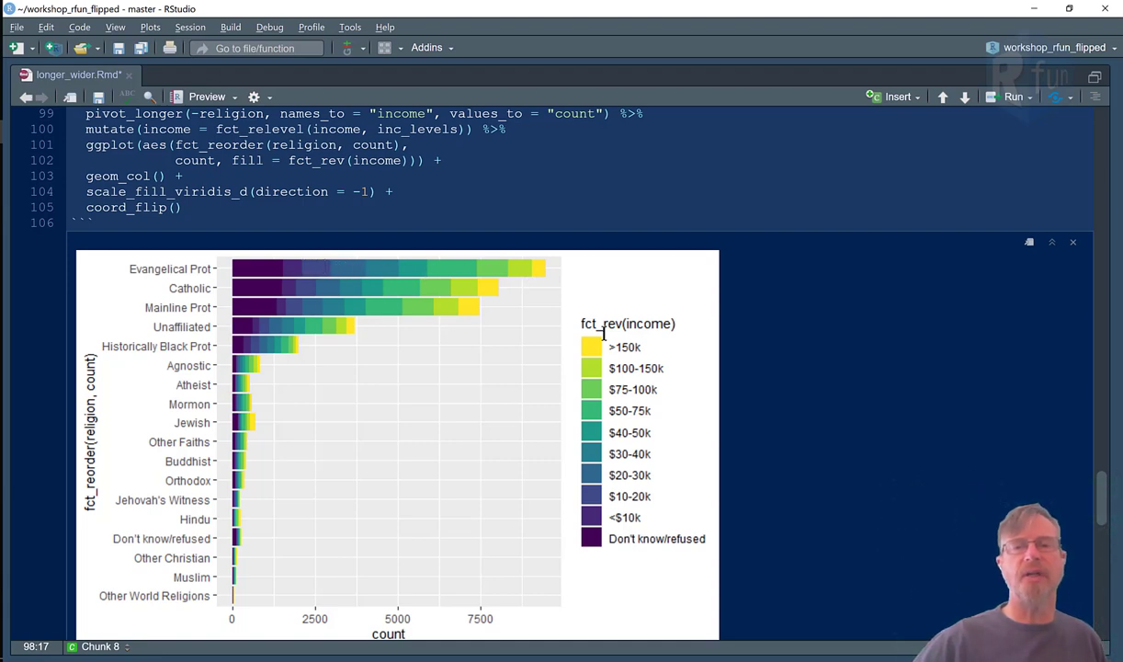
mouse_move(632, 454)
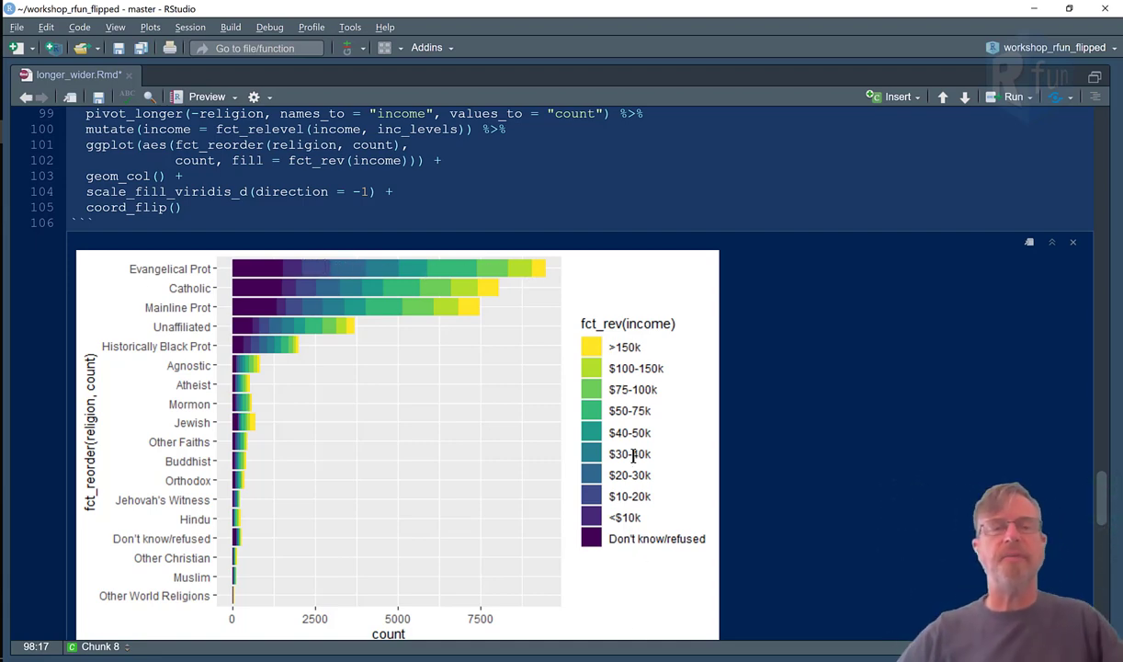
scroll("down", 3)
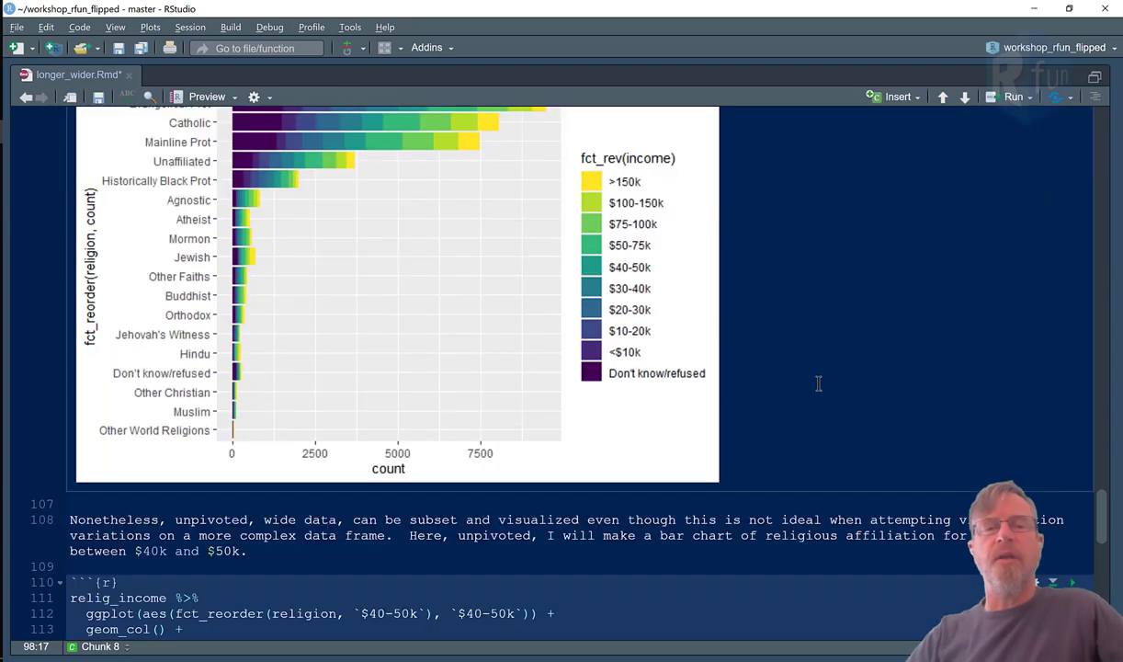
scroll("down", 3)
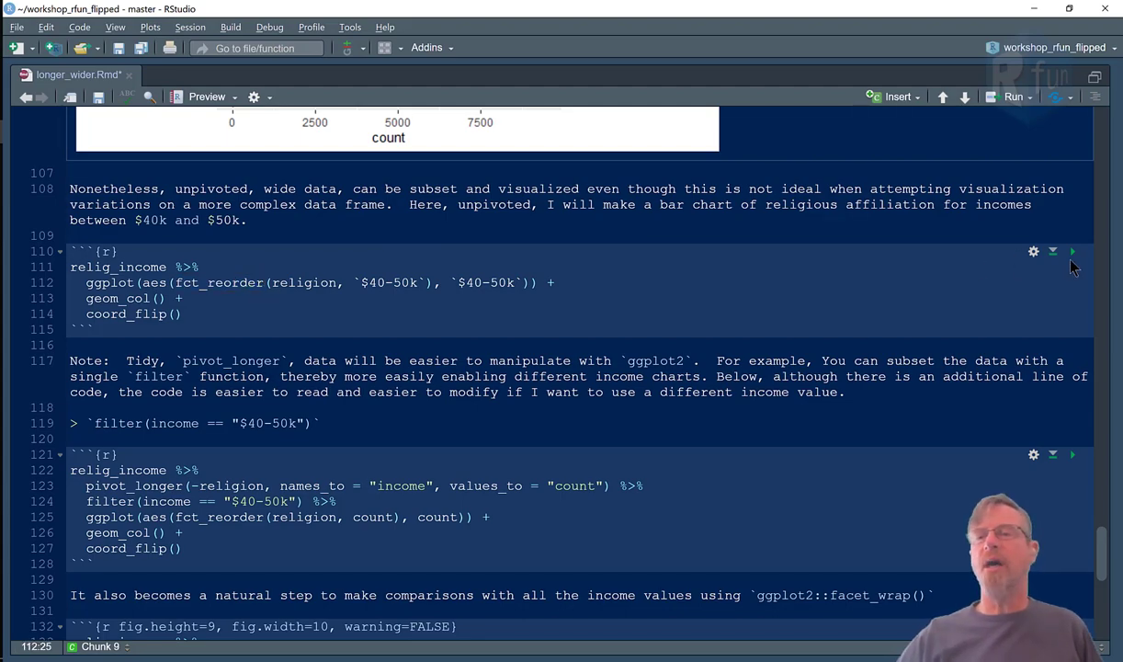
Step: Chart religions for the $40-50k bracket, then select 'filter' in chunk 10's code
left_click(1073, 251)
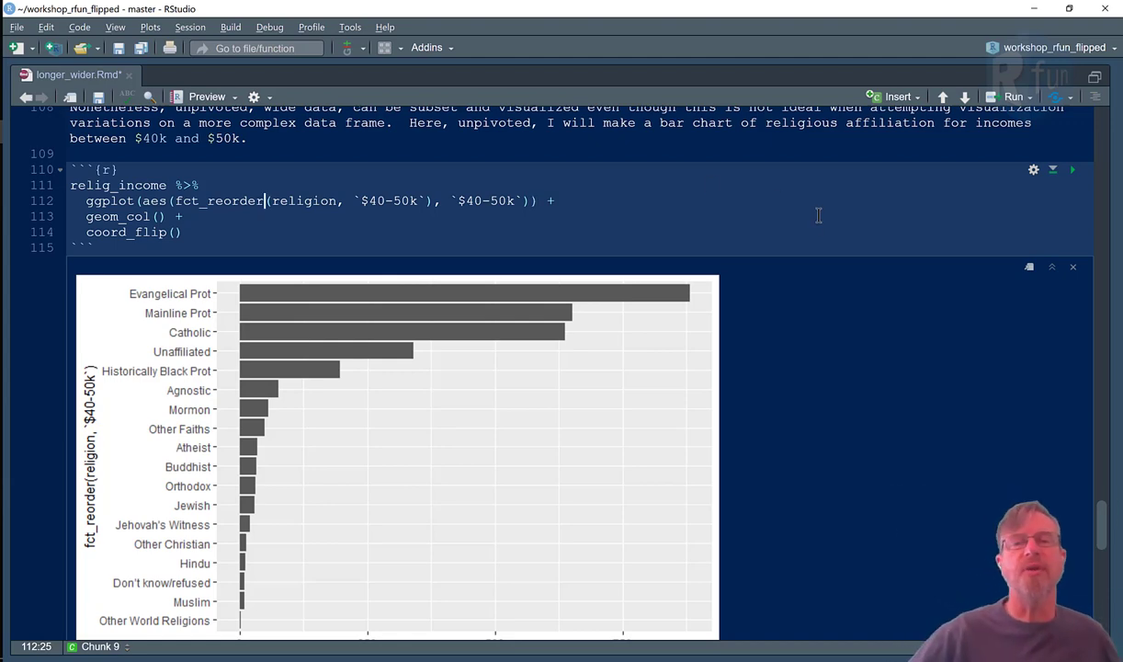
scroll("down", 3)
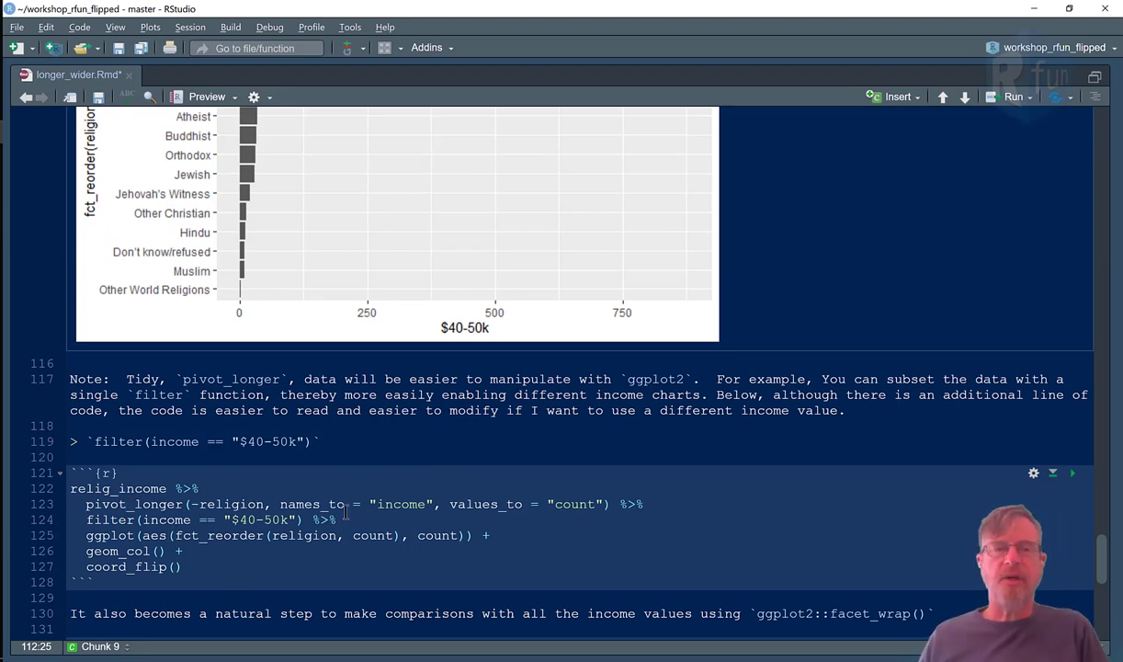
double_click(109, 519)
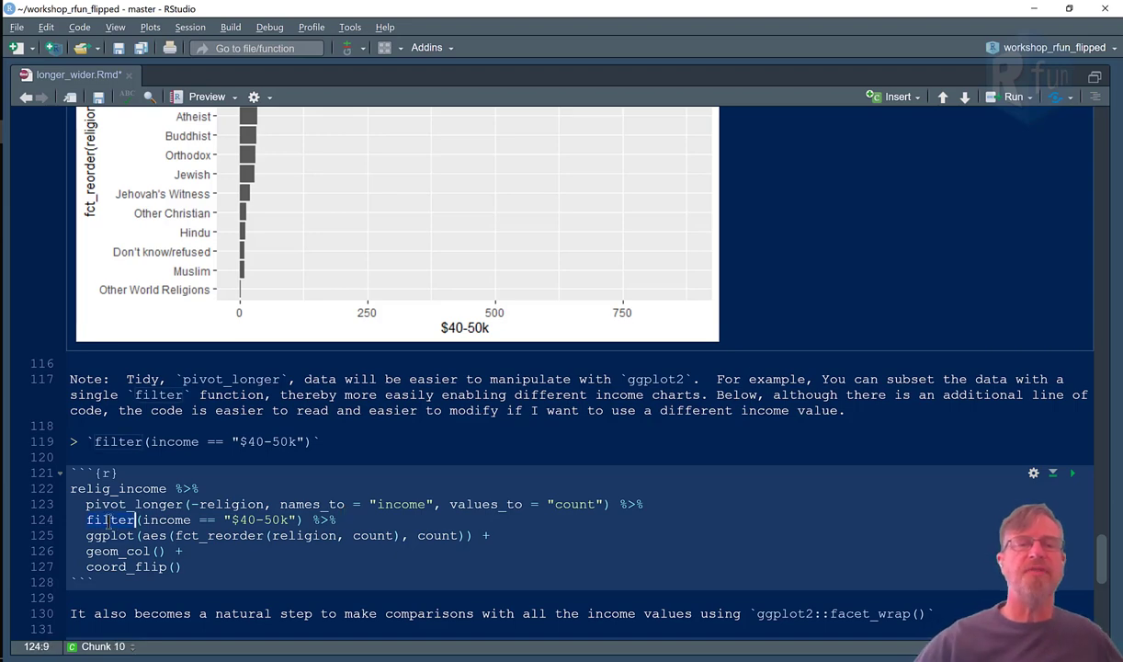
left_click(344, 519)
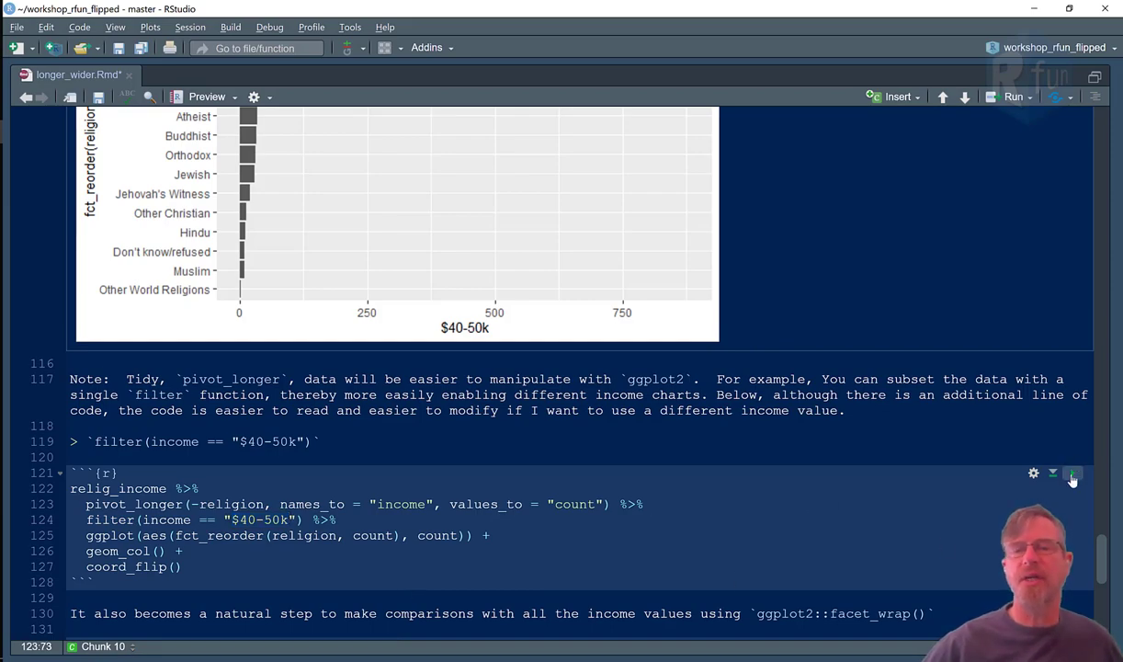
Step: Redraw the filtered $40-50k religion chart and move into the facet_wrap chunk's code
left_click(1073, 473)
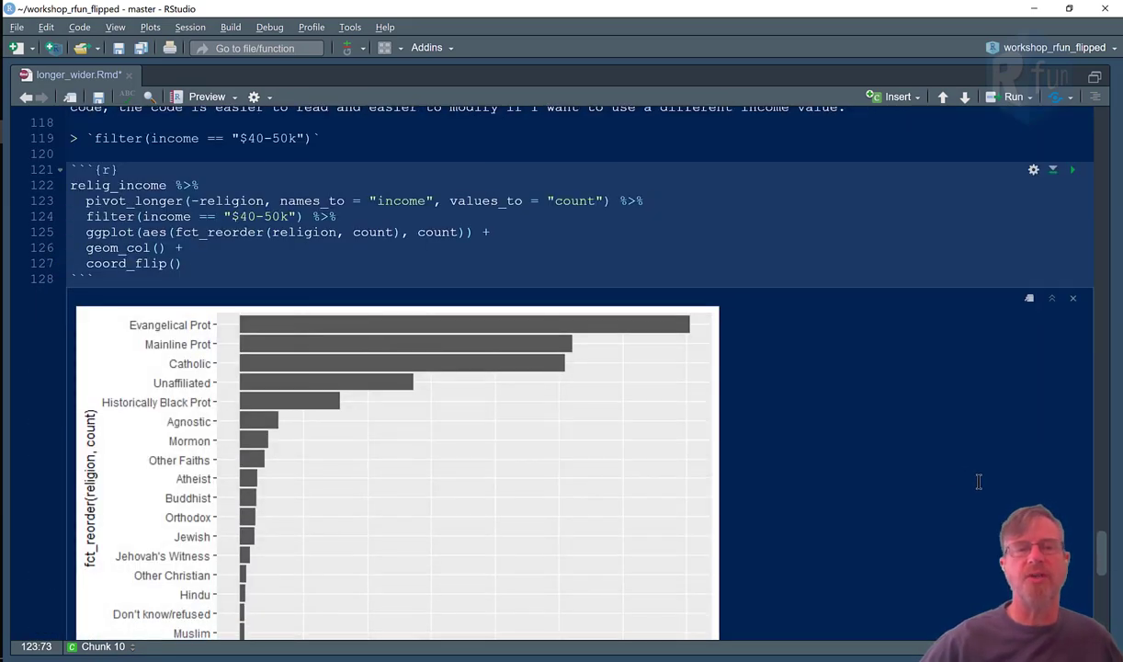
scroll("down", 3)
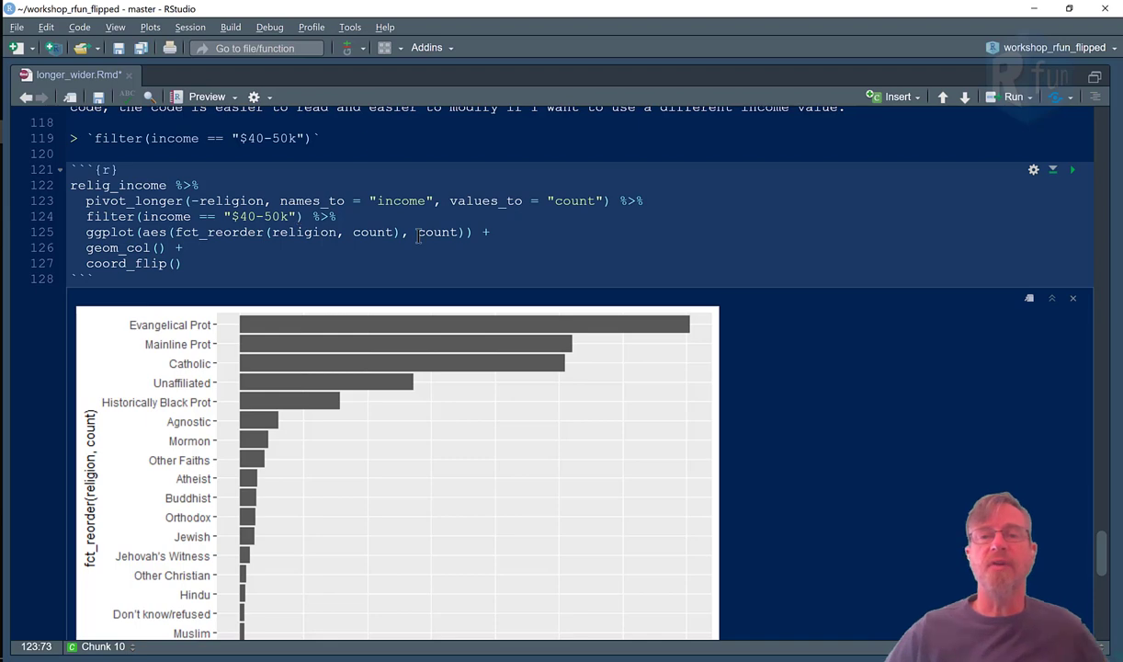
scroll("down", 3)
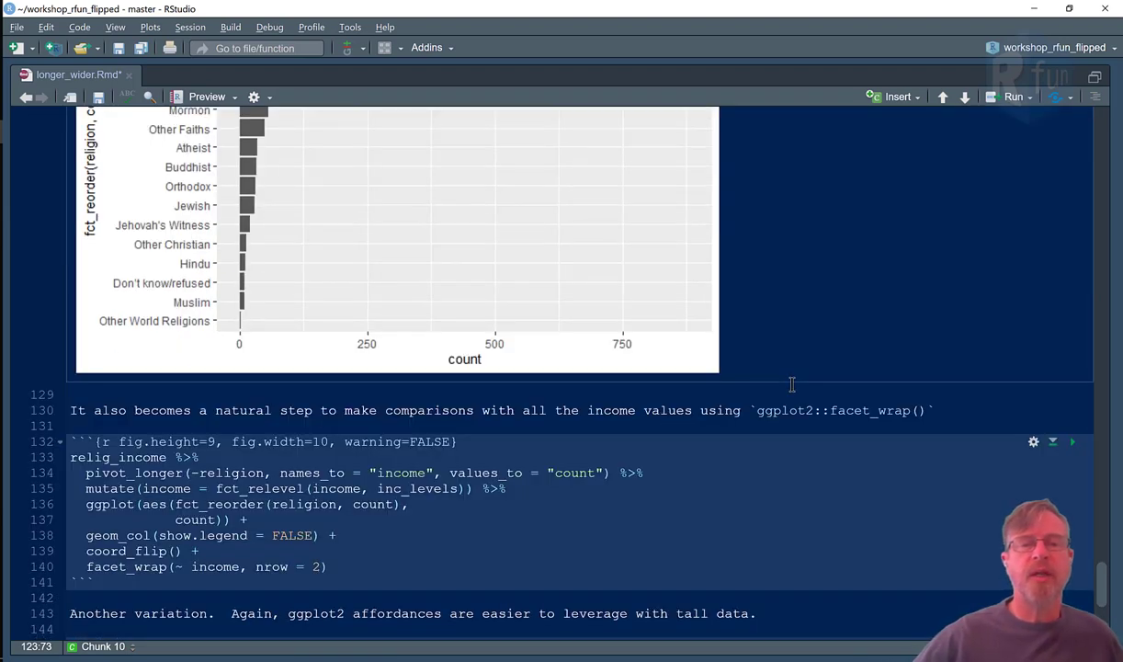
scroll("down", 3)
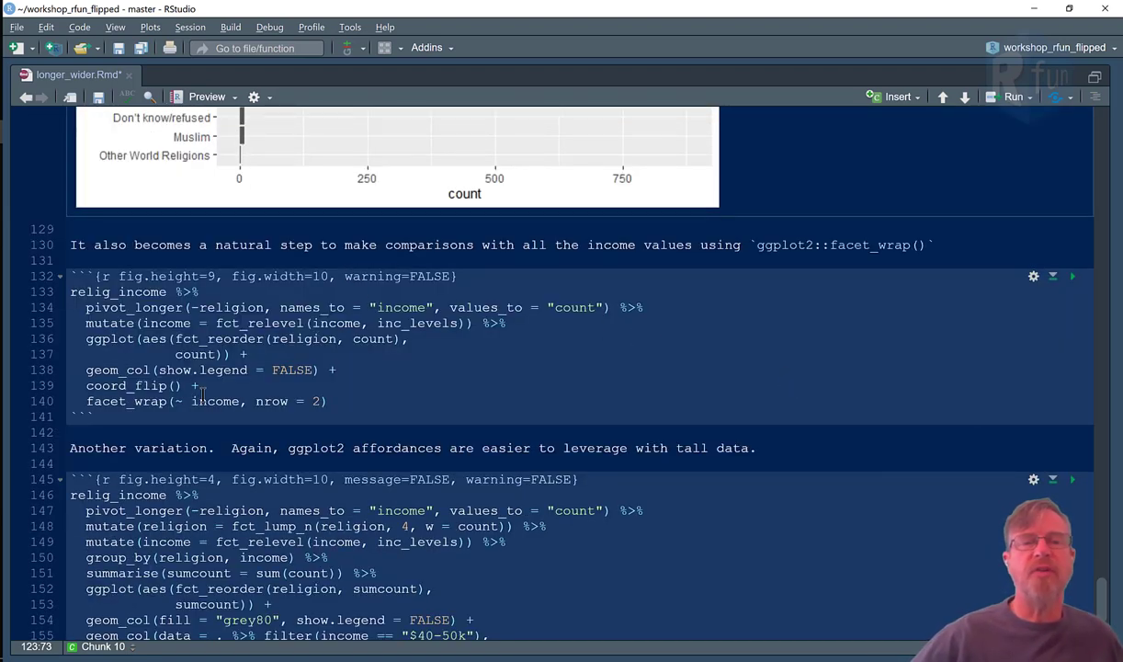
left_click(214, 447)
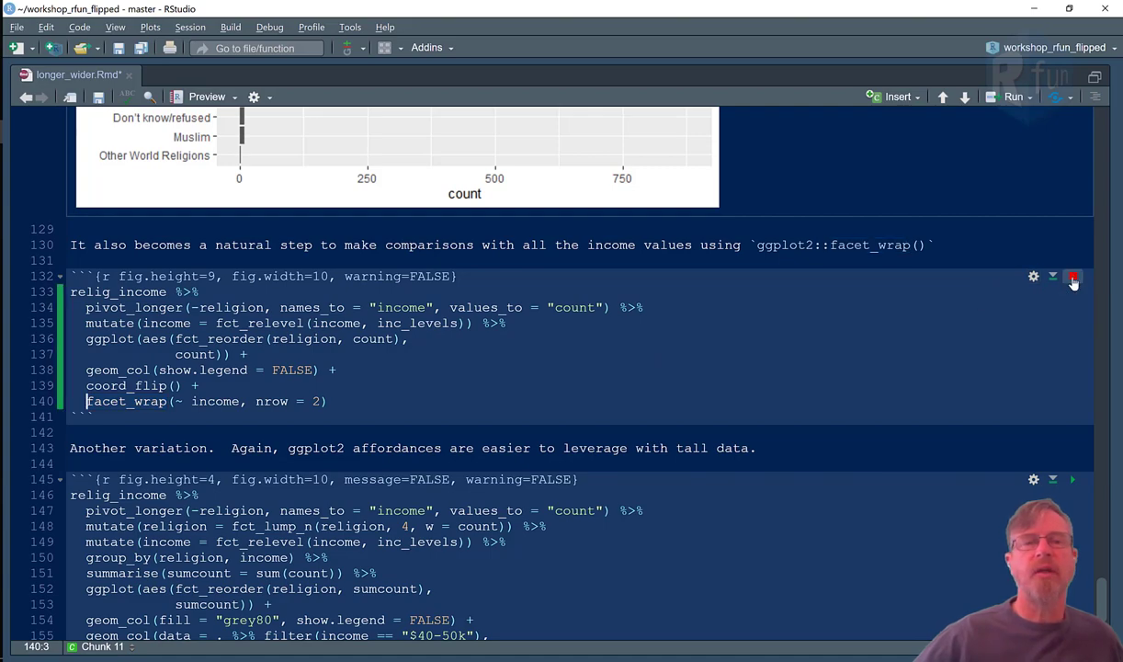
Step: Run the facet_wrap chunk and scroll through the ten per-income-bracket religion bar panels
left_click(1073, 276)
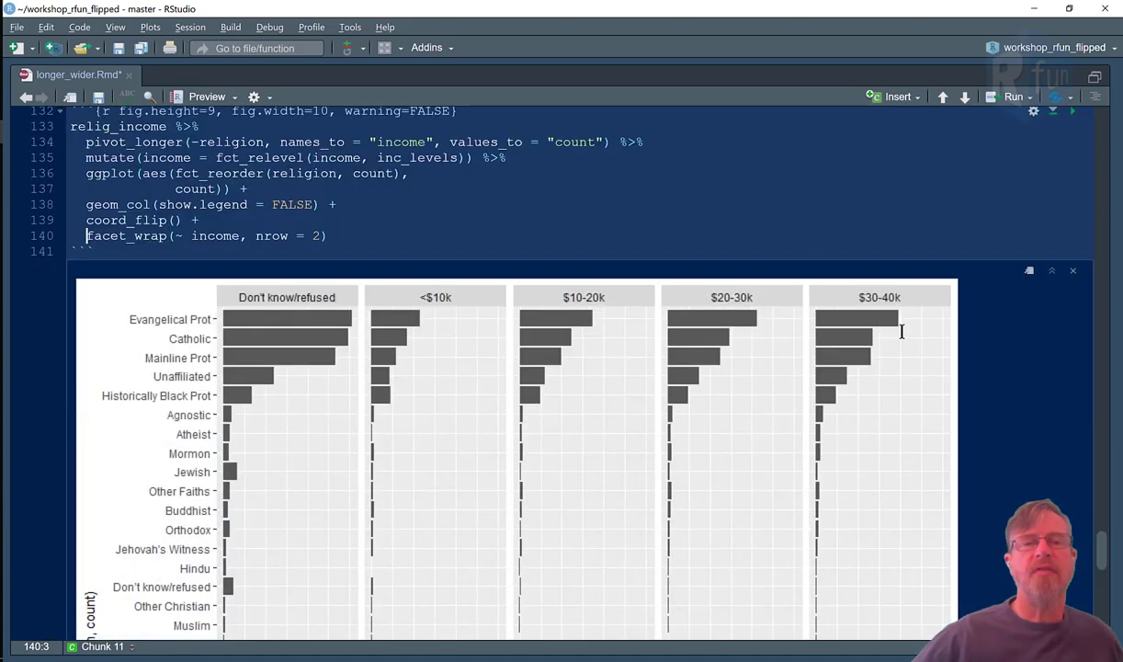
left_click(1052, 270)
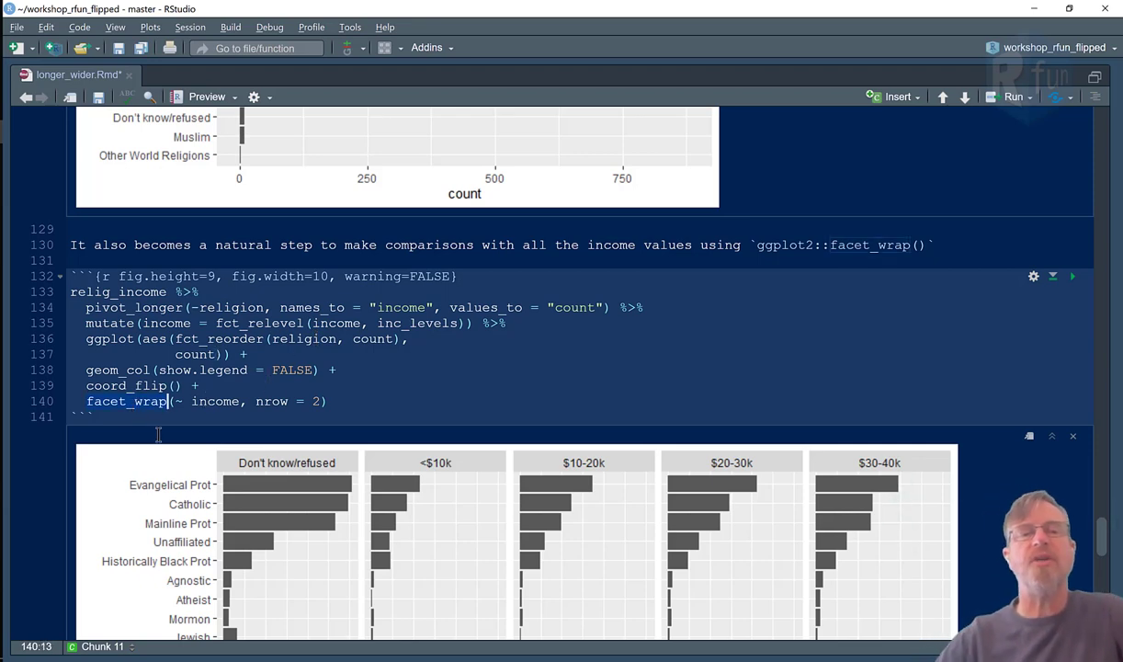
mouse_move(142, 408)
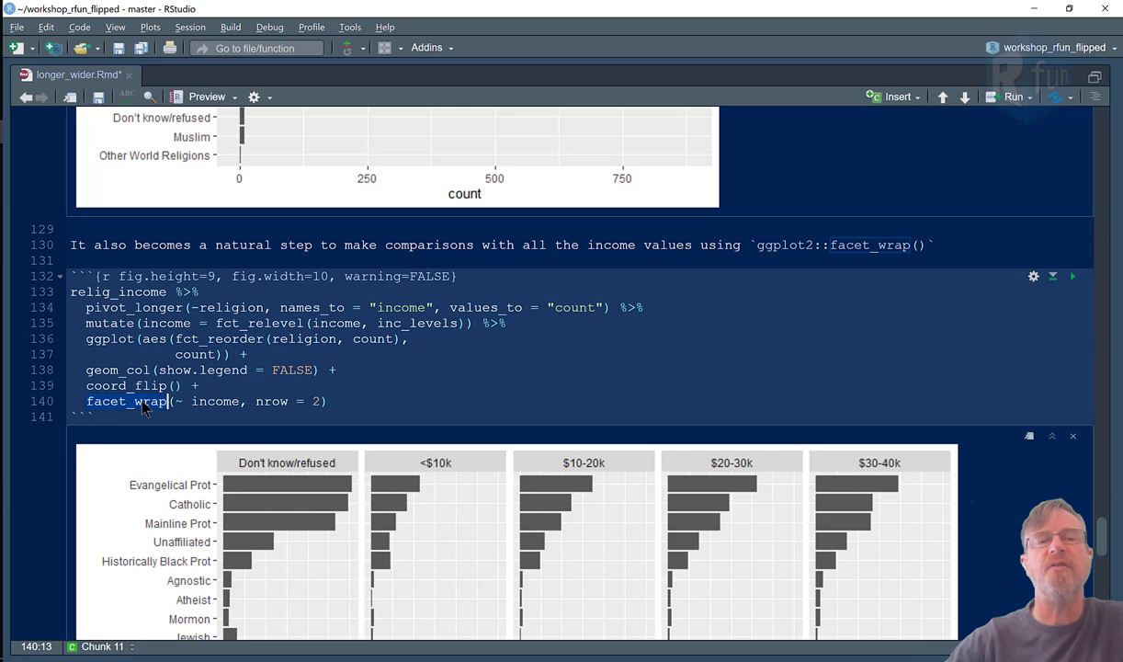
mouse_move(568, 466)
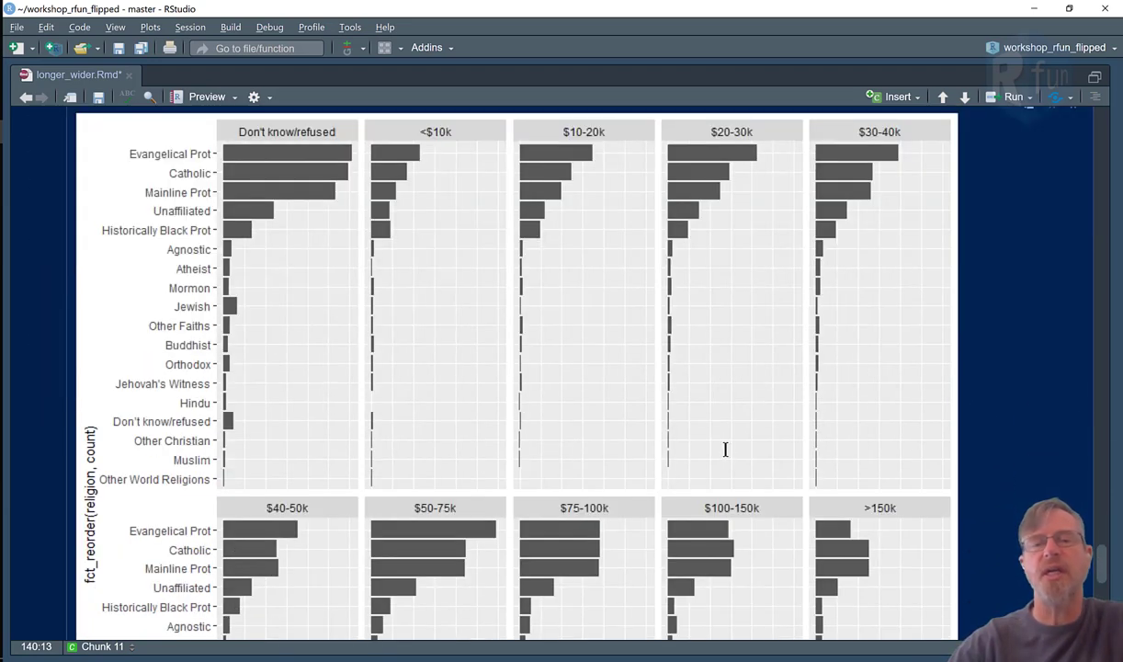
mouse_move(774, 510)
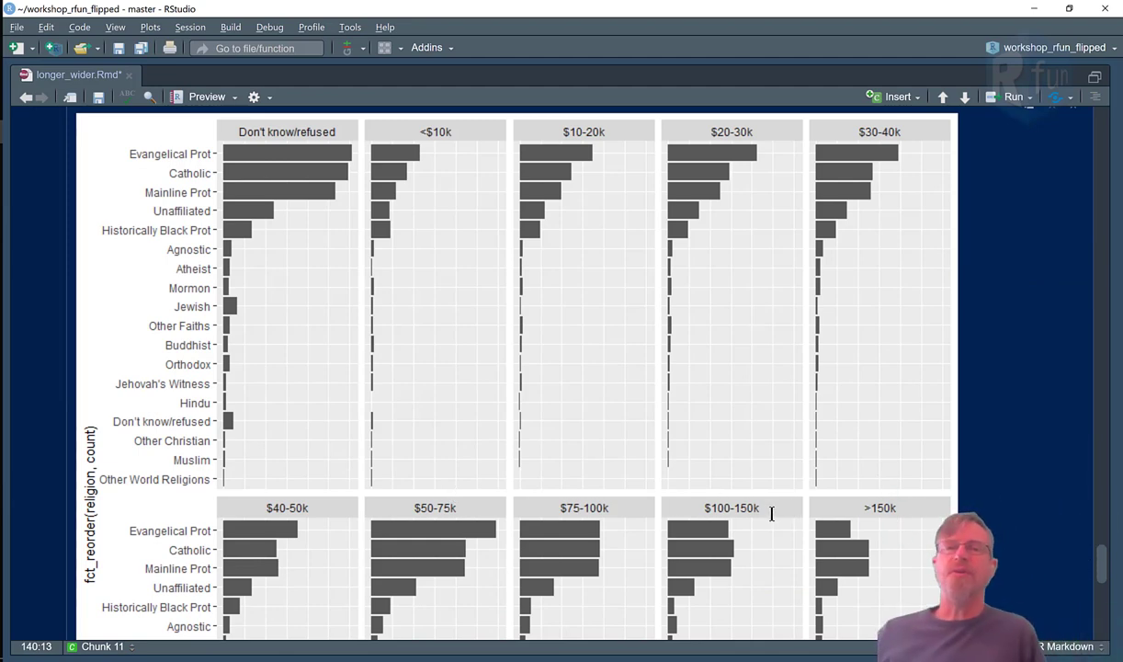
mouse_move(655, 293)
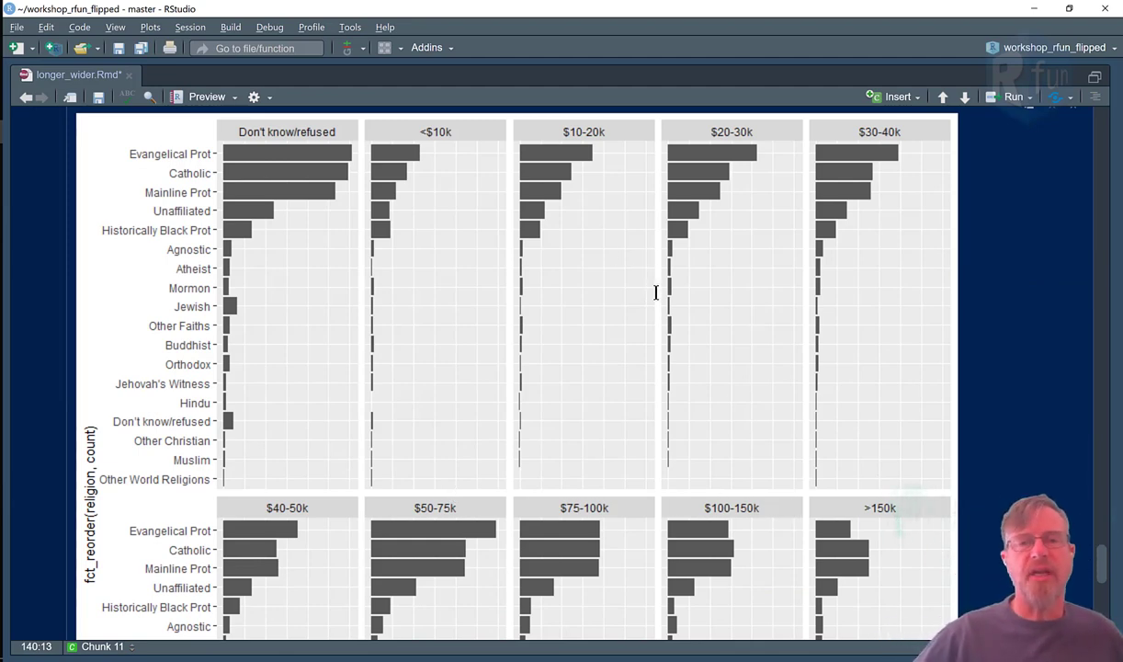
mouse_move(484, 319)
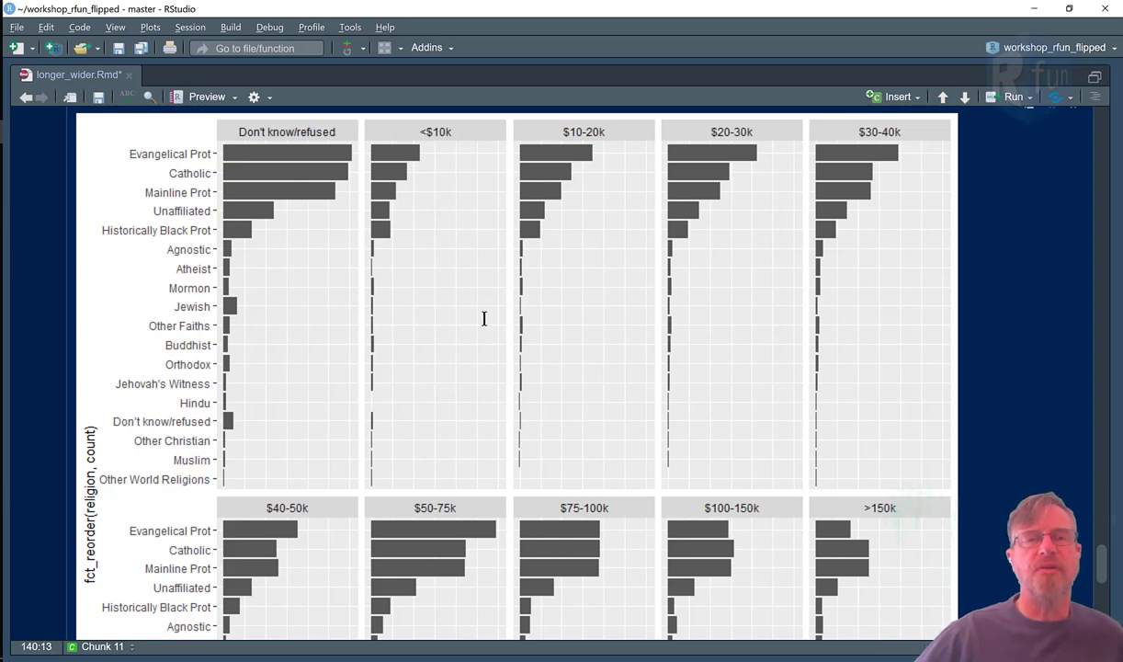
mouse_move(446, 308)
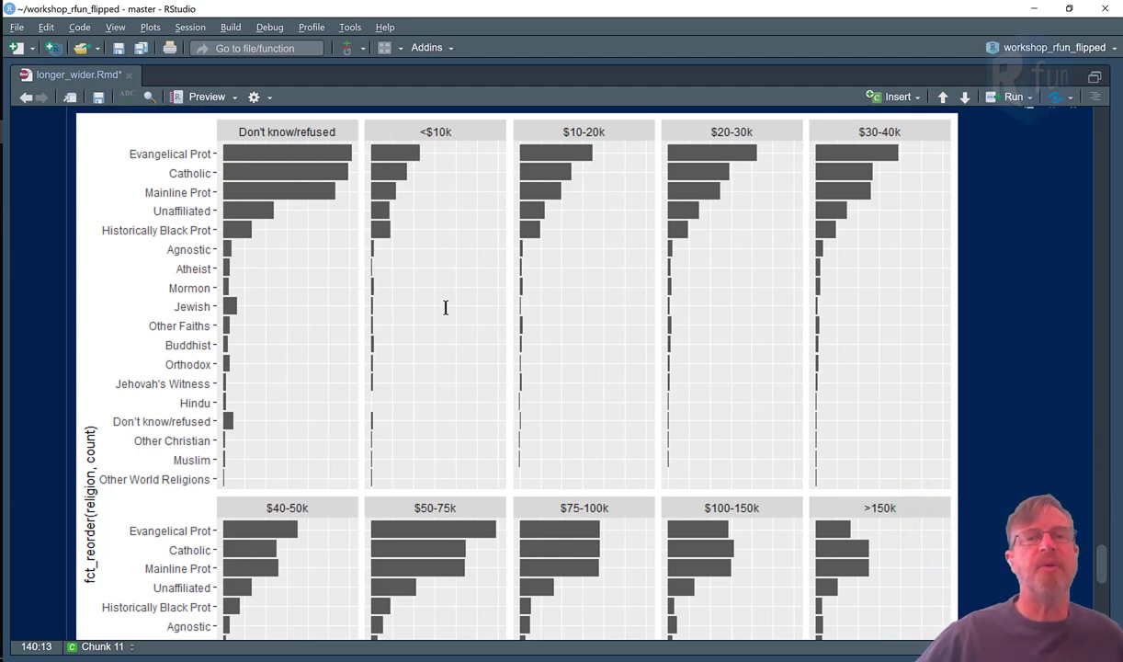
scroll("down", 3)
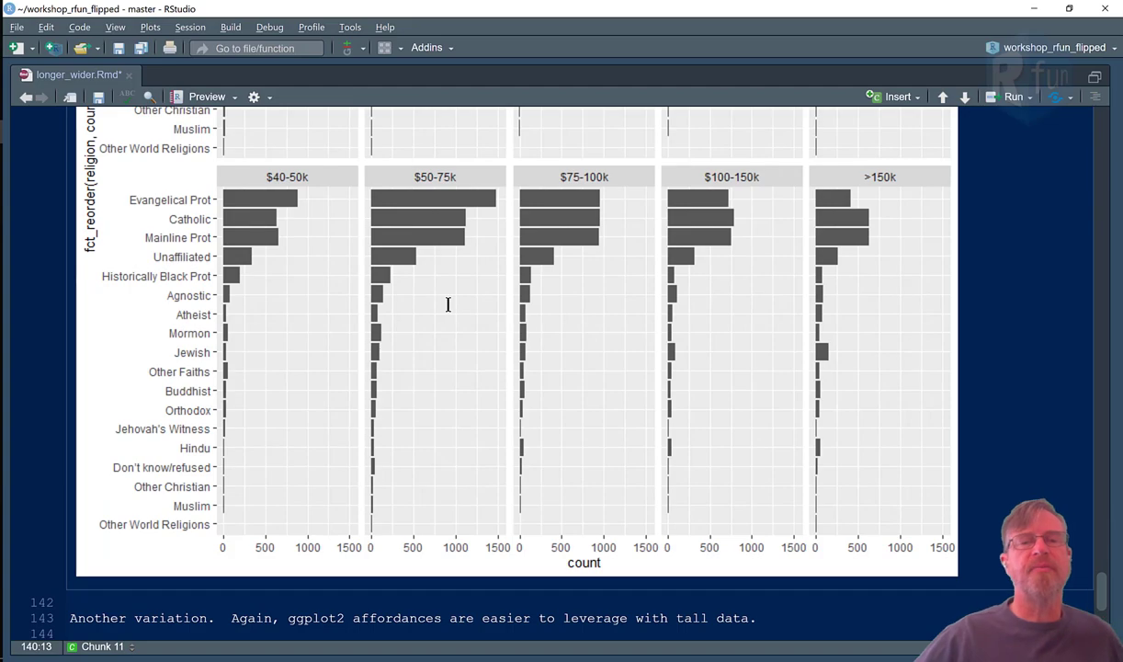
scroll("down", 3)
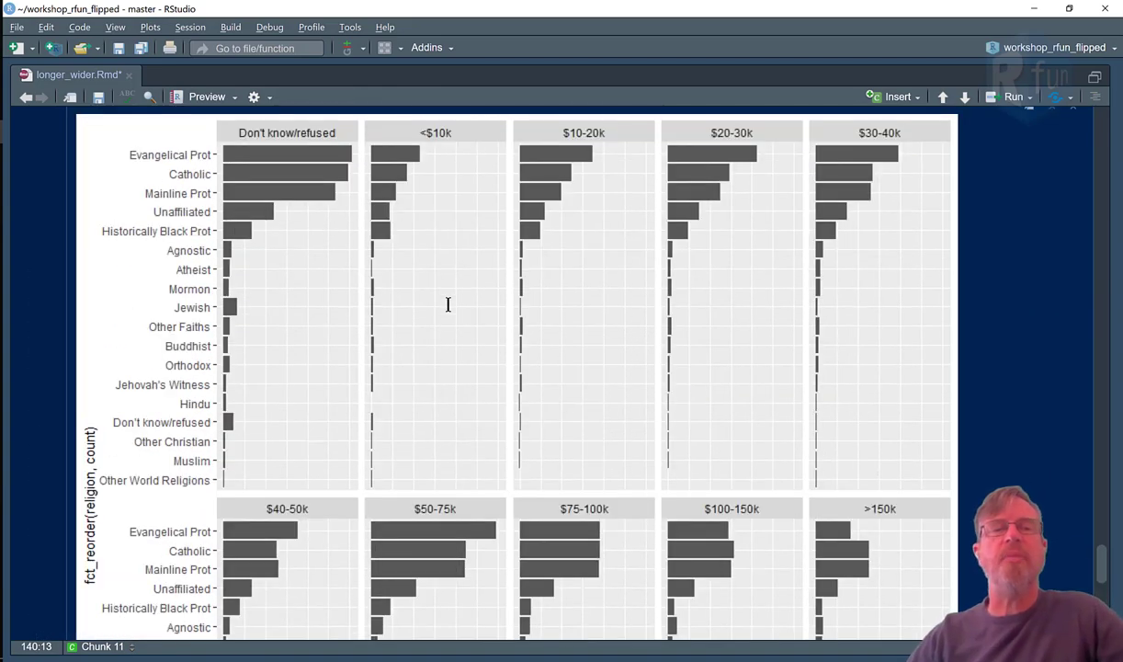
mouse_move(166, 336)
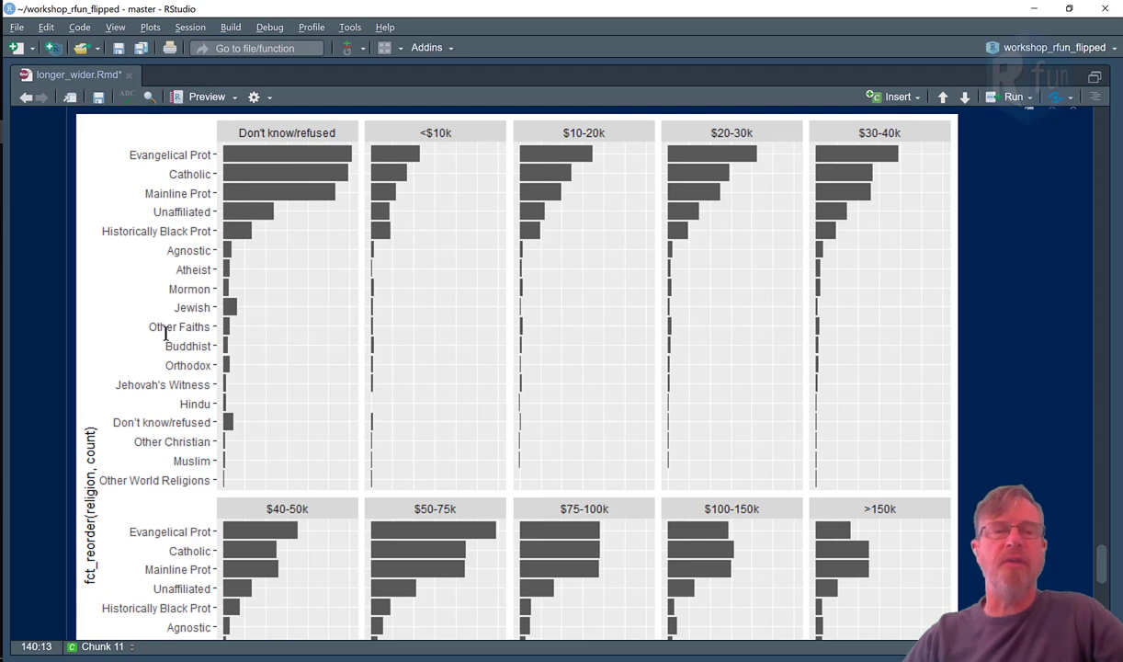
mouse_move(209, 219)
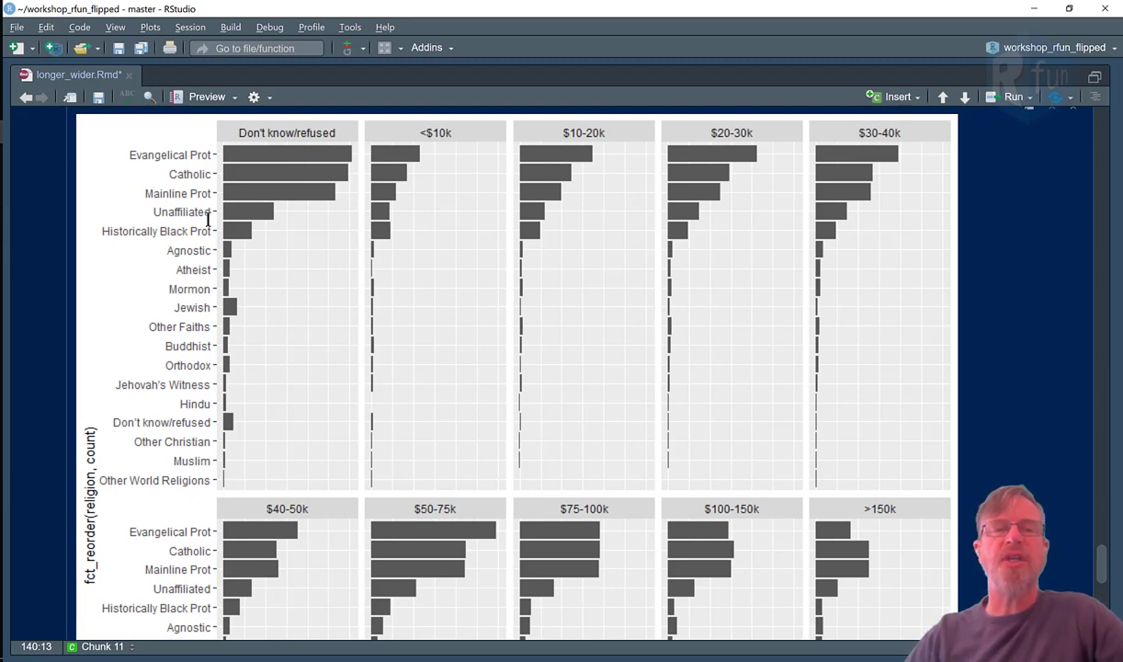
mouse_move(209, 333)
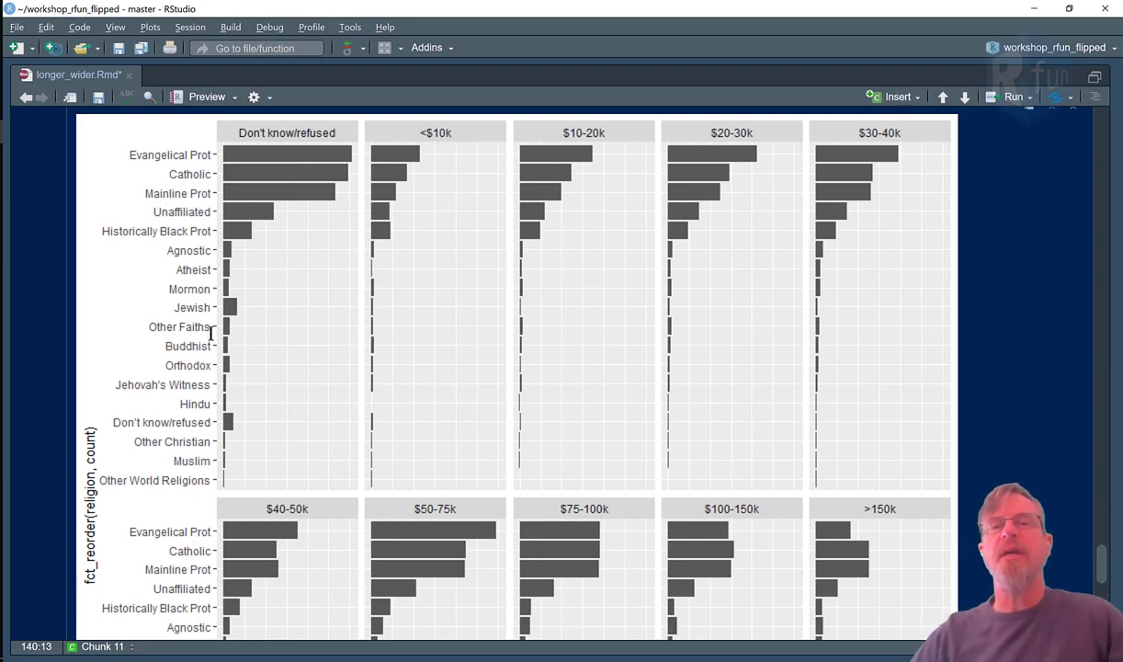
scroll("down", 3)
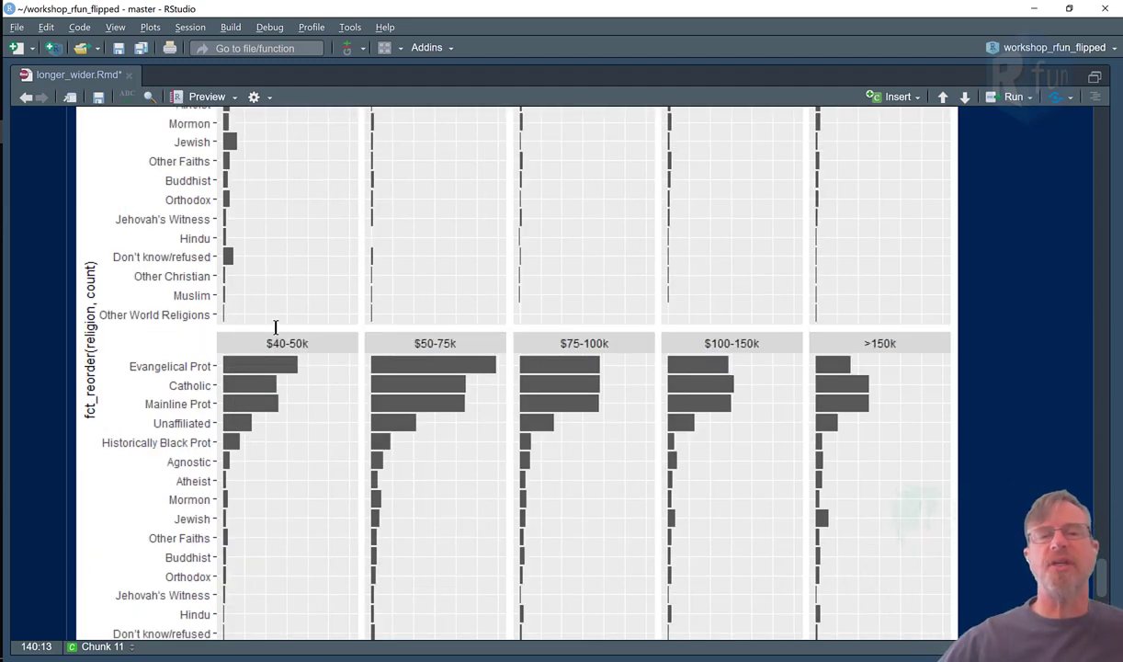
mouse_move(255, 346)
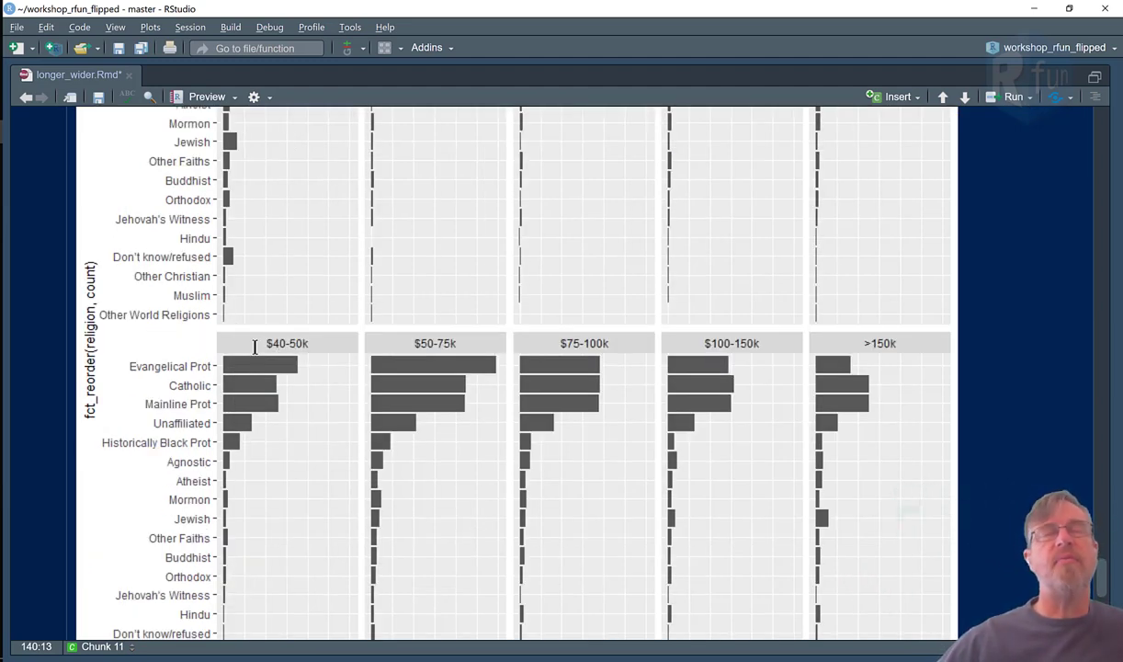
mouse_move(272, 542)
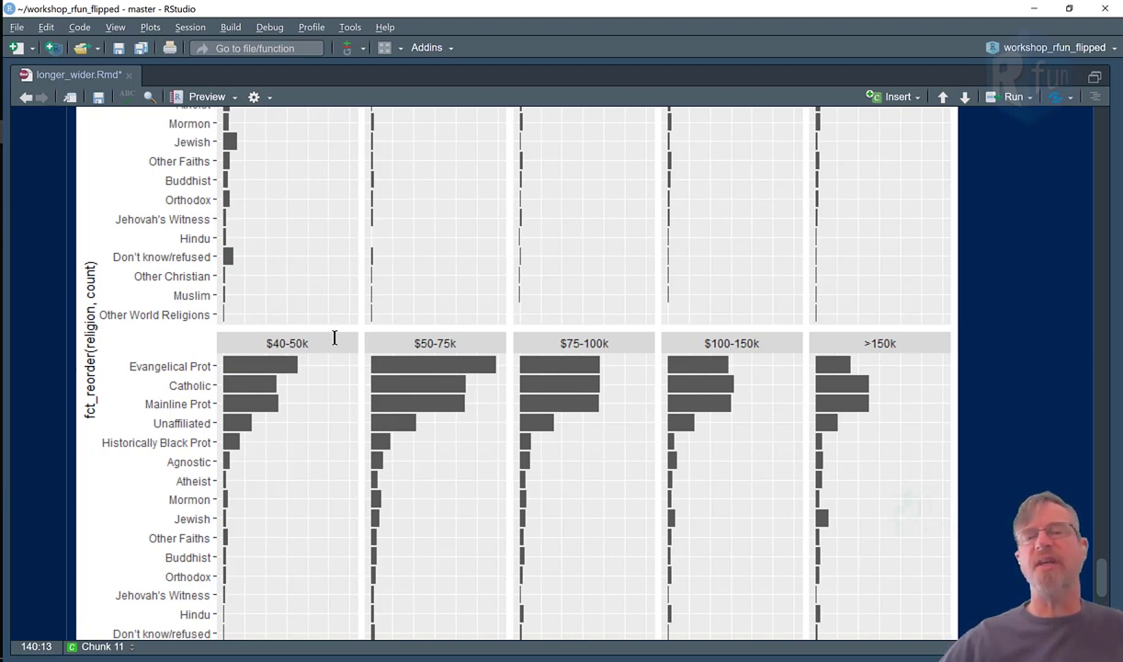
mouse_move(900, 375)
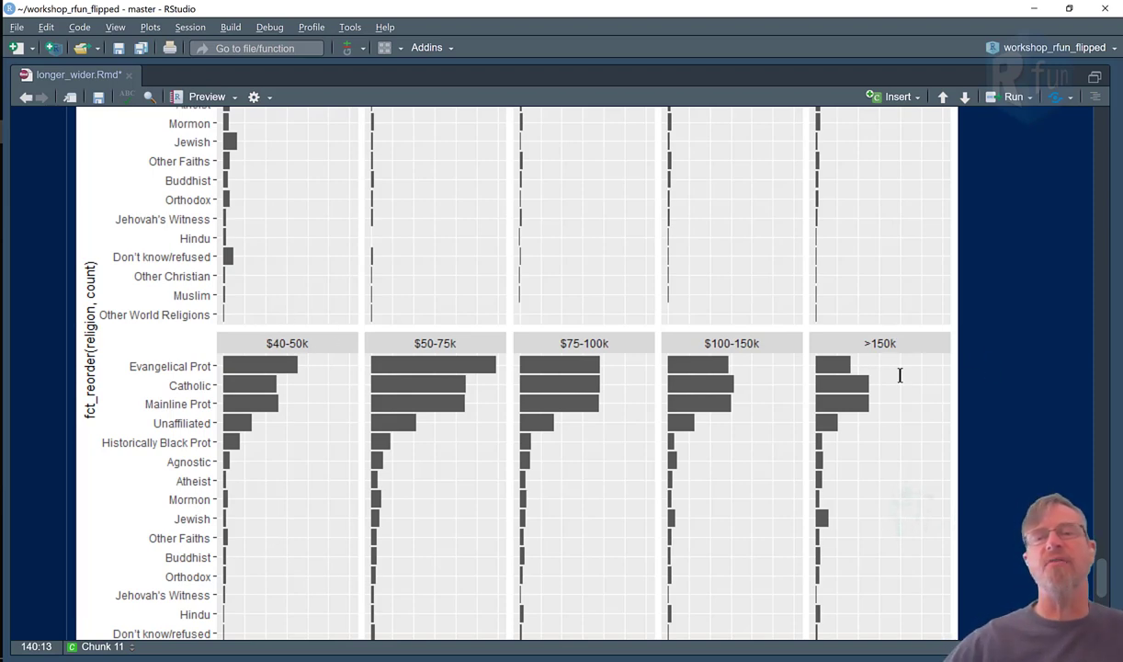
mouse_move(593, 400)
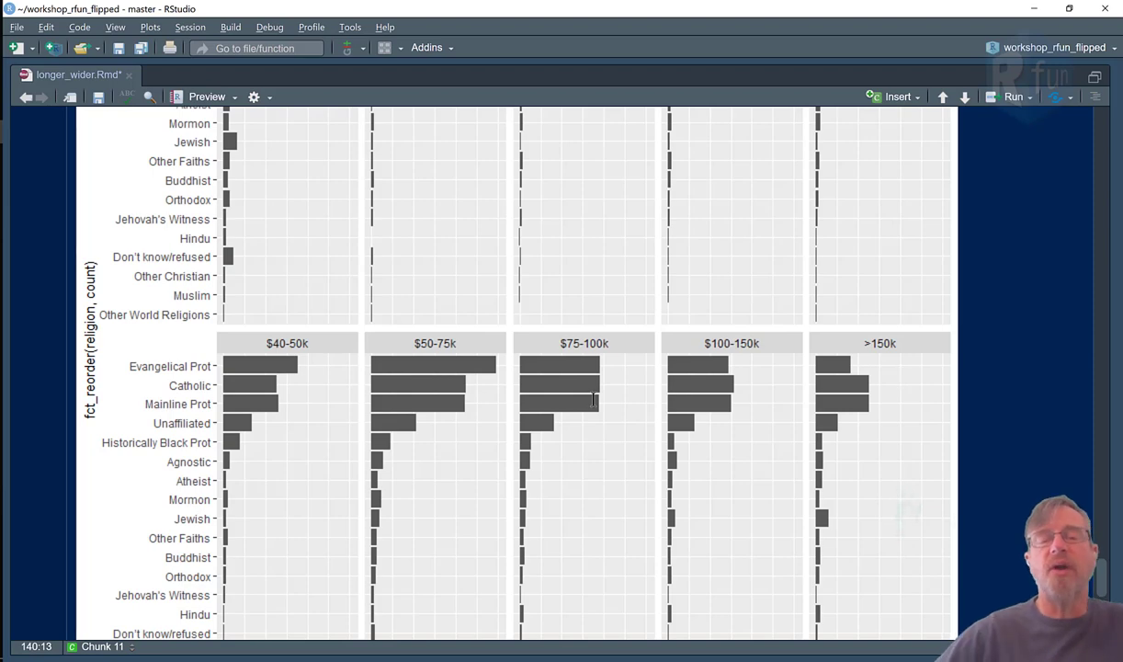
scroll("down", 3)
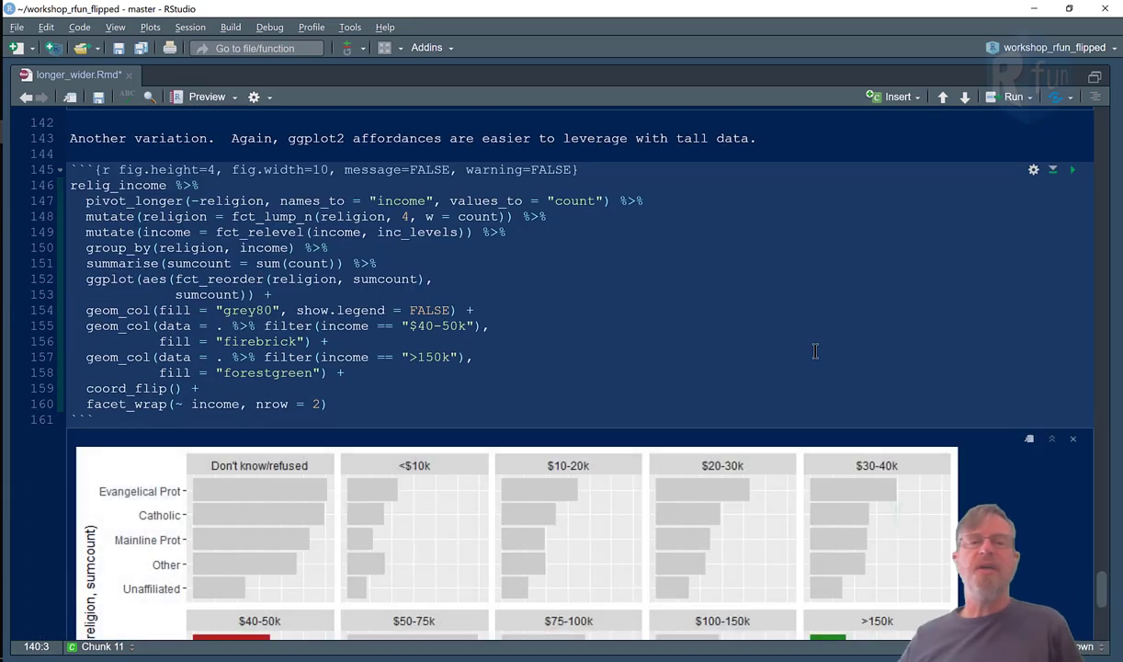
mouse_move(548, 281)
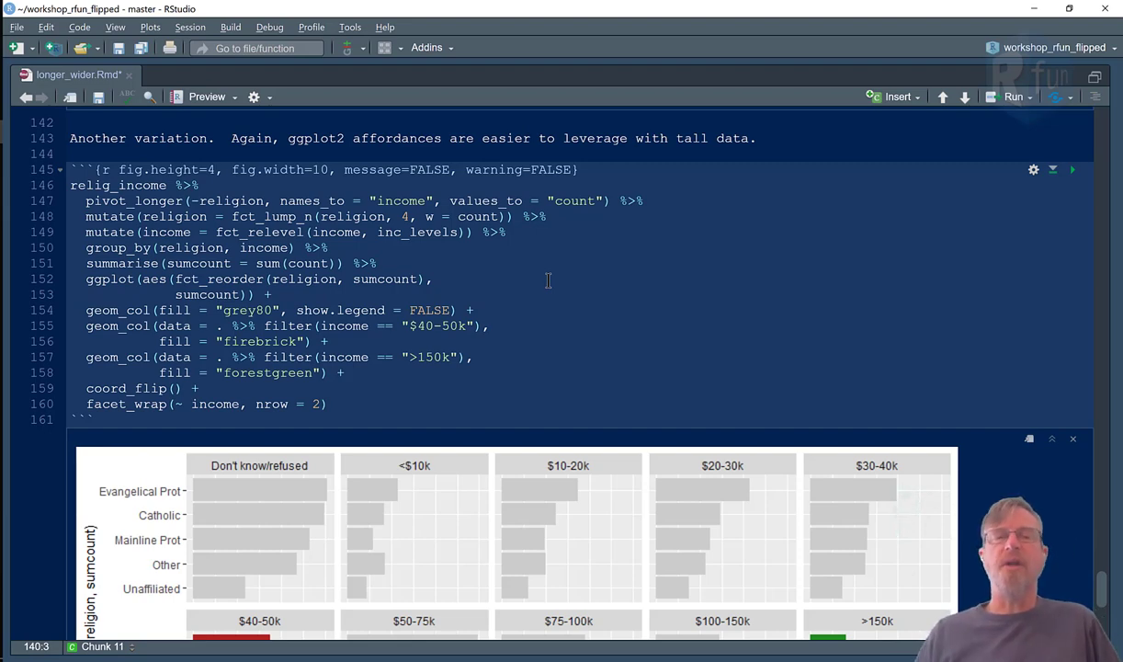
scroll("down", 3)
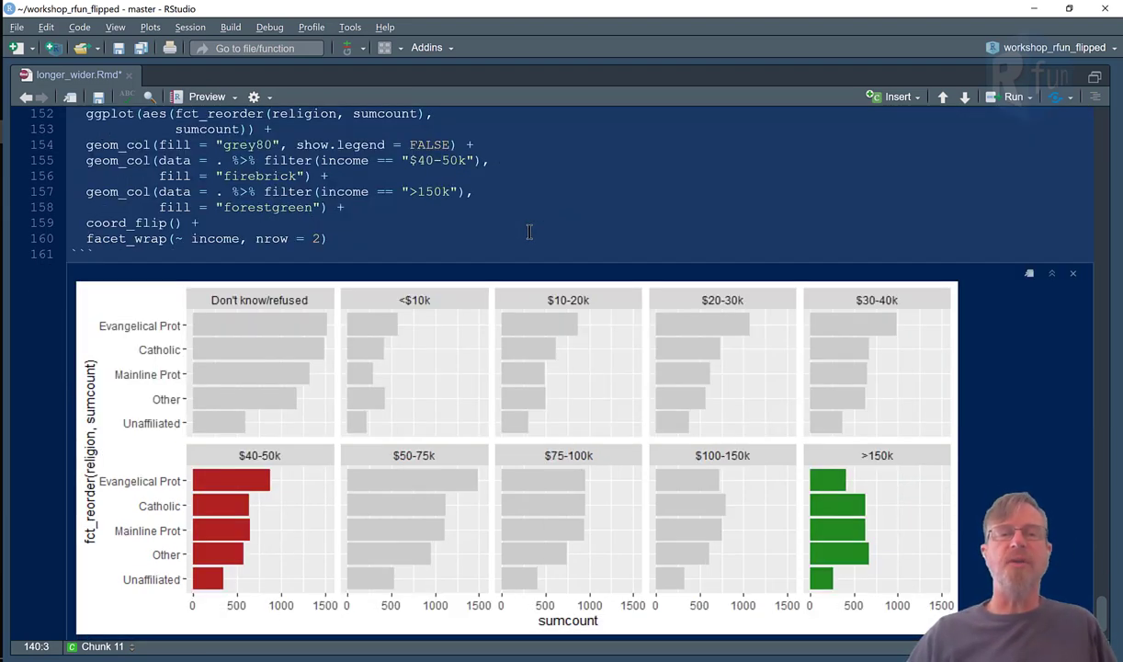
scroll("down", 3)
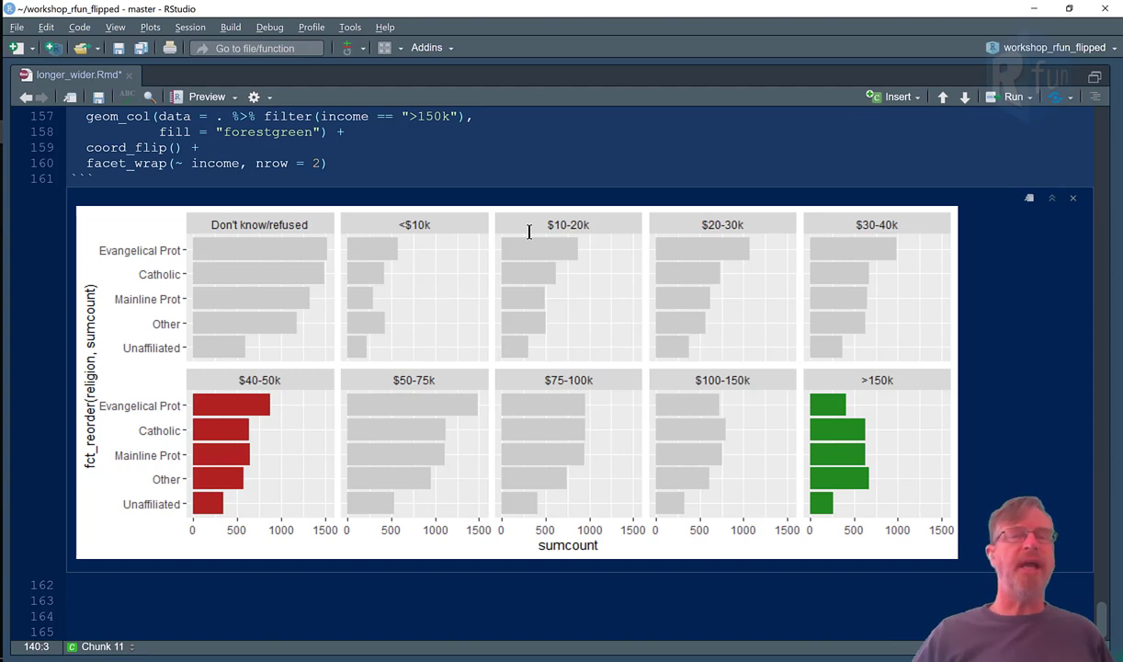
mouse_move(246, 424)
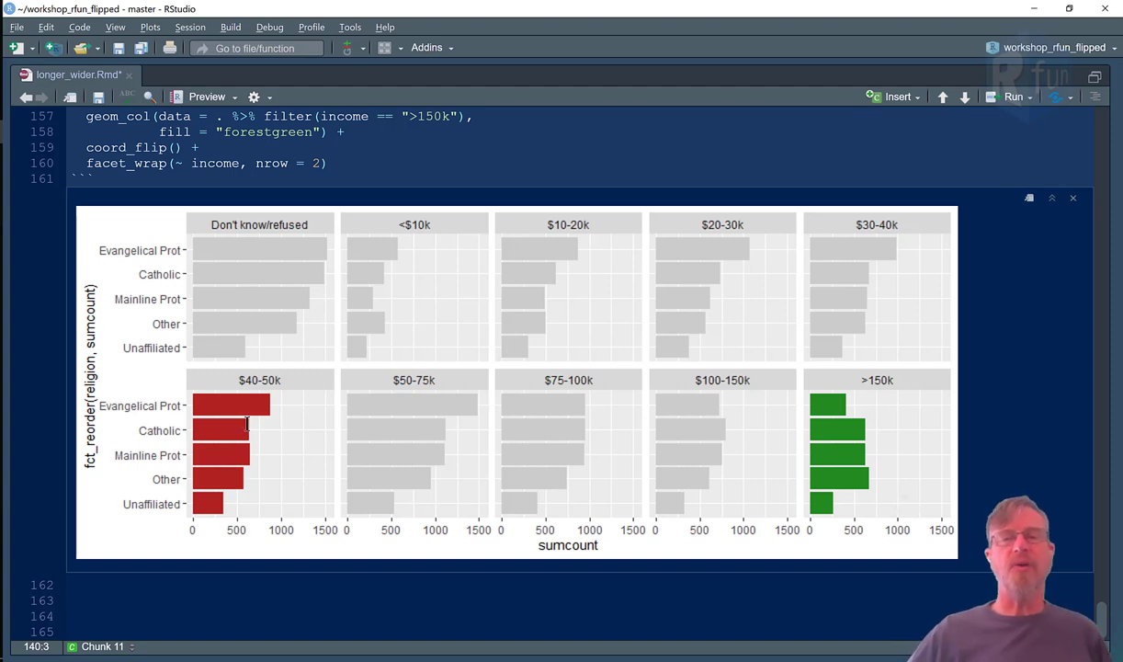
mouse_move(548, 499)
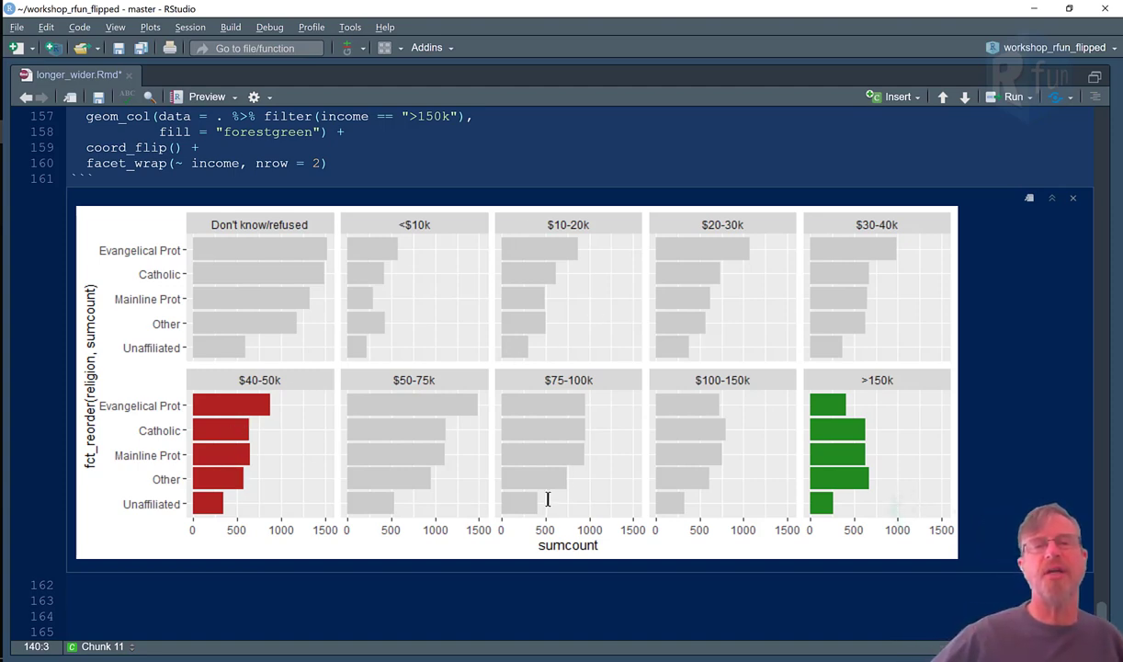
mouse_move(309, 460)
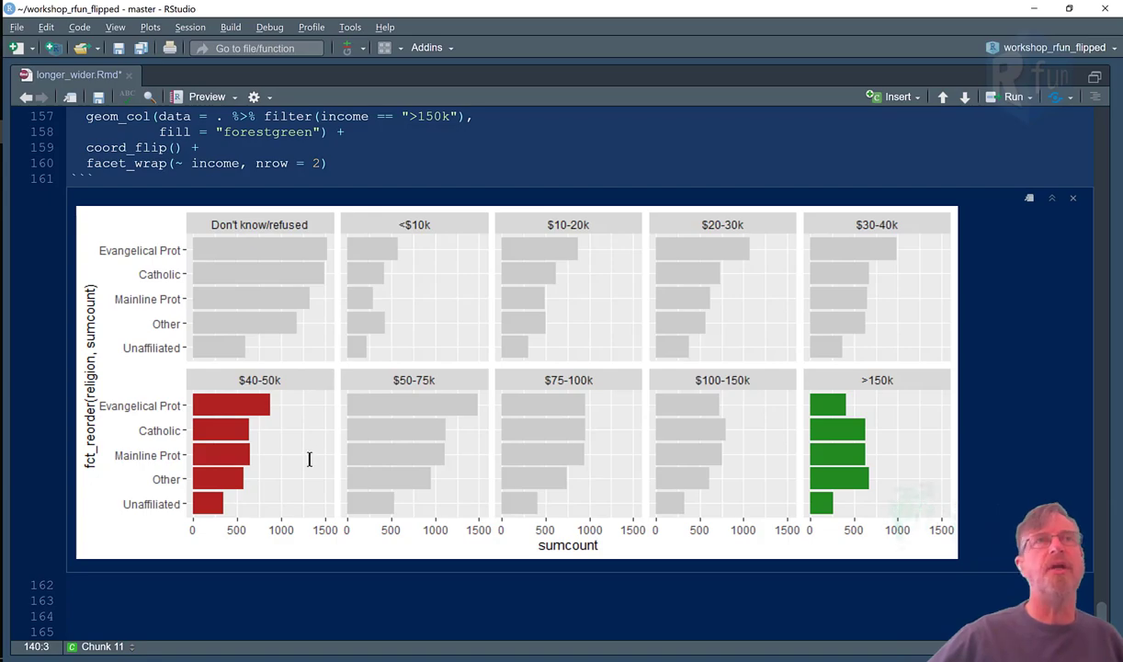